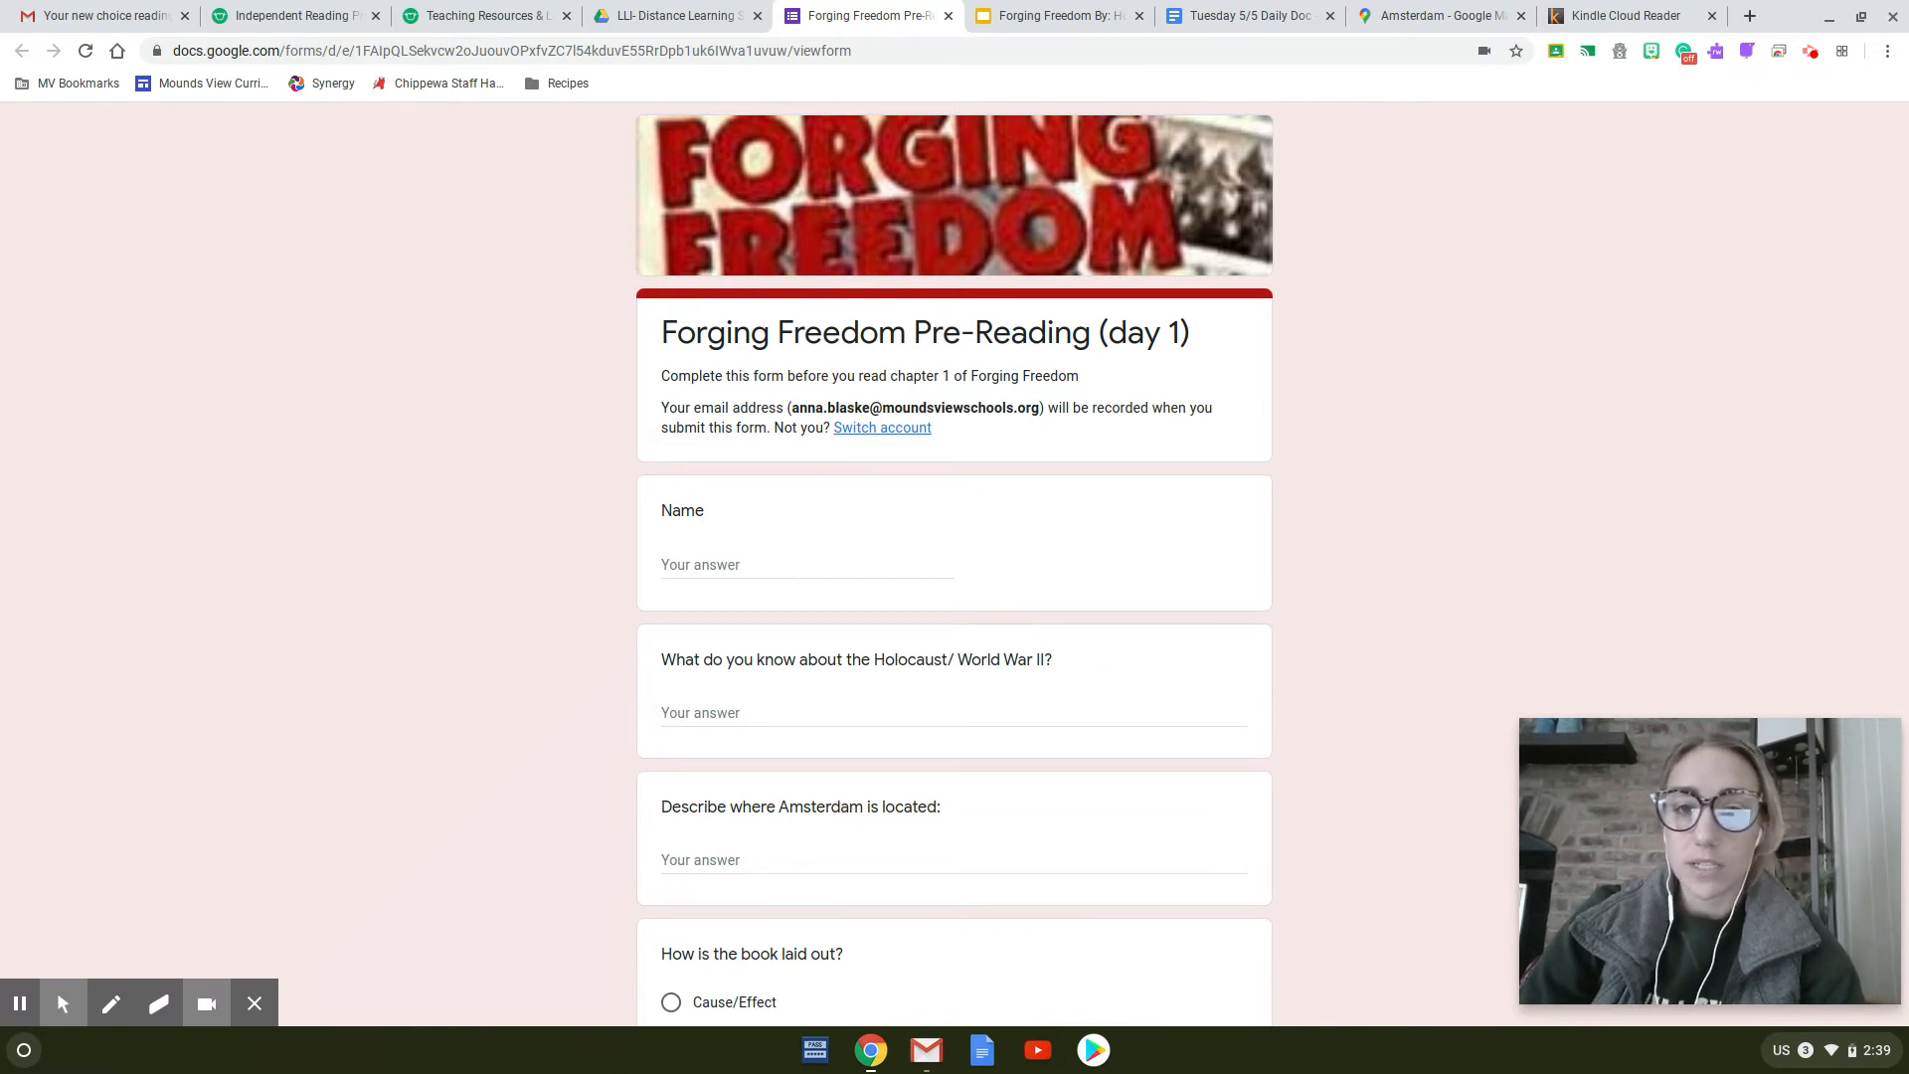
mouse_move(1057, 15)
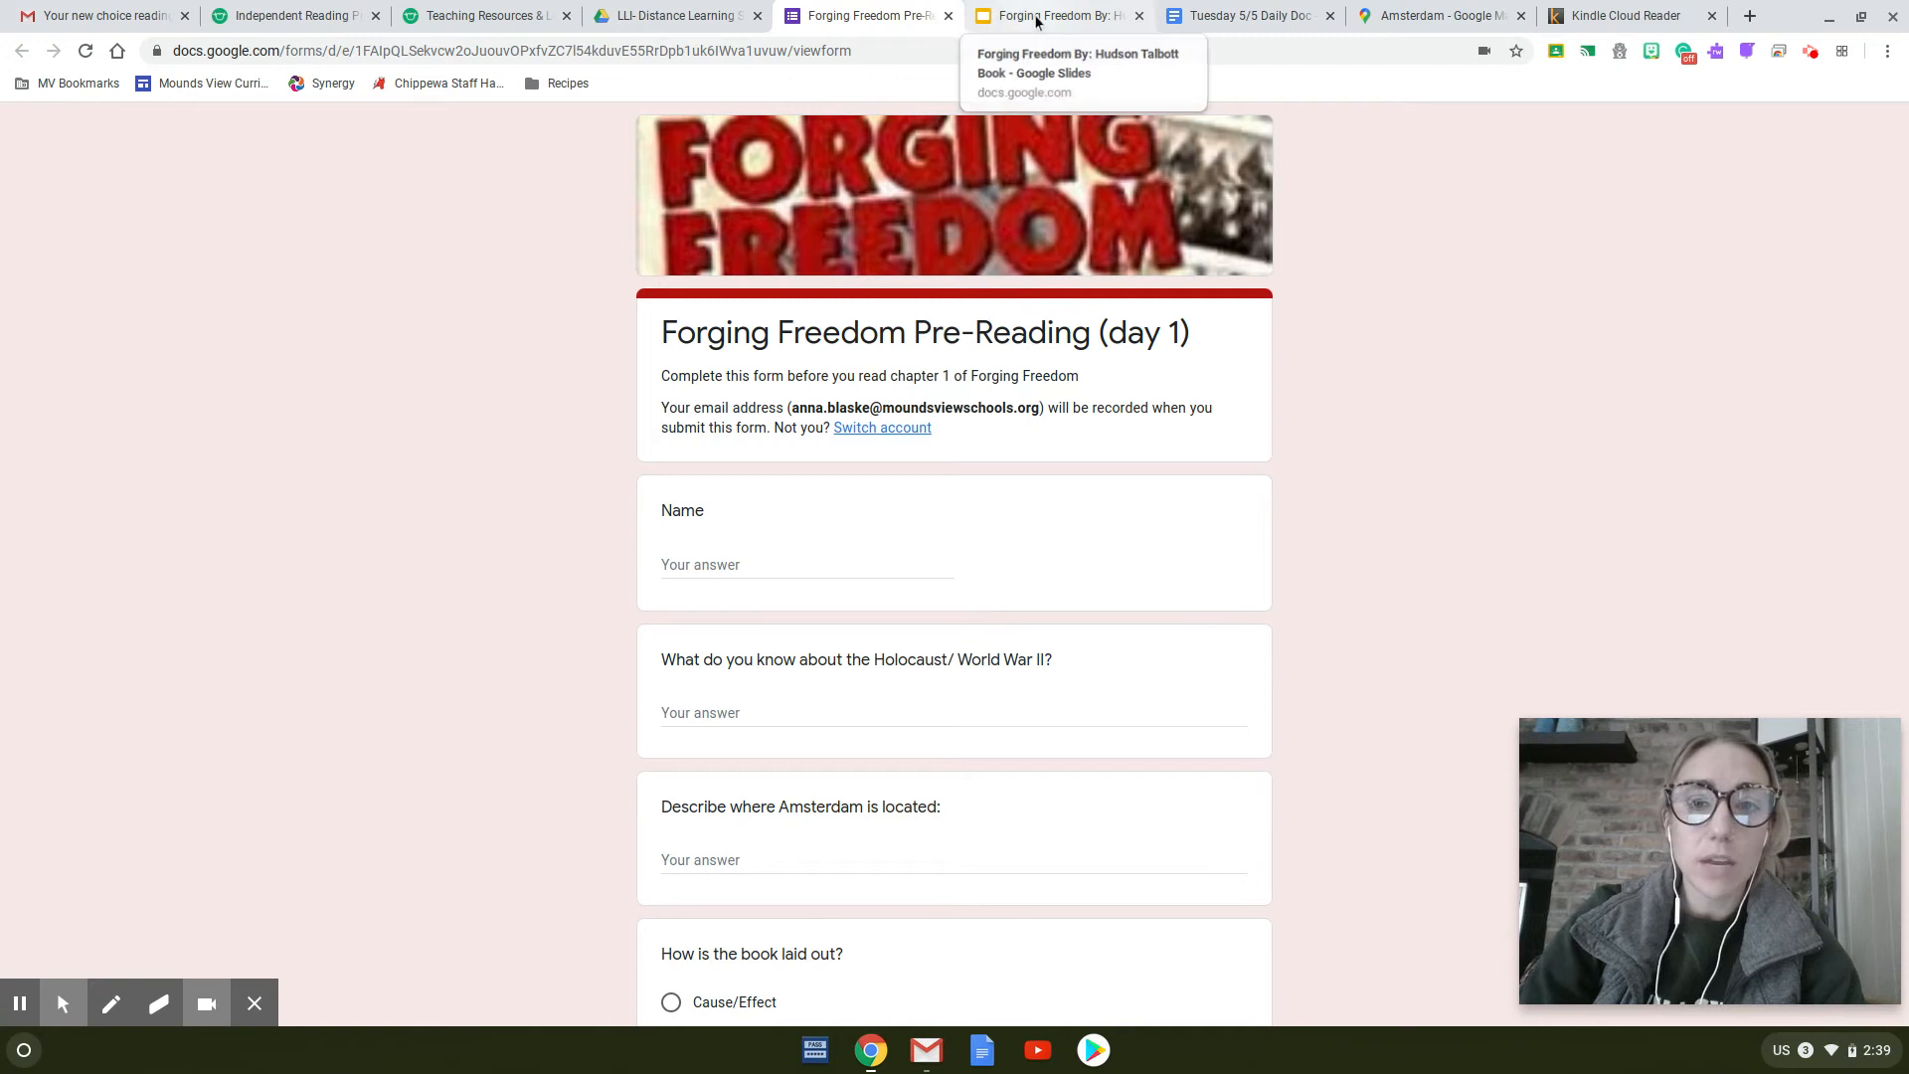
Page through the Forging Freedom slides (cover, title, market illustration, dinner scene) to Shabbas Helper.
click(1053, 15)
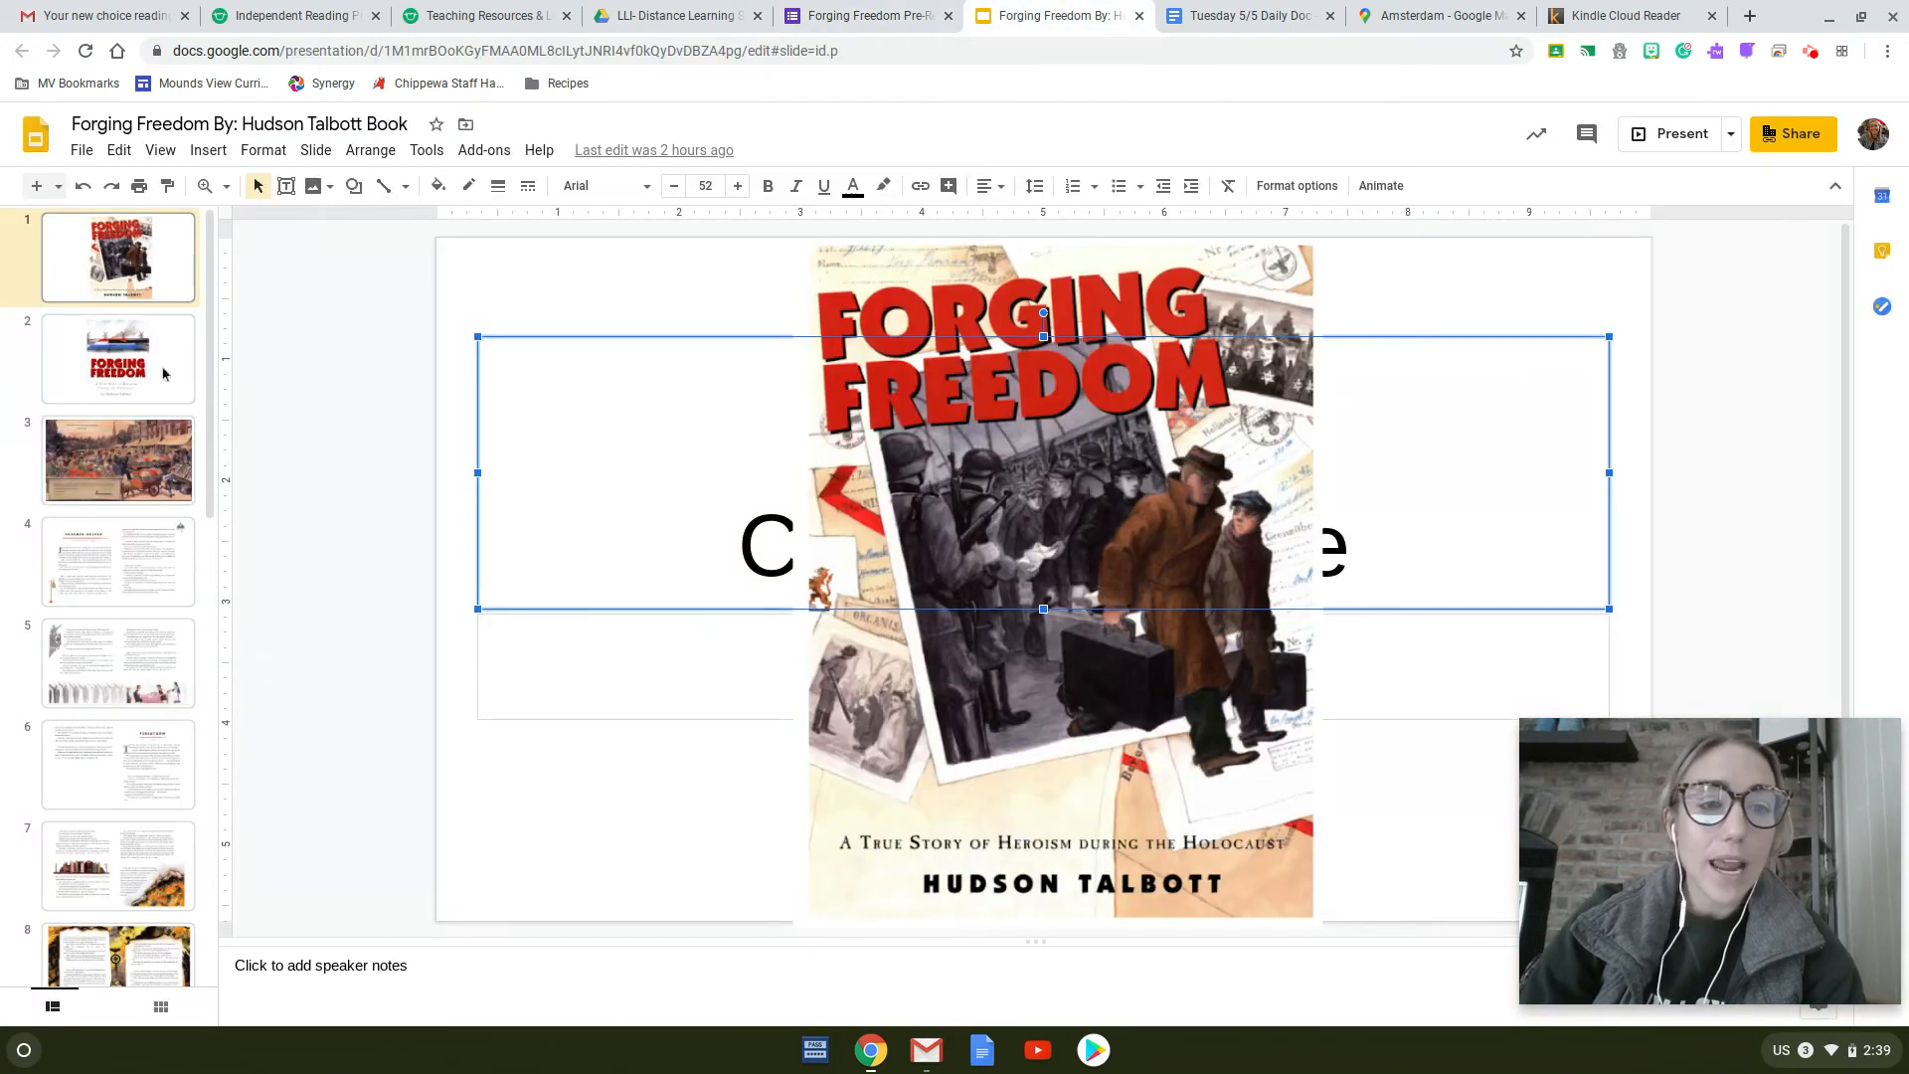
click(118, 460)
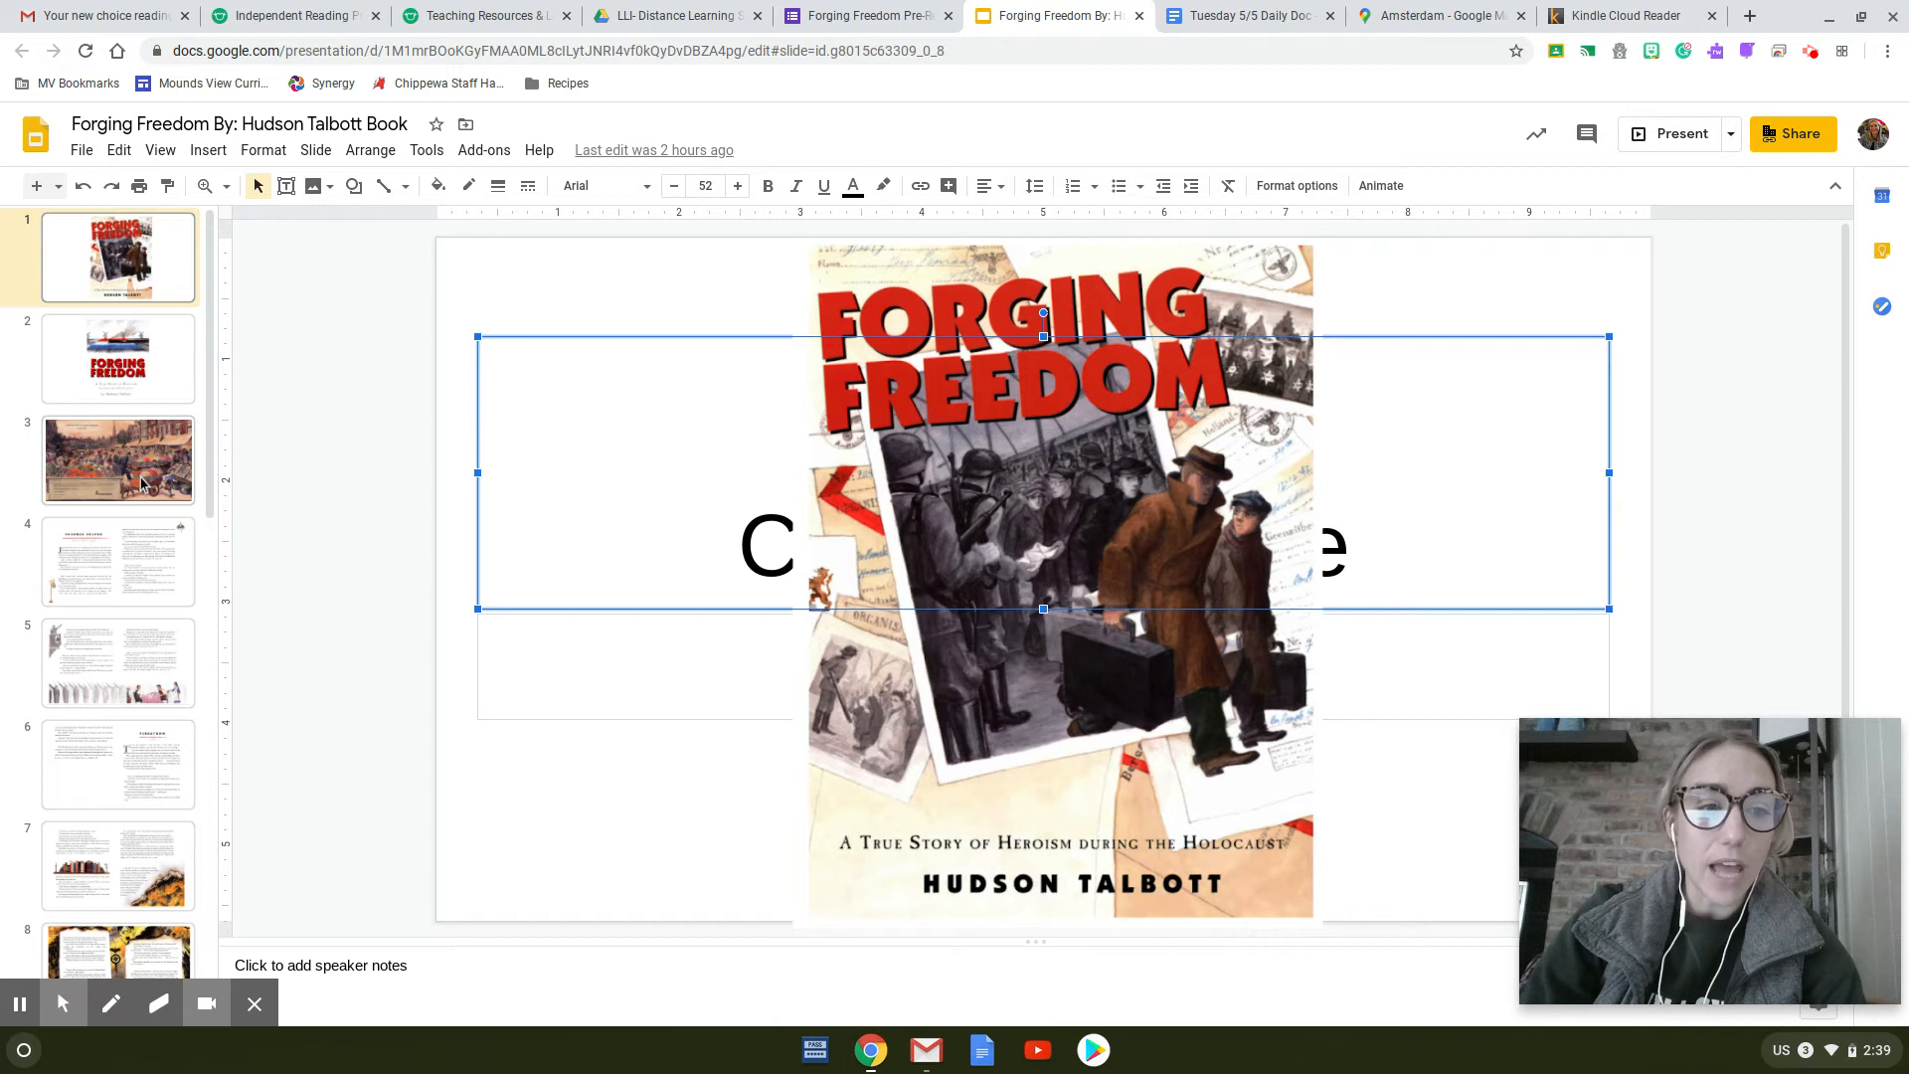
click(118, 460)
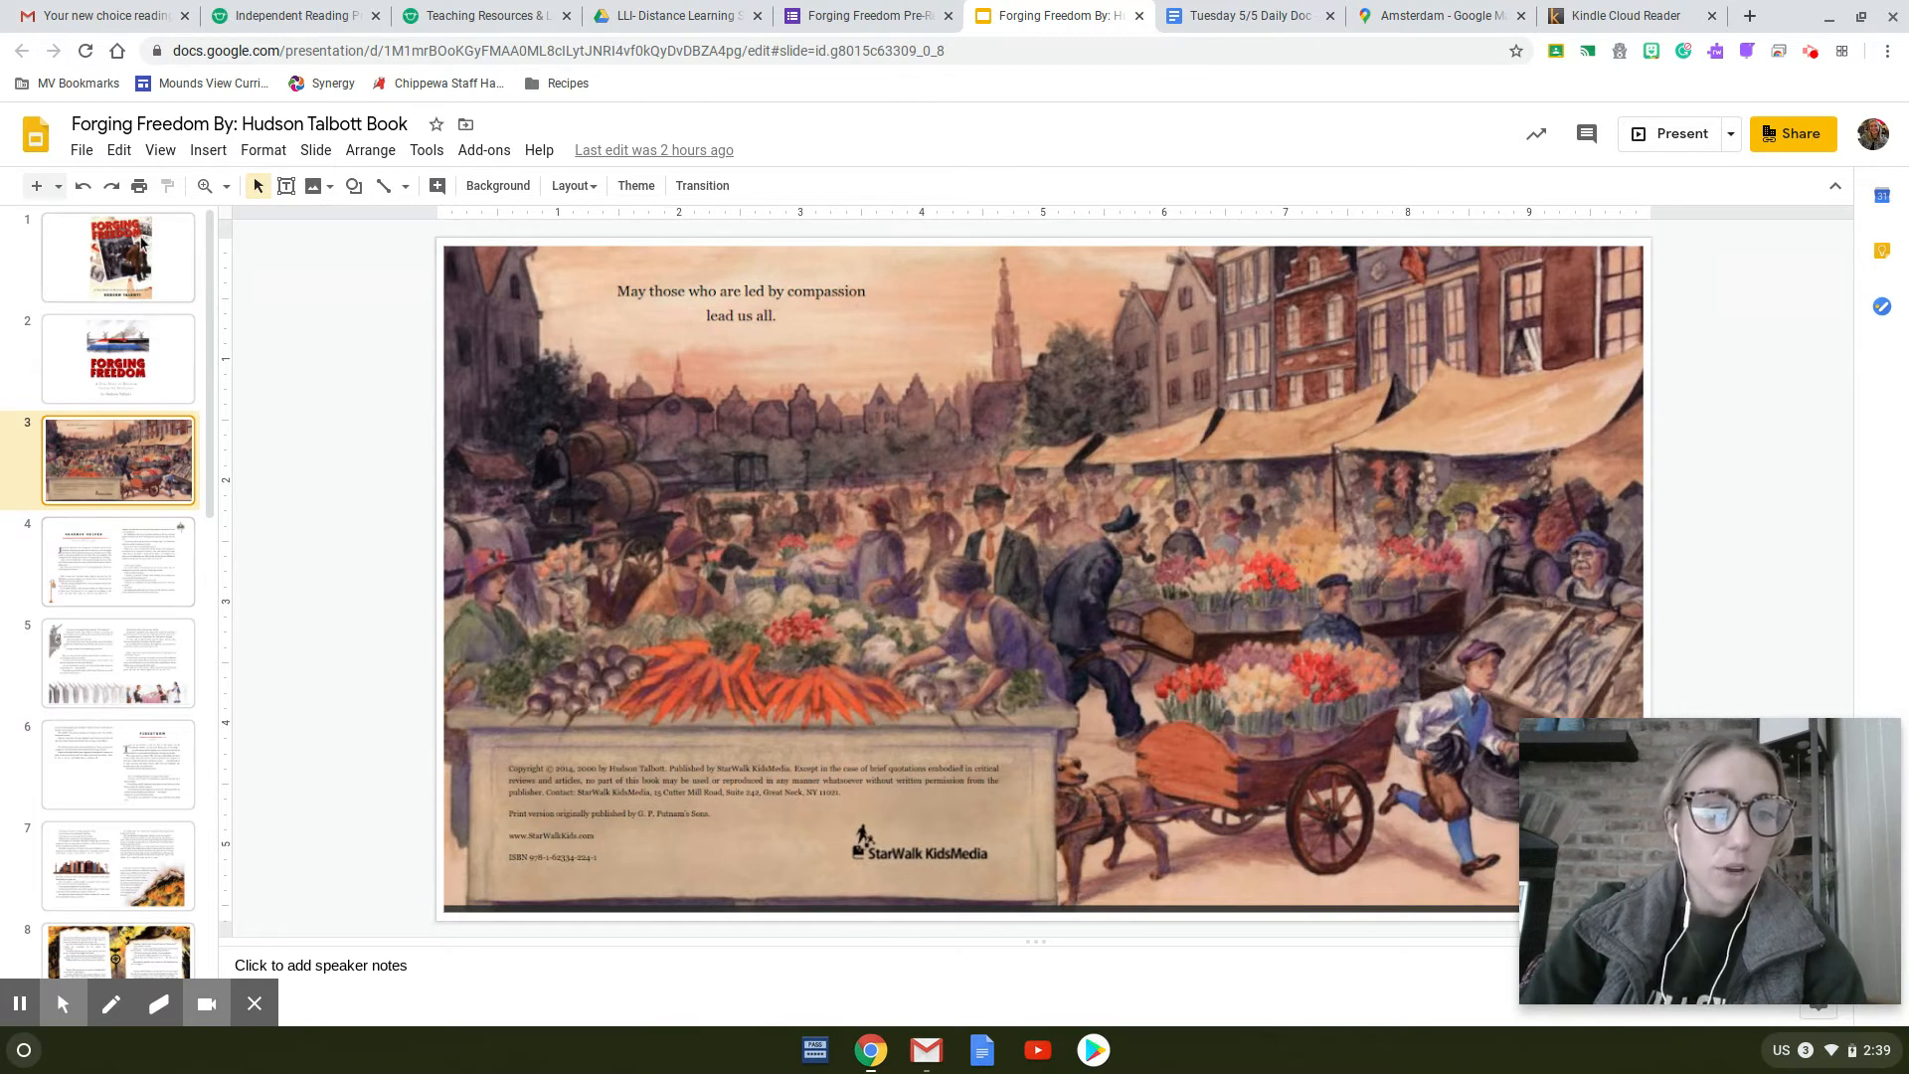
click(118, 357)
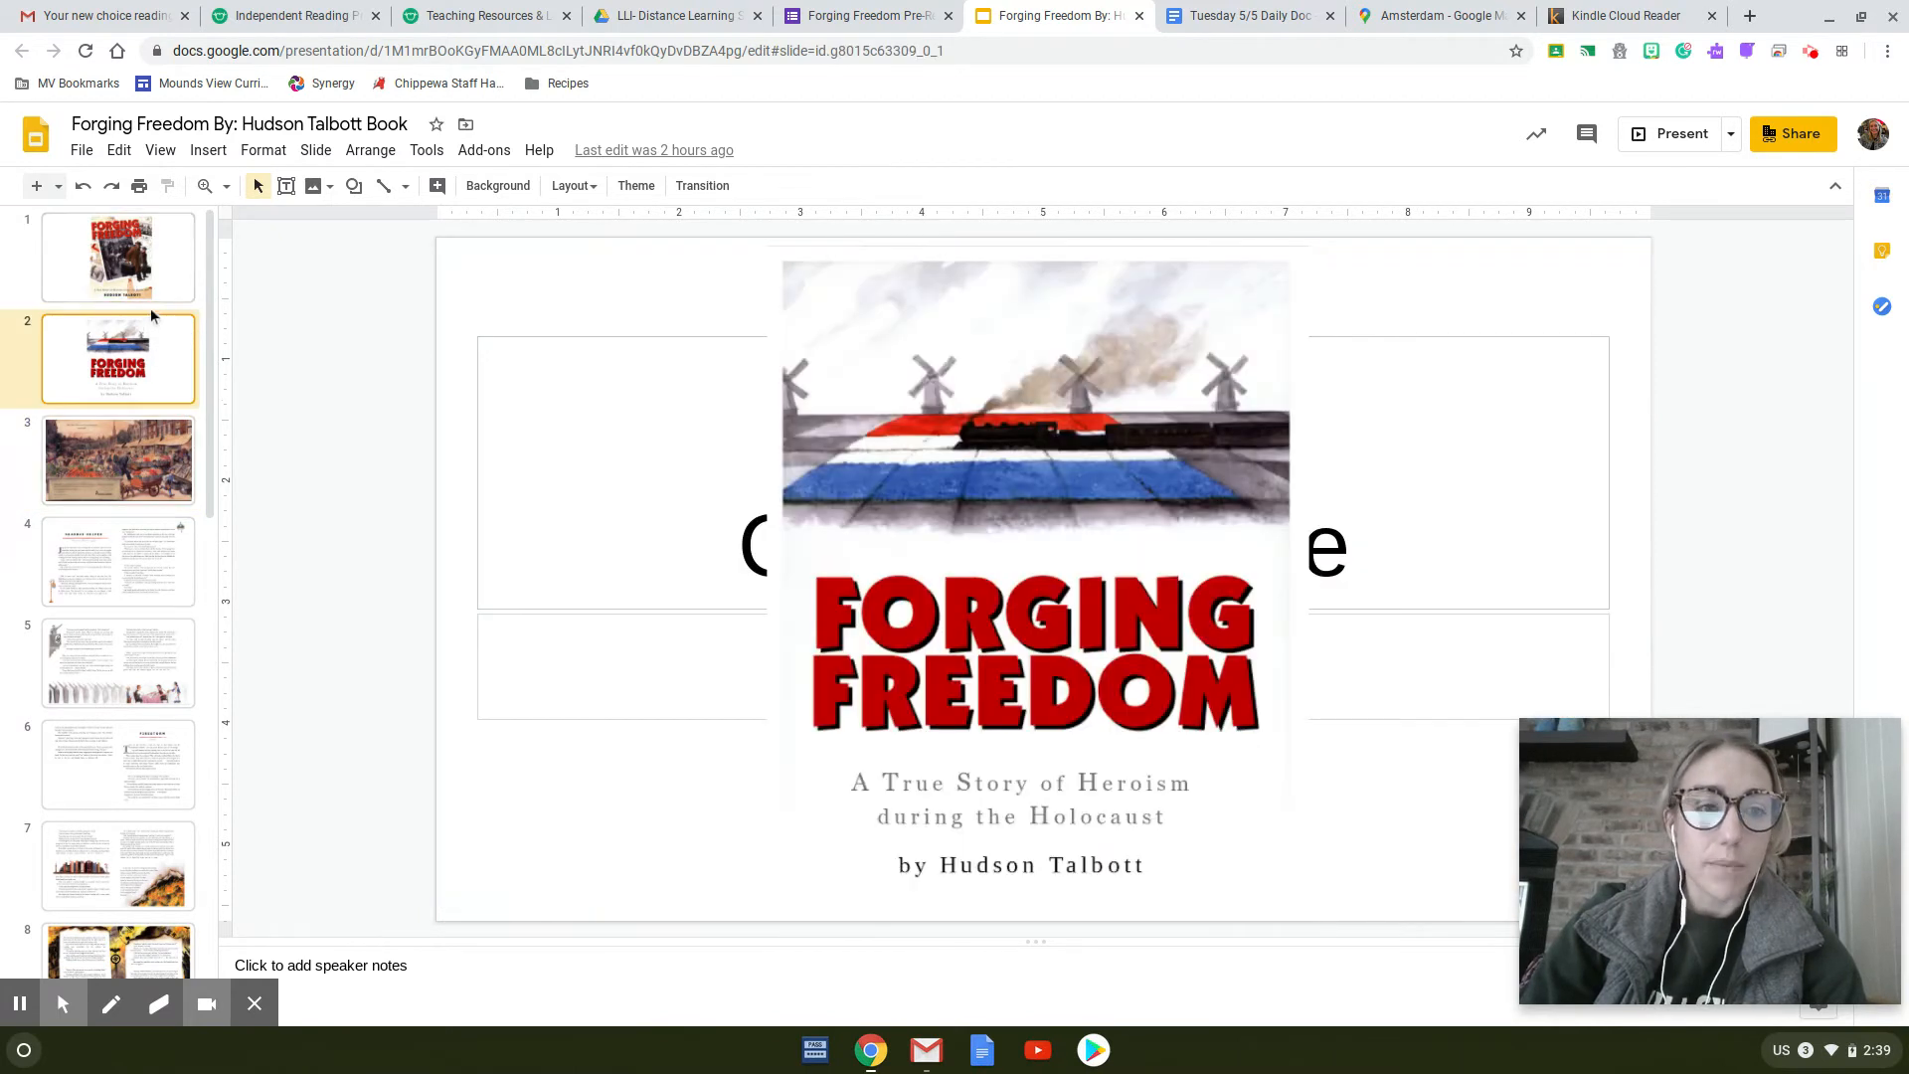
click(119, 459)
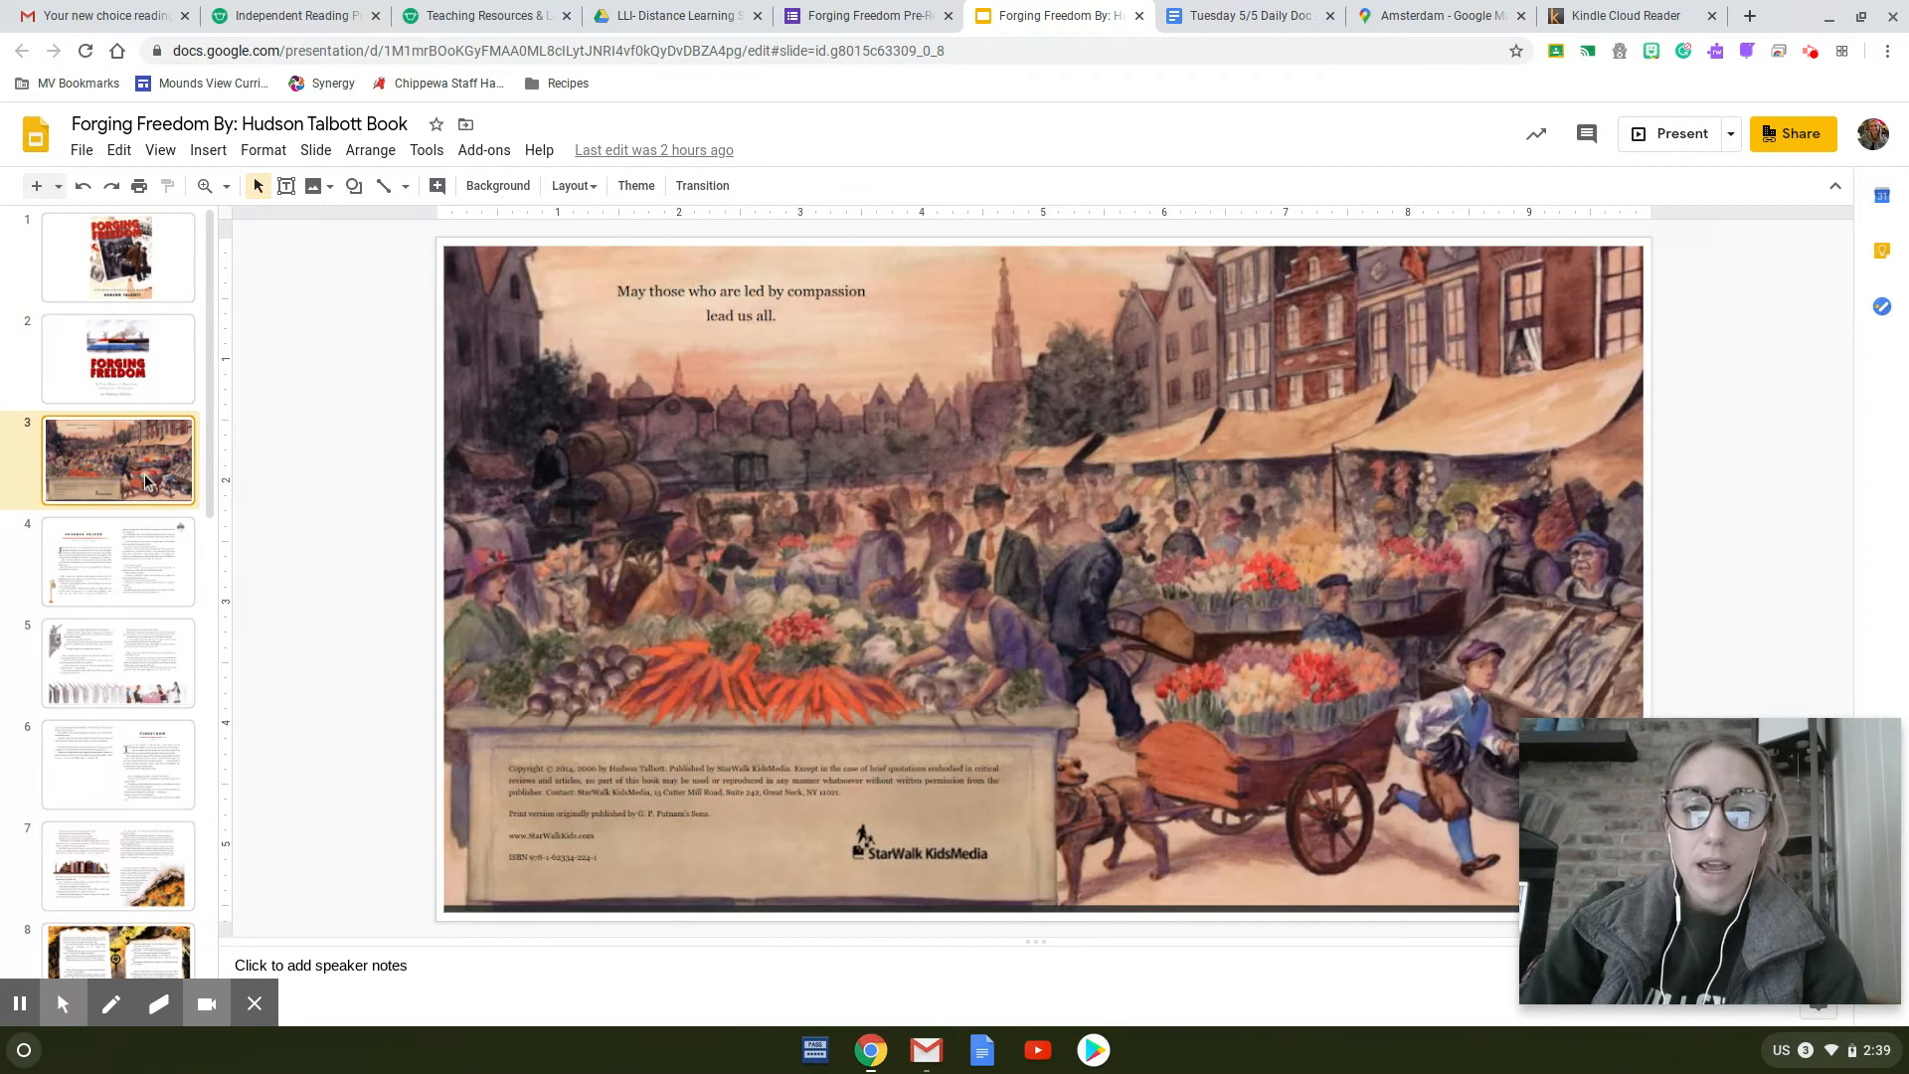
mouse_move(131, 581)
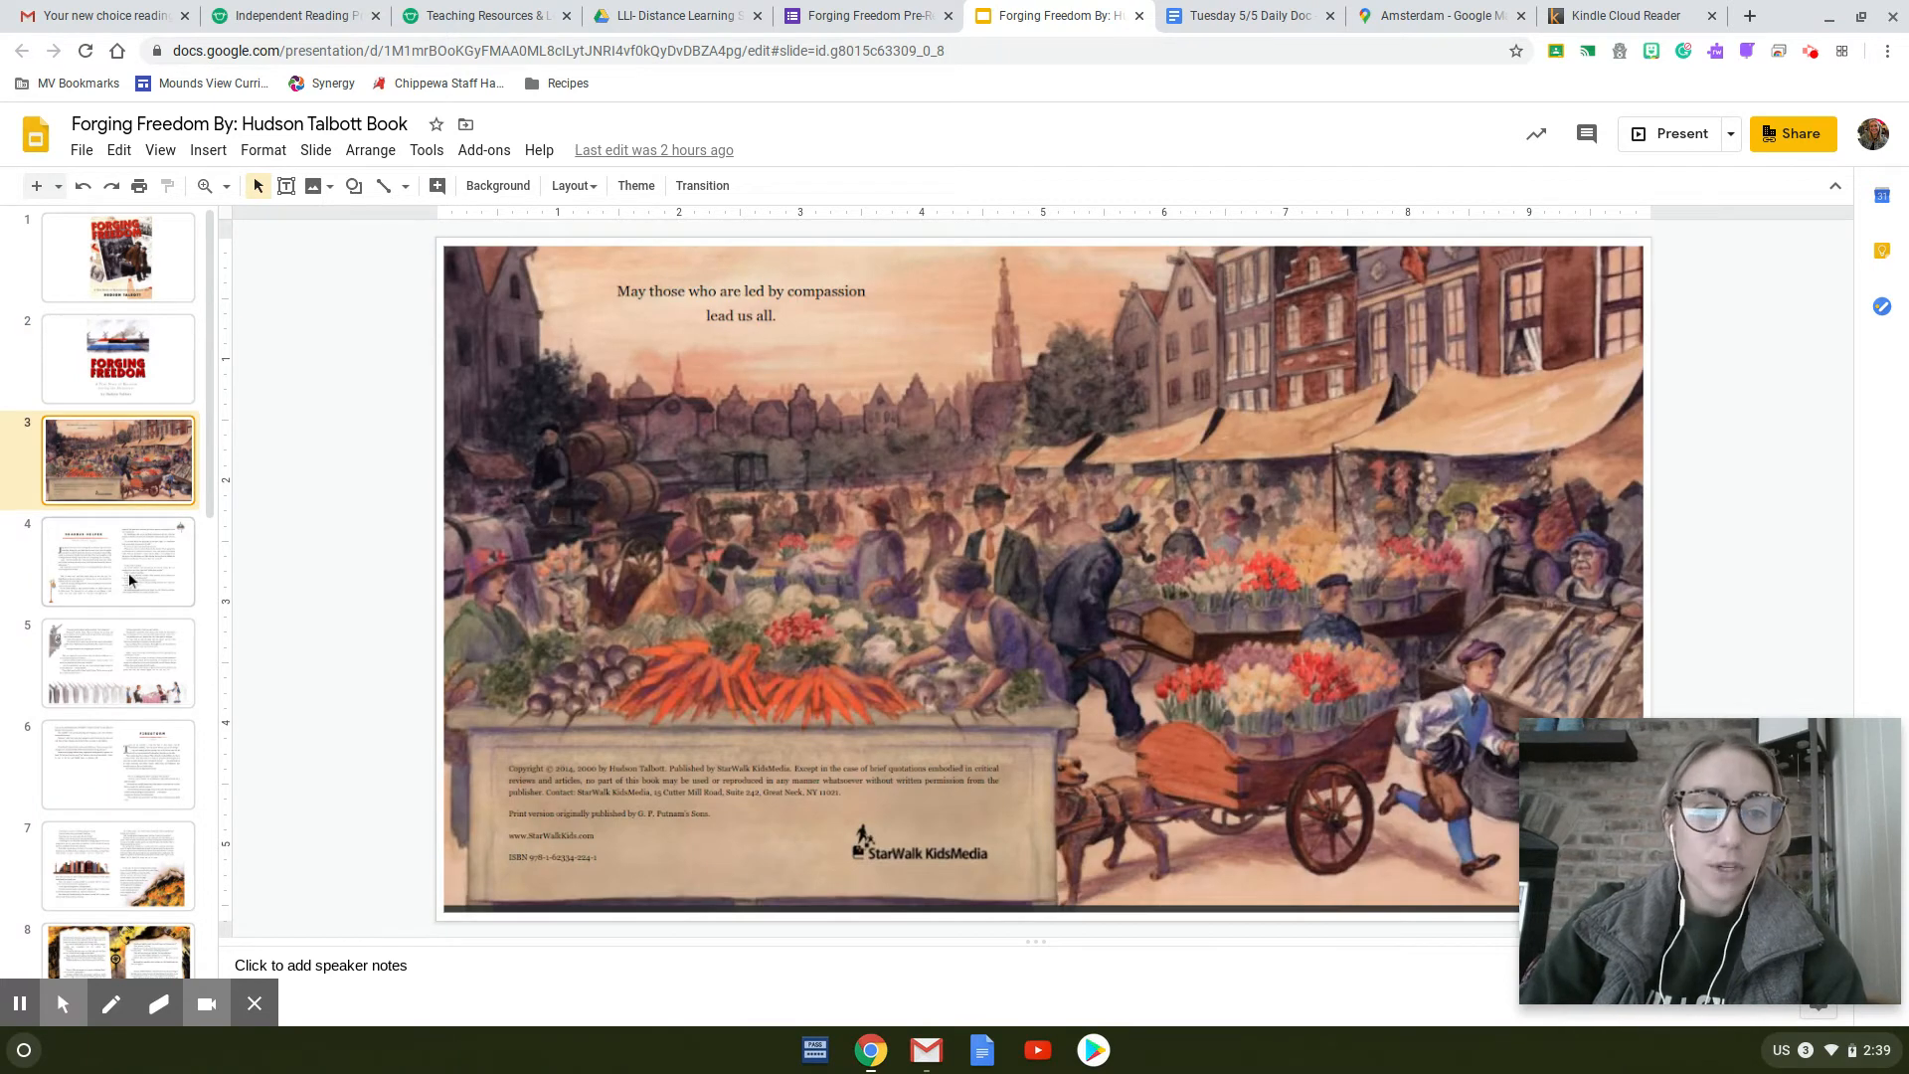
click(119, 662)
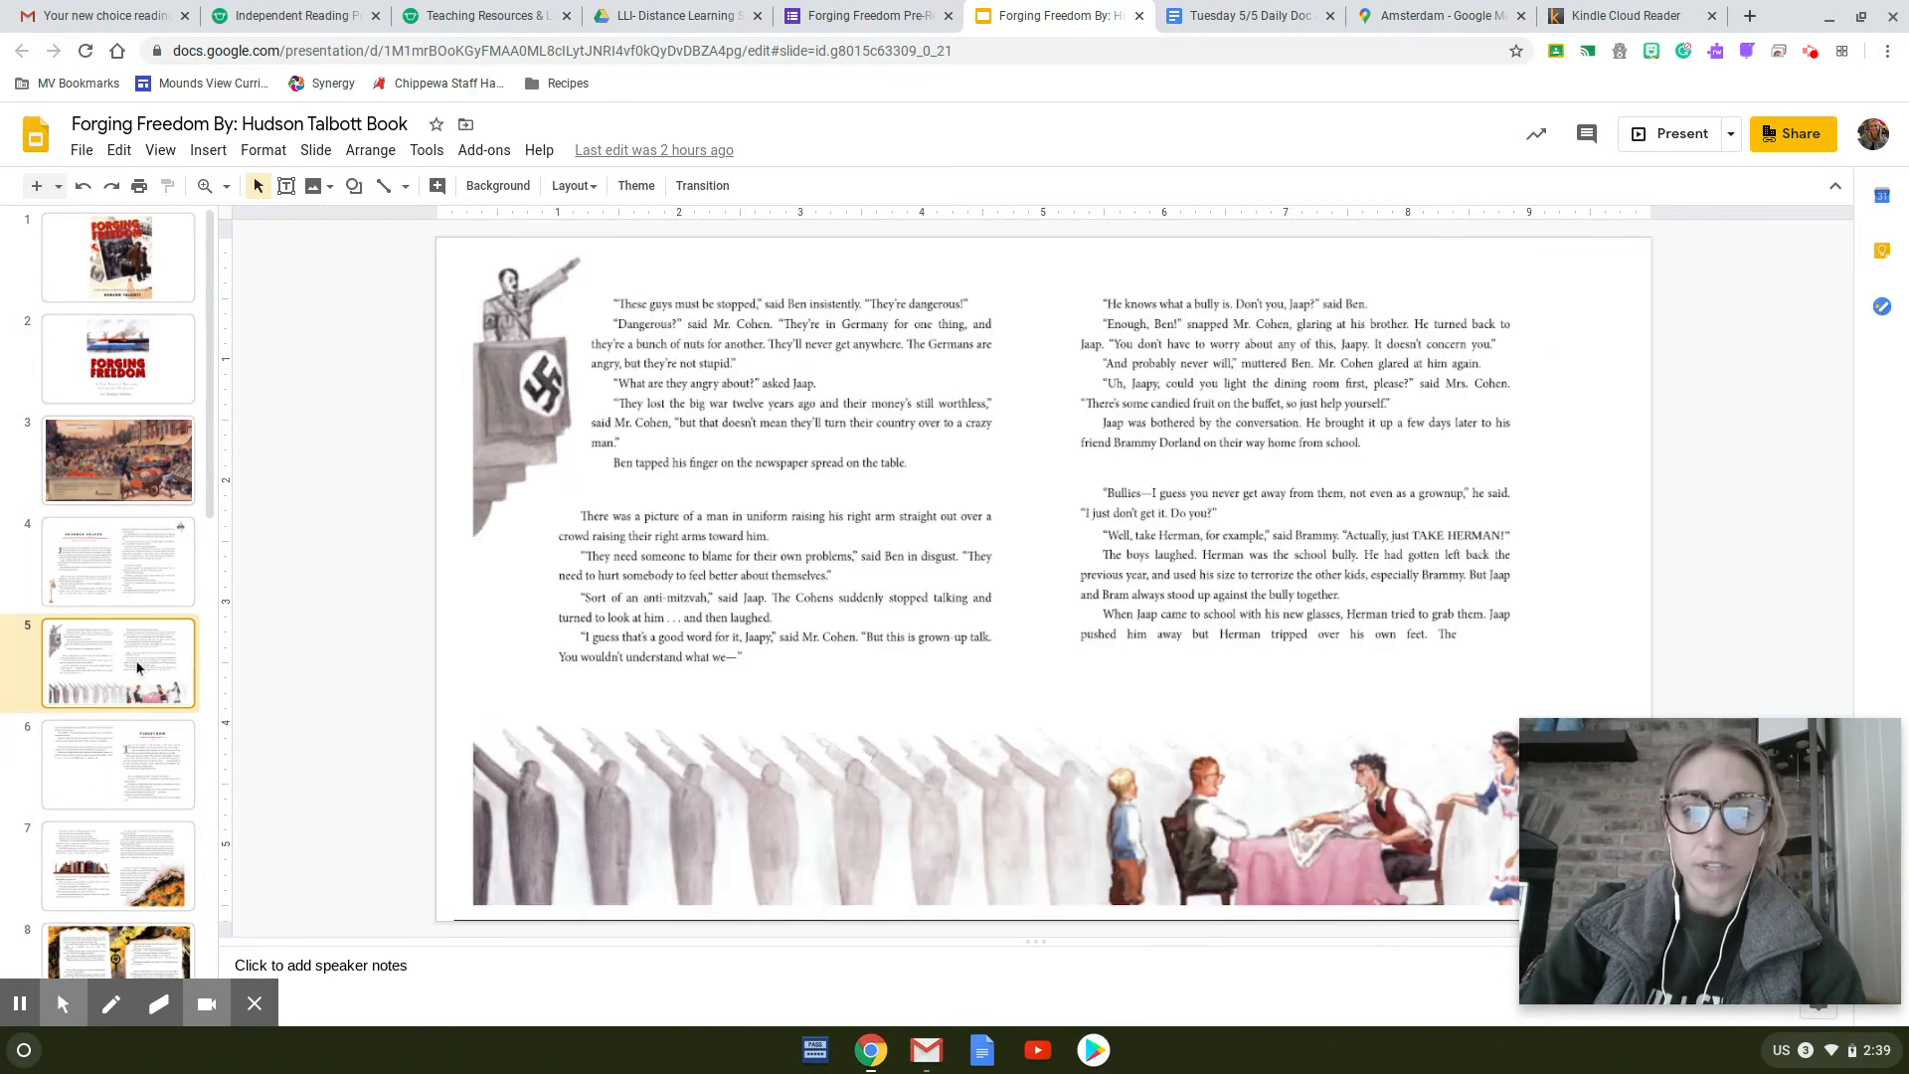
click(117, 763)
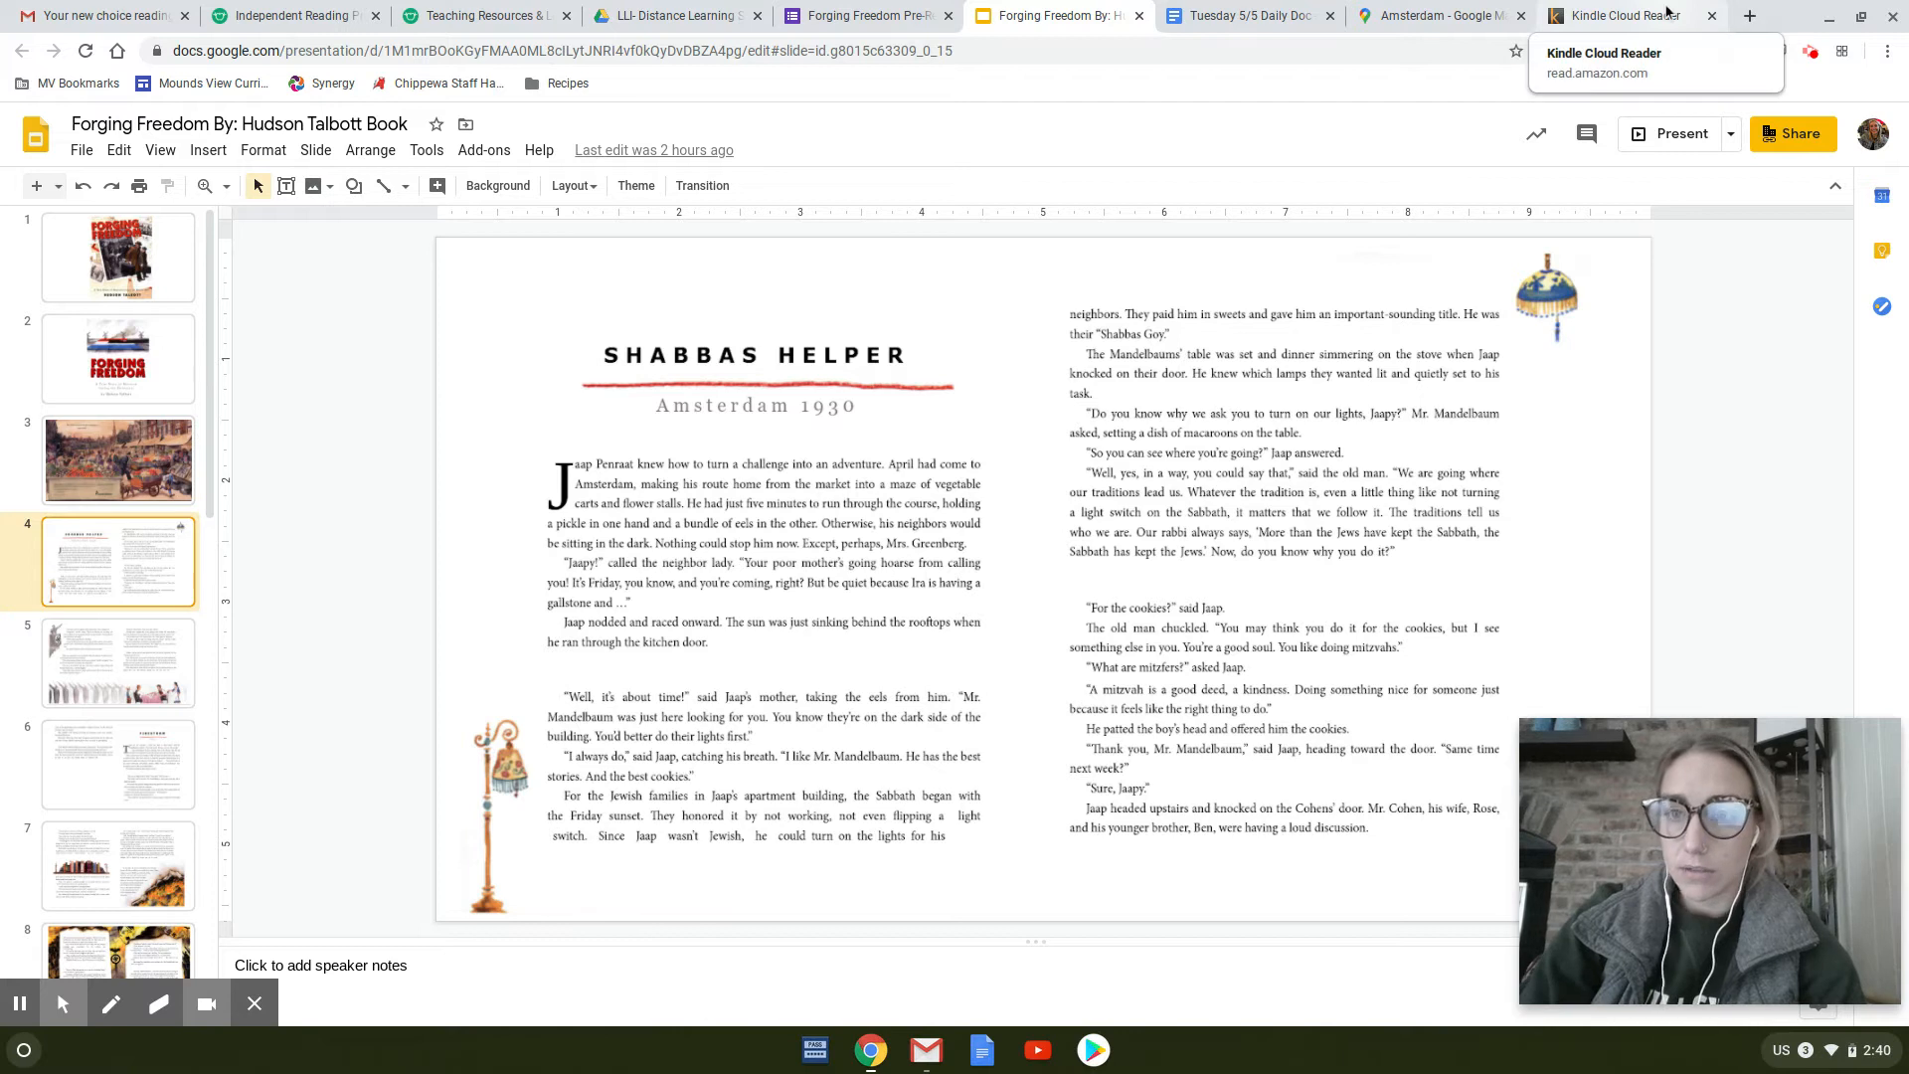
click(1625, 15)
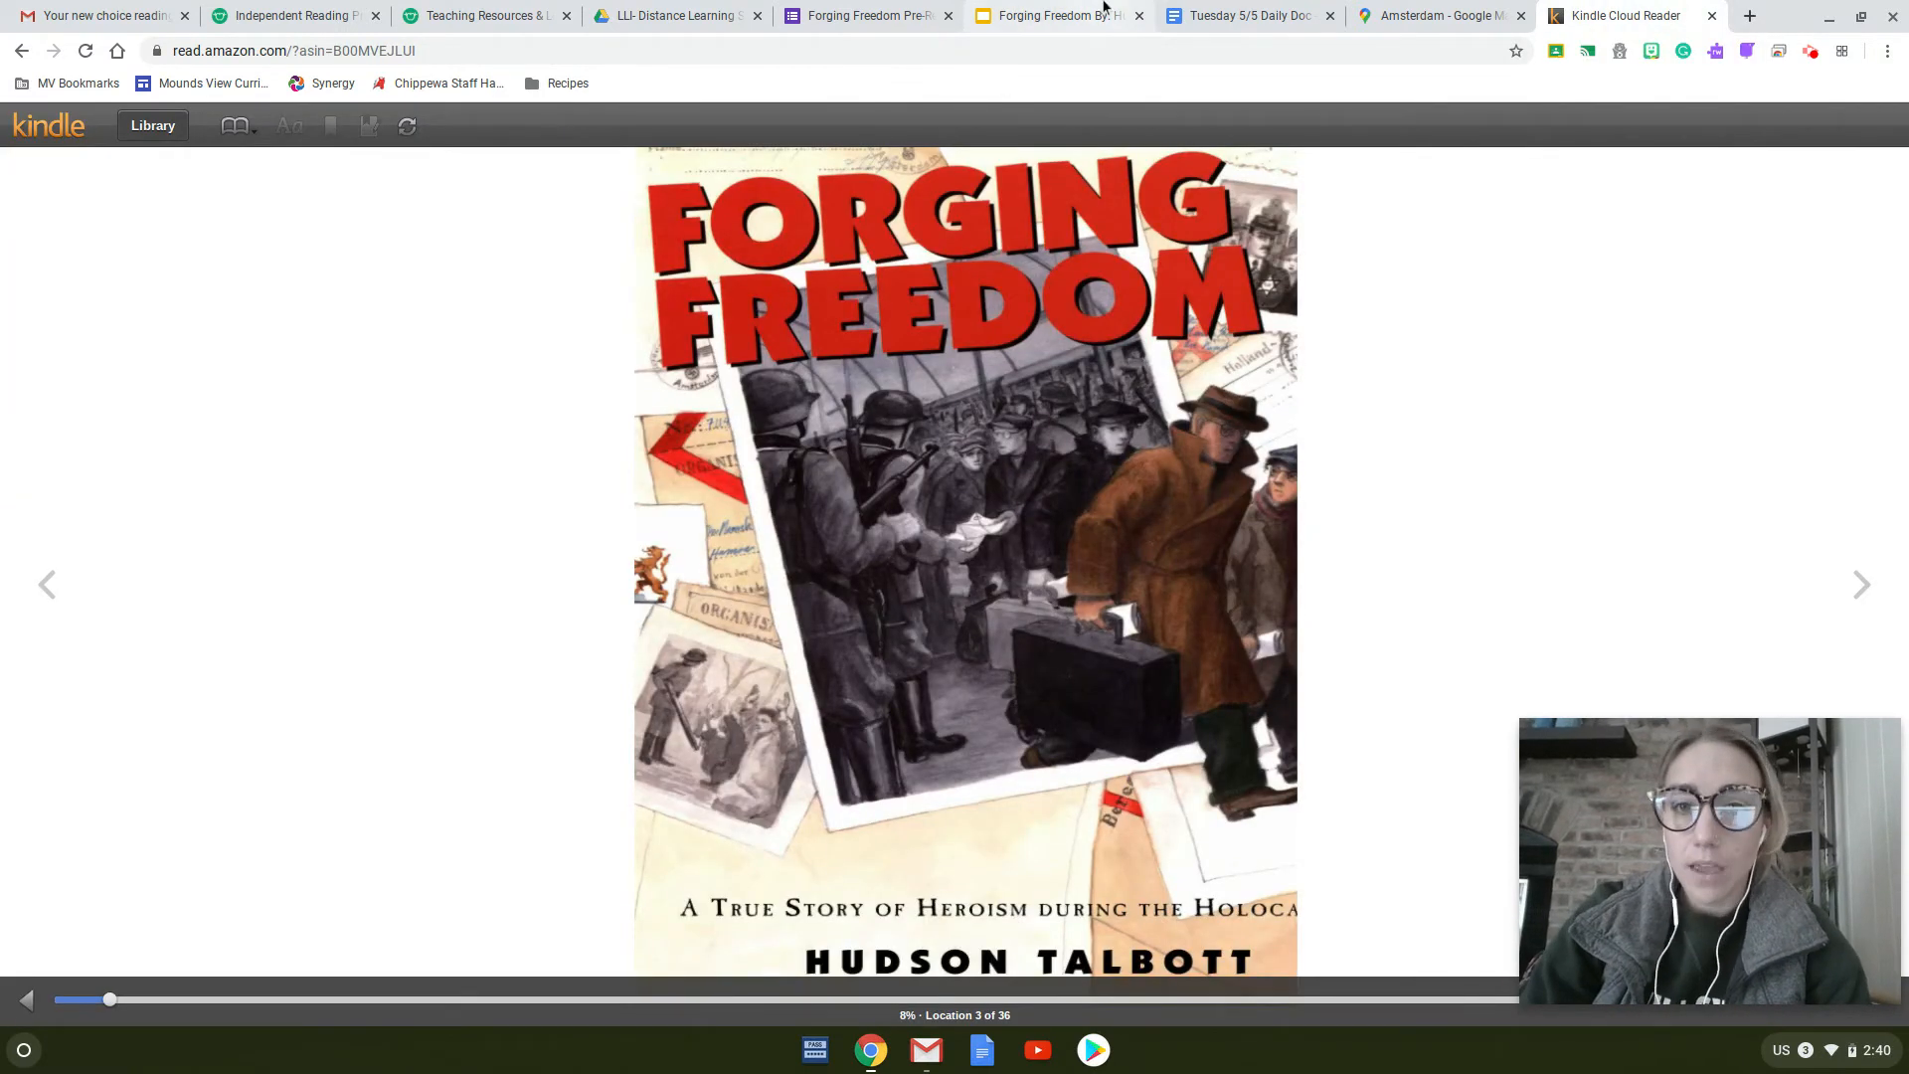
click(1054, 14)
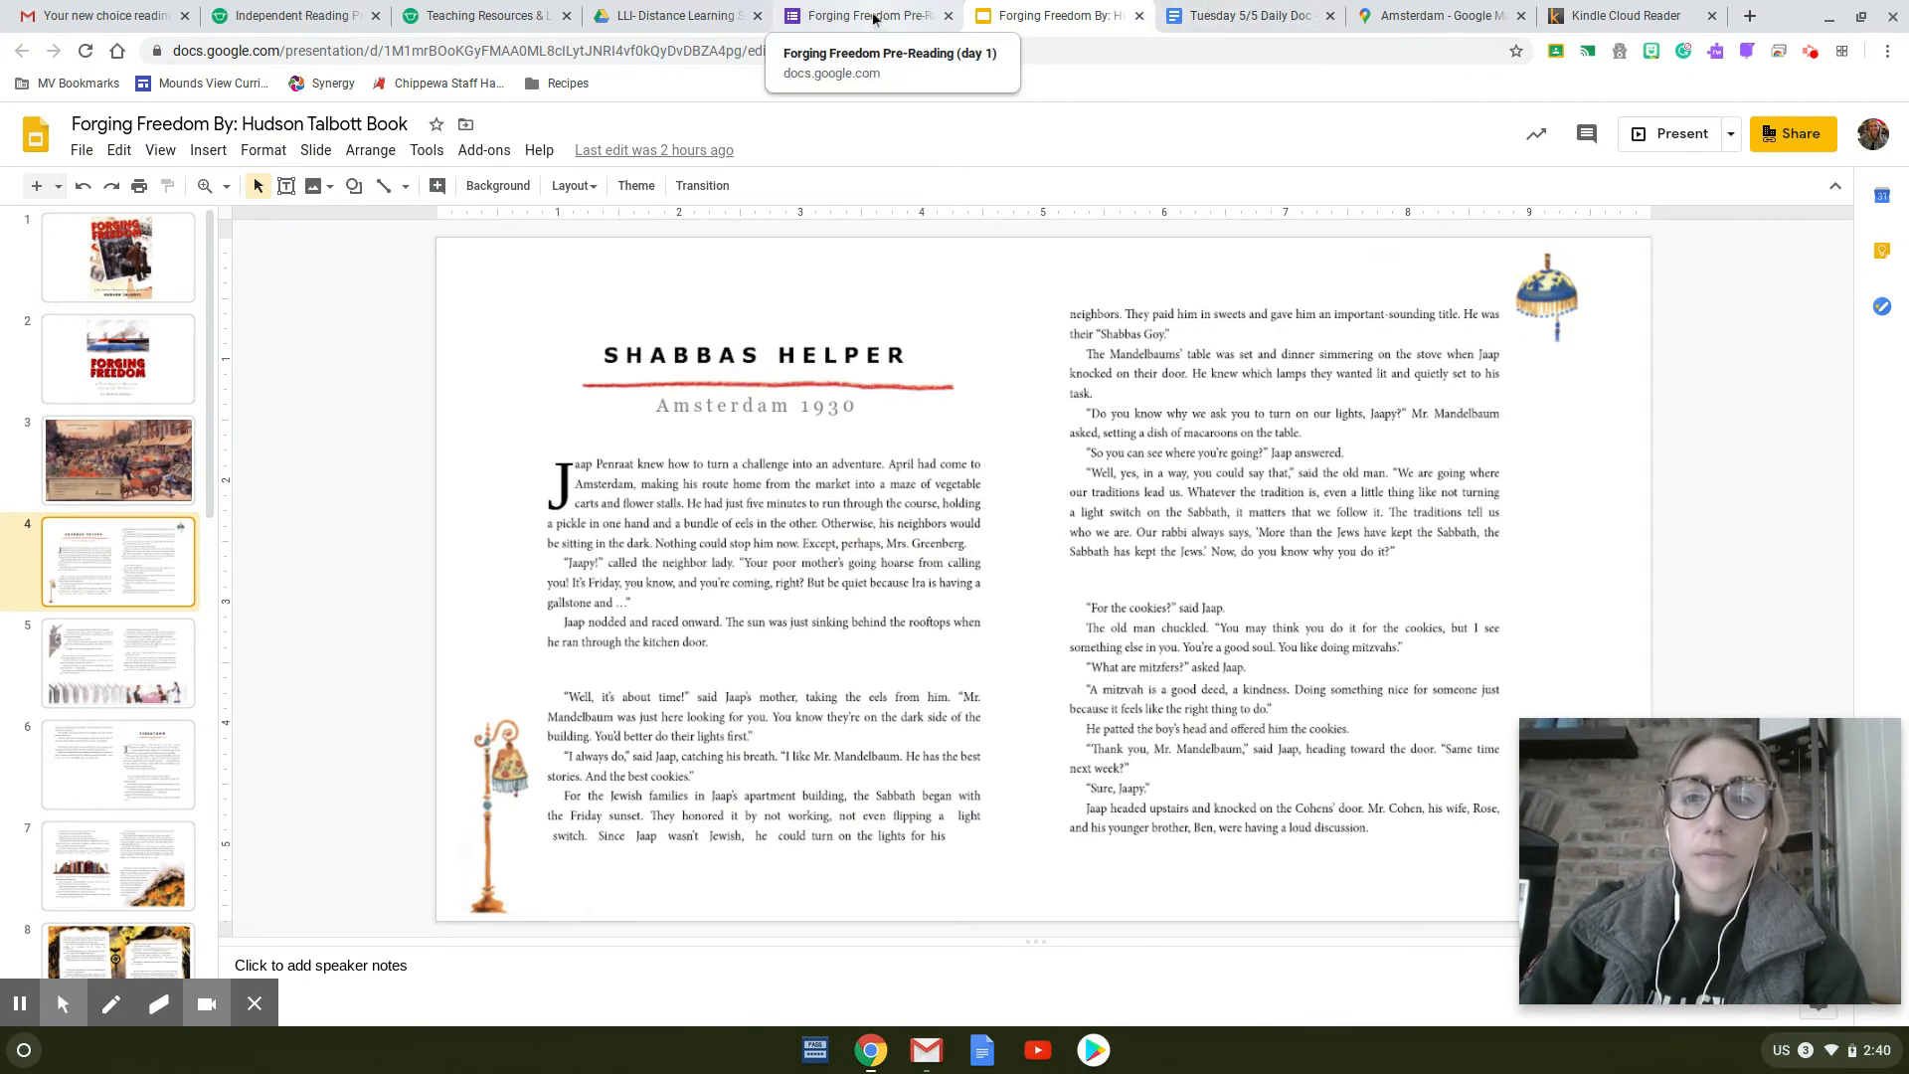
Return to the Forging Freedom Pre-Reading (day 1) form and scroll down through its questions.
click(867, 15)
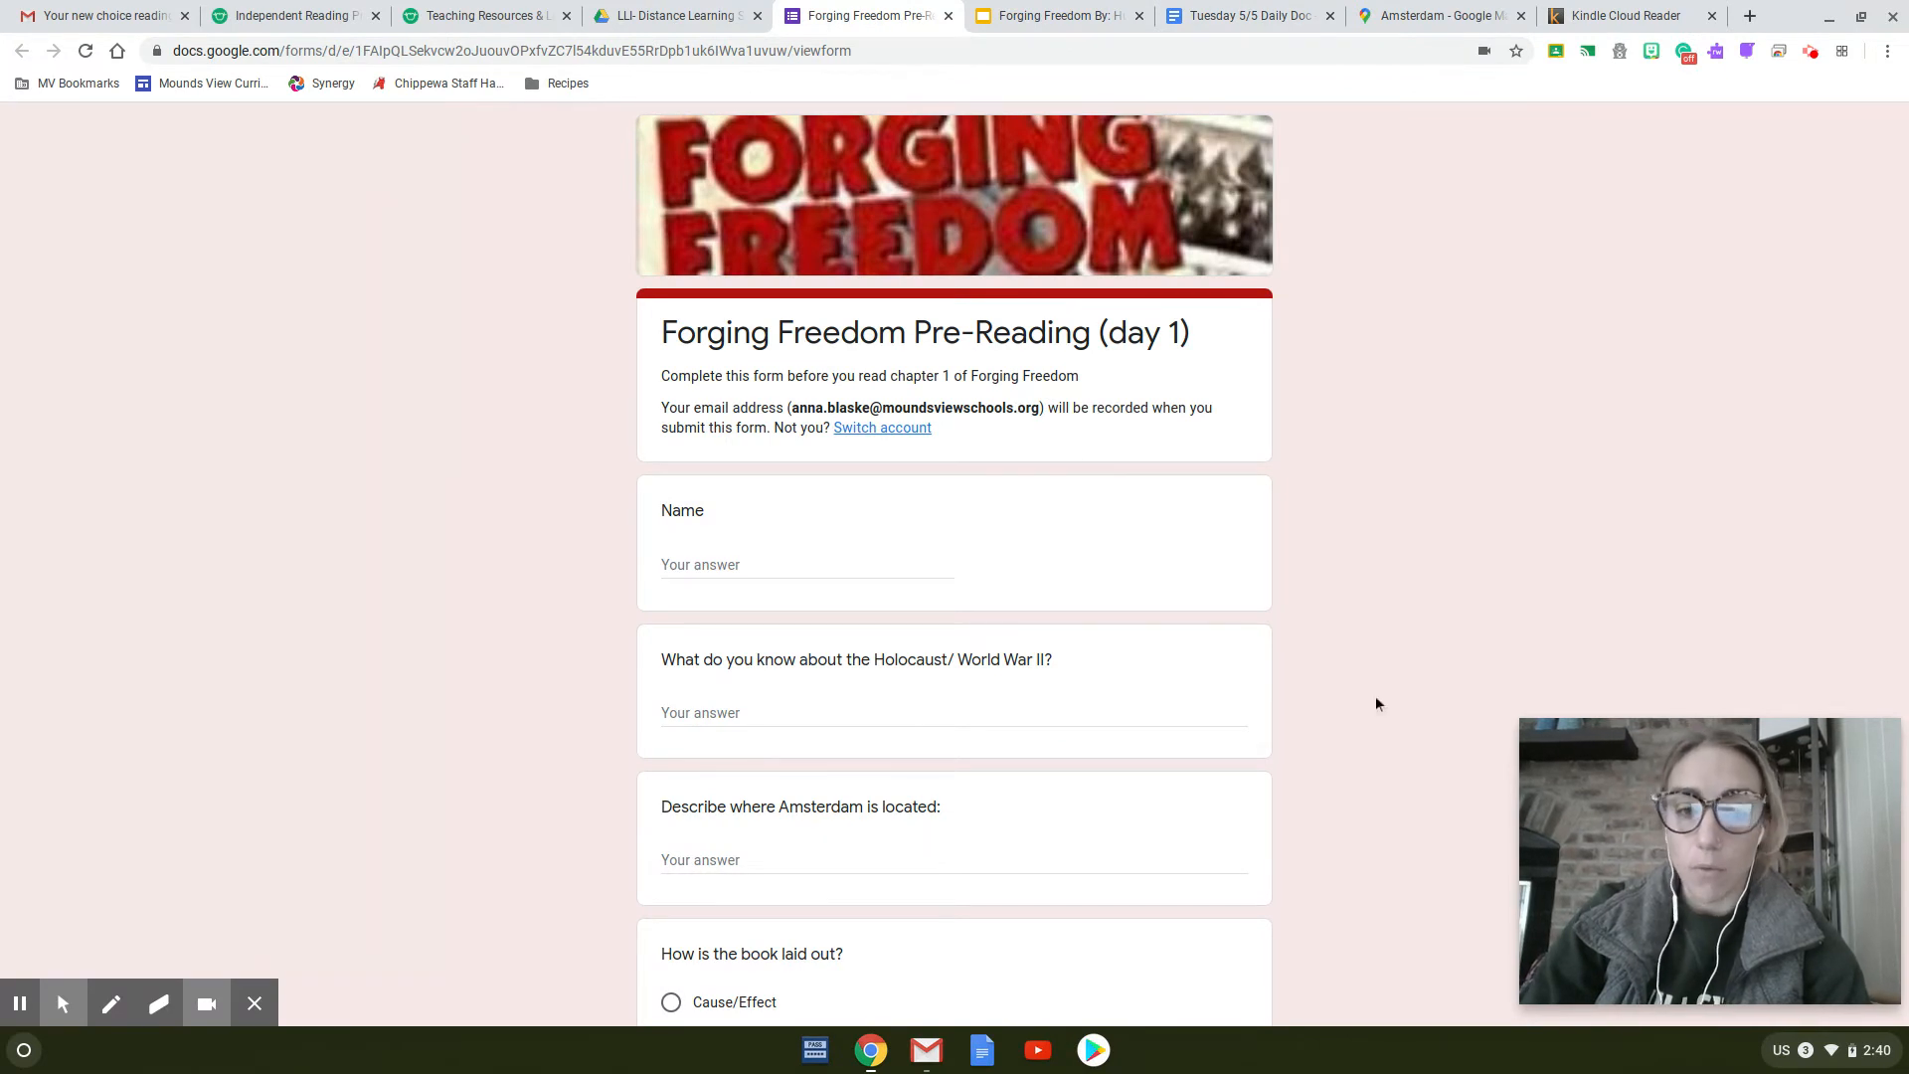
scroll(down, 3)
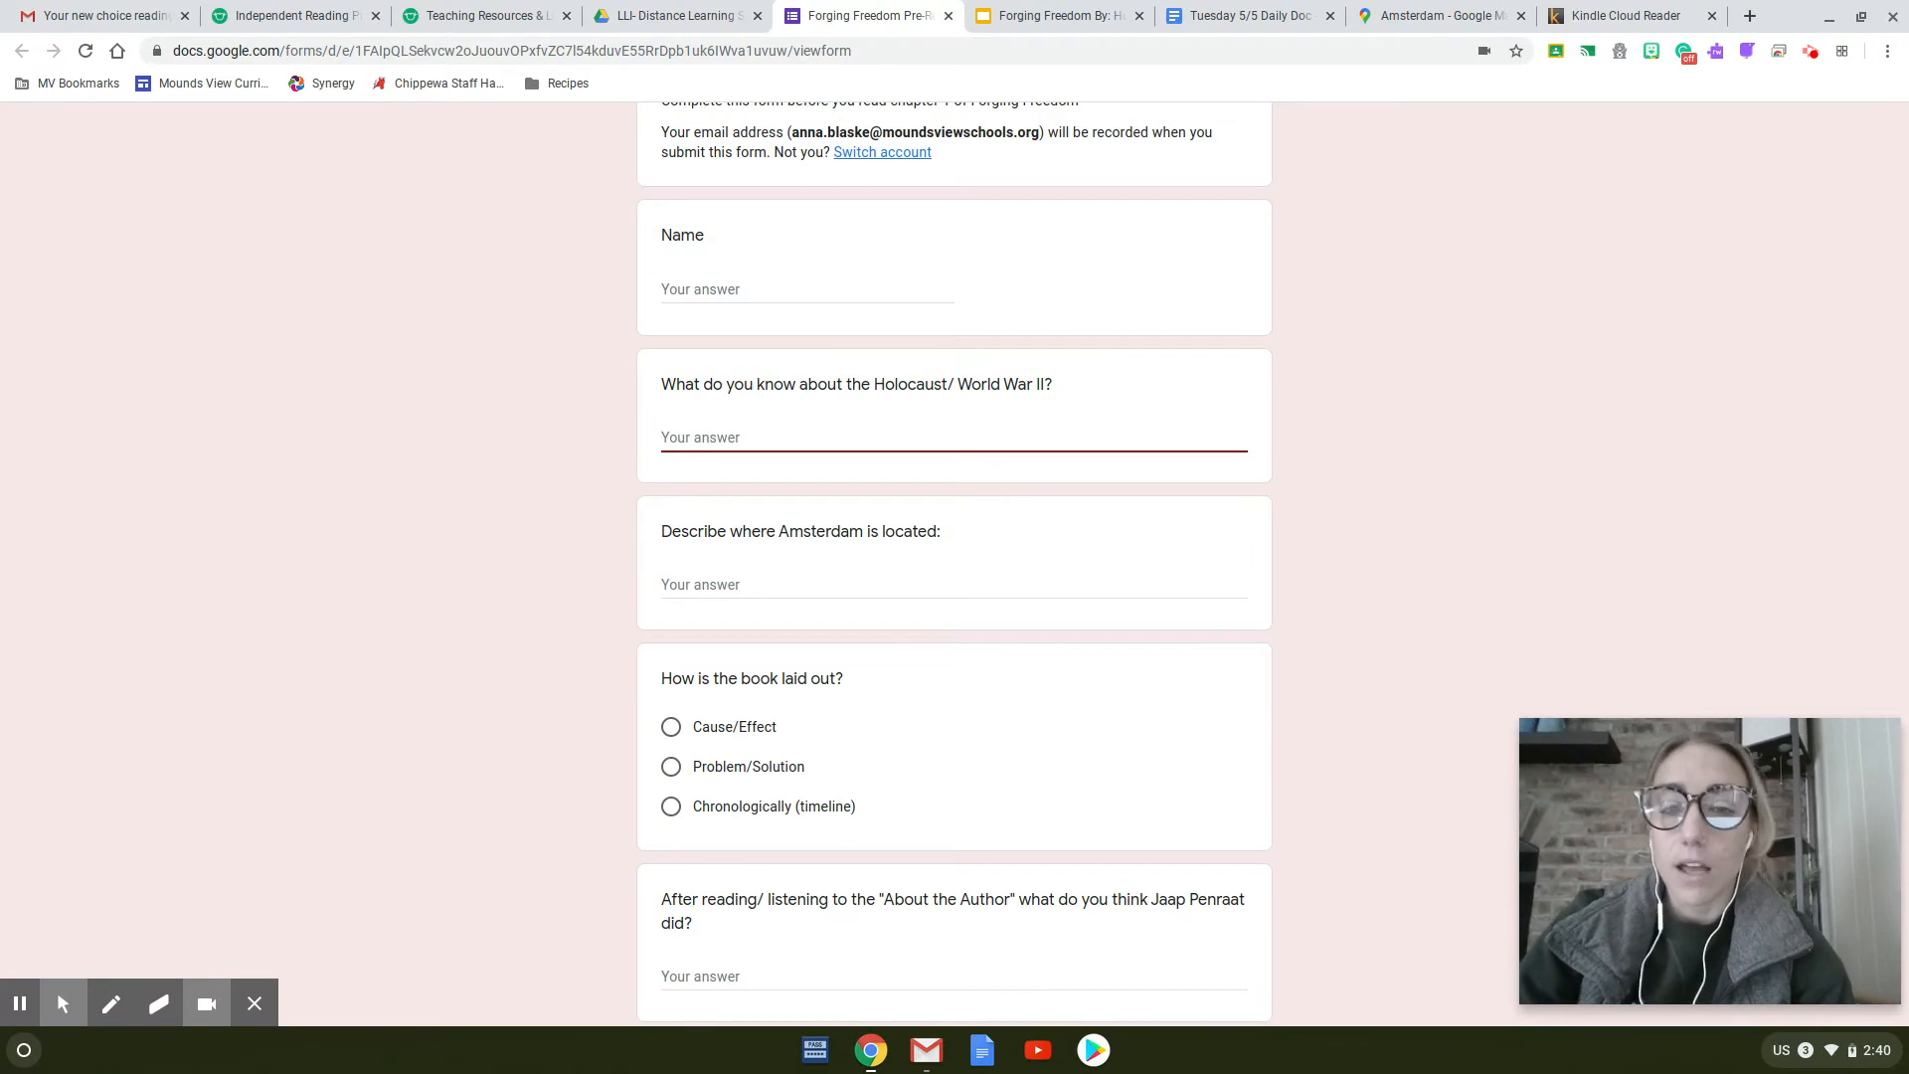
mouse_move(1503, 118)
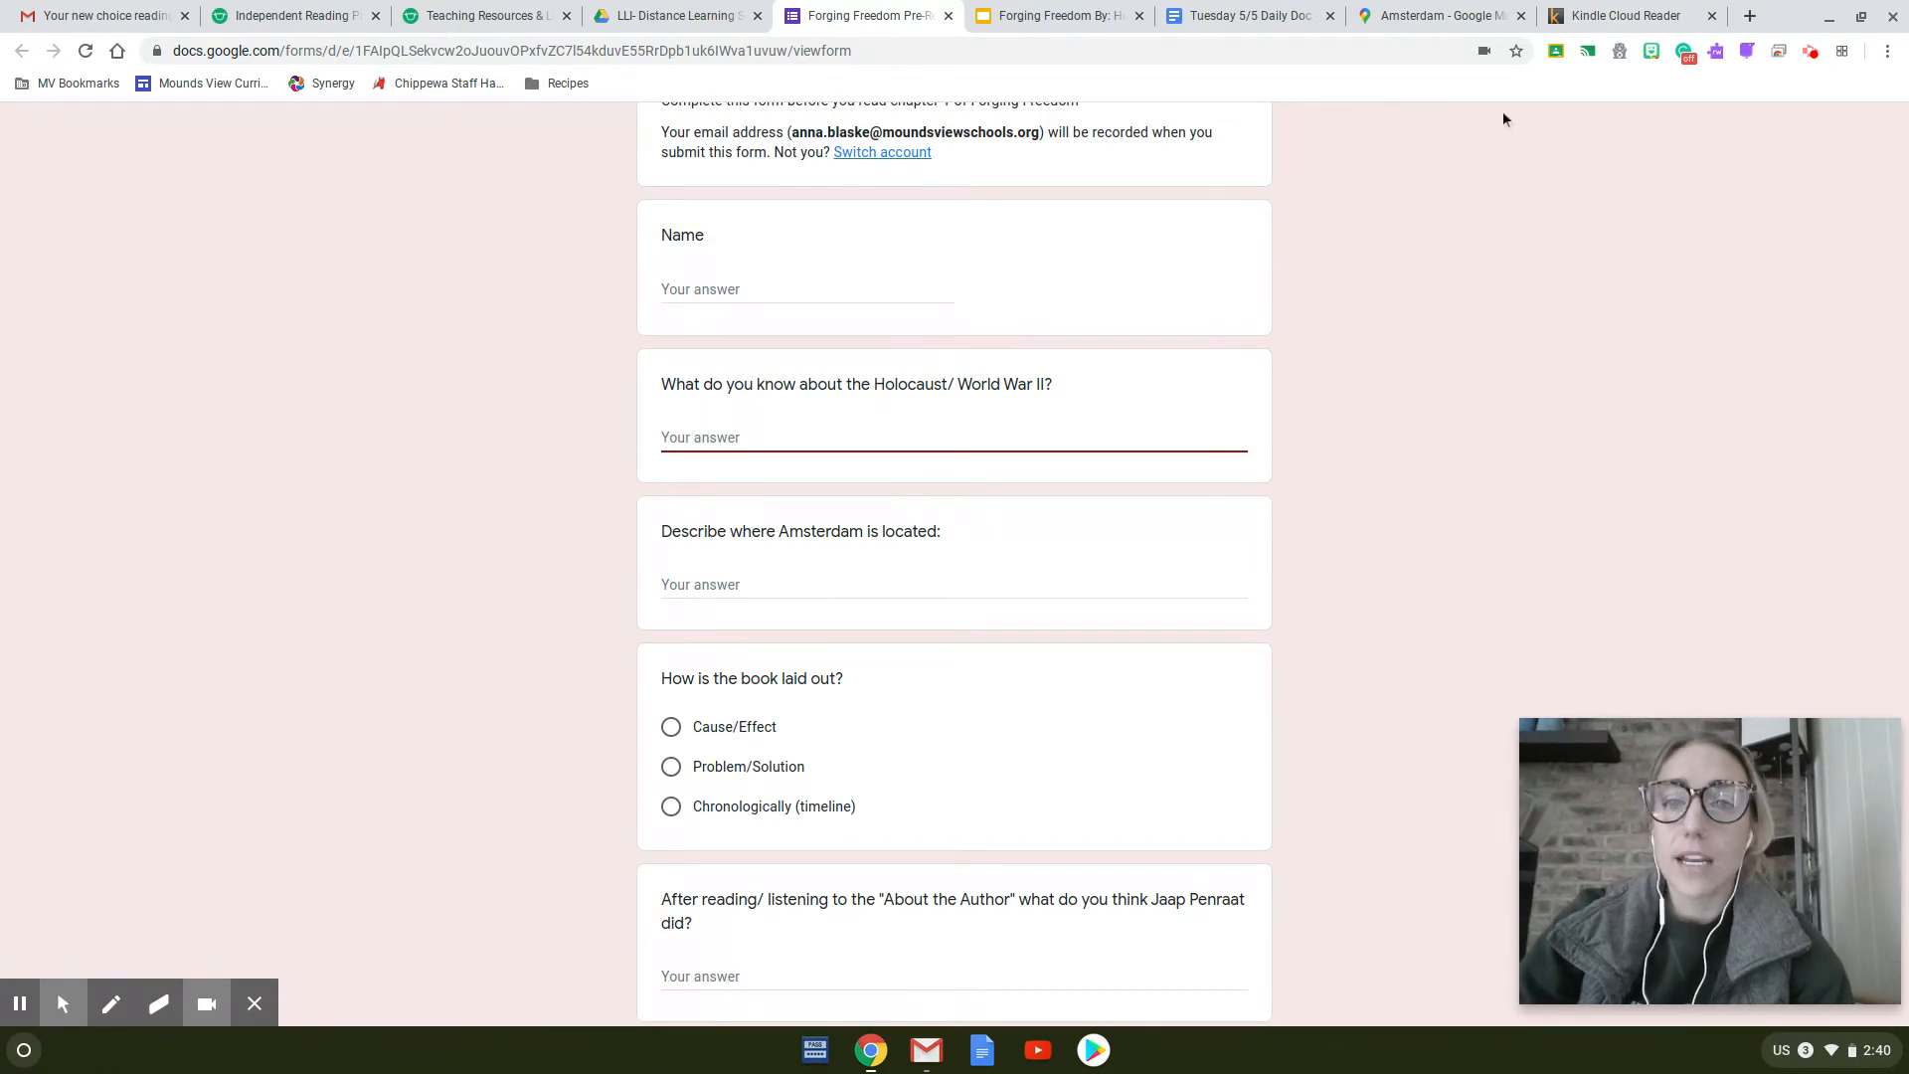
mouse_move(1441, 15)
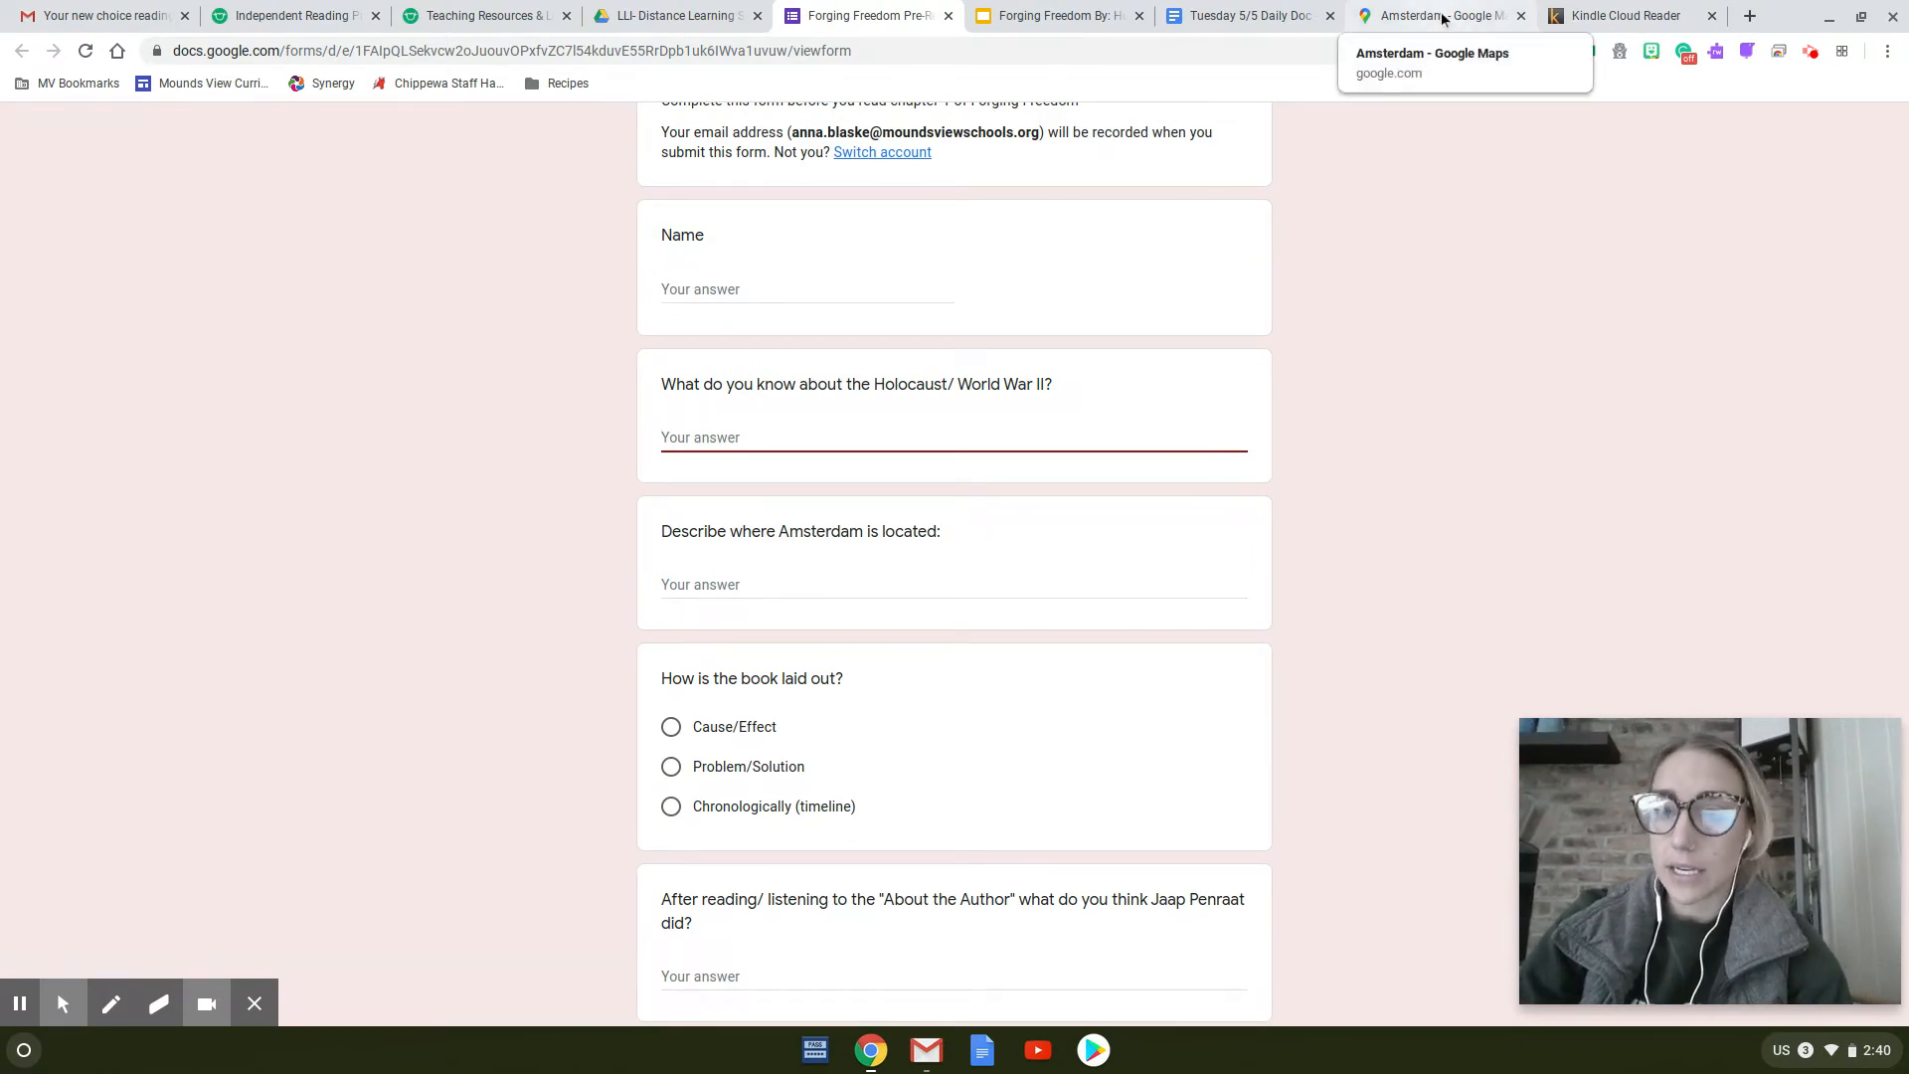
Zoom the Amsterdam map out to the whole world, then back in on Europe.
click(1437, 16)
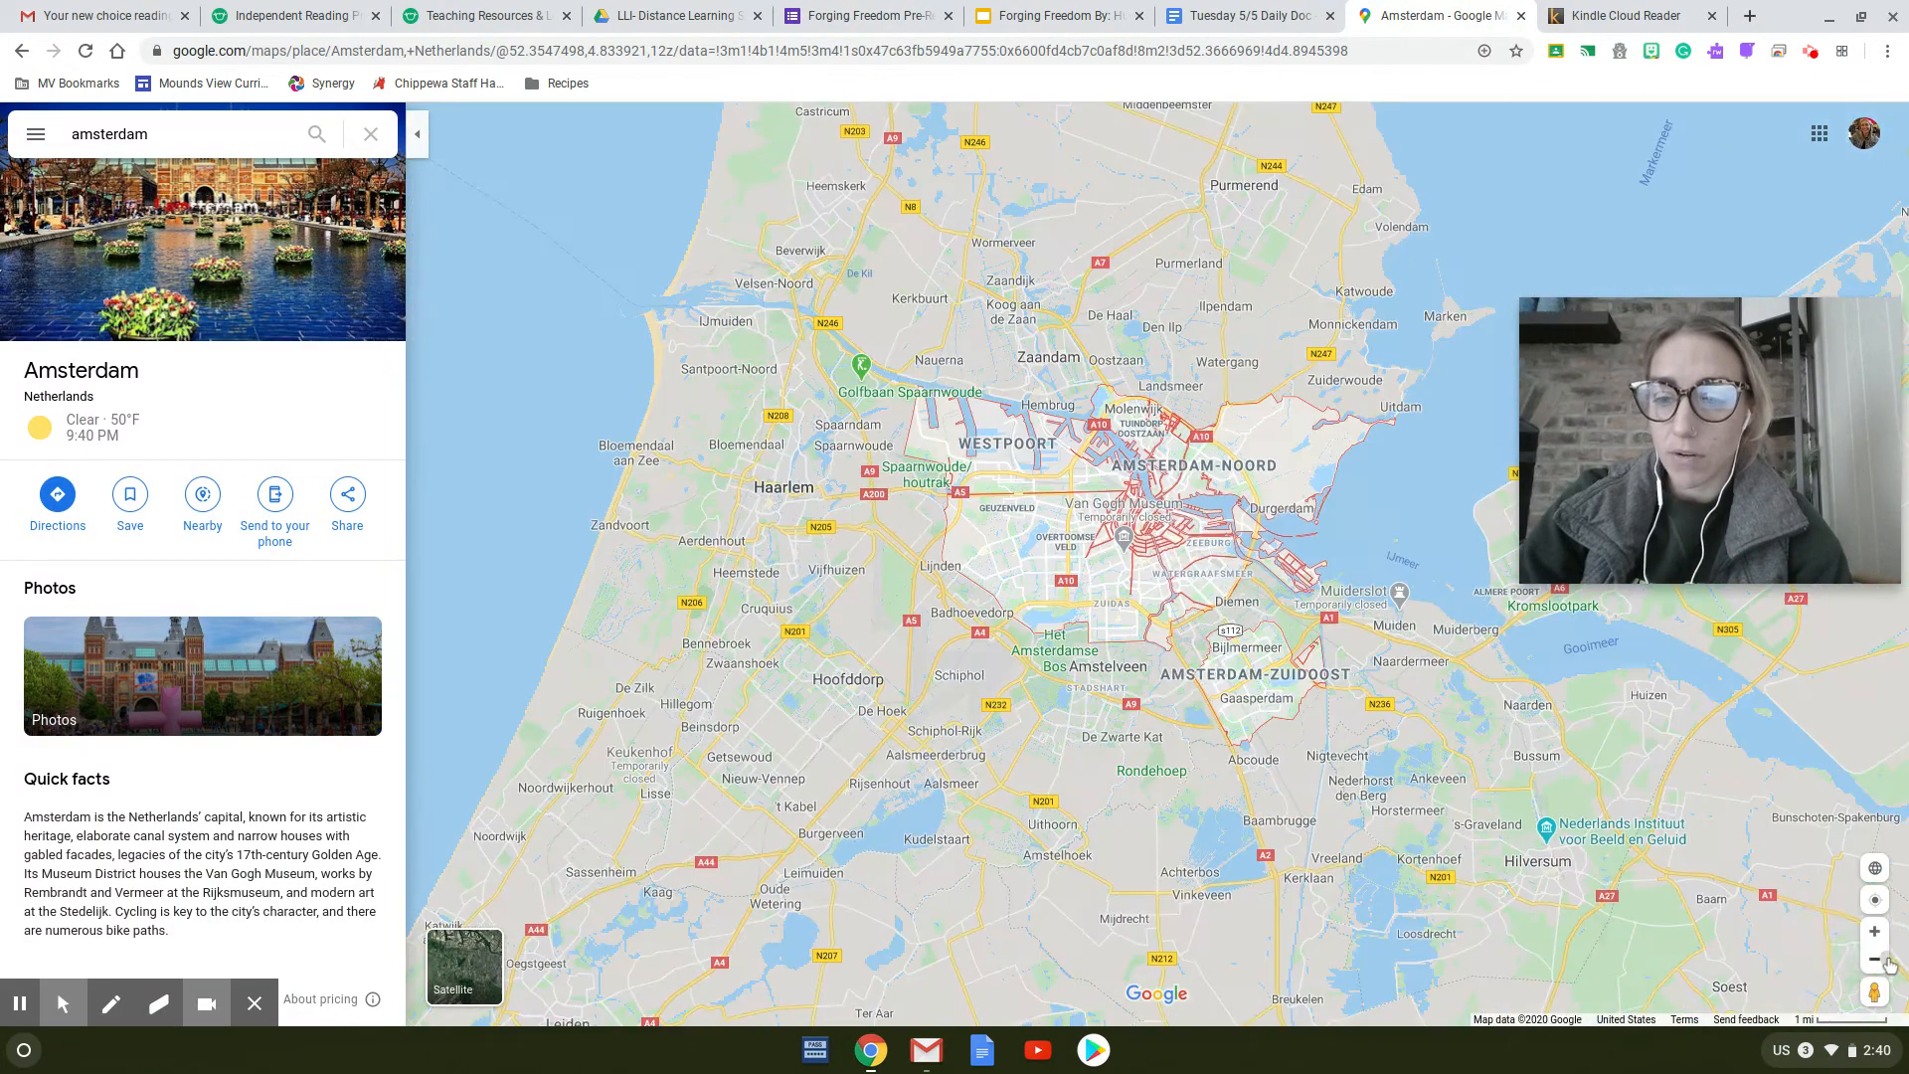
click(1873, 959)
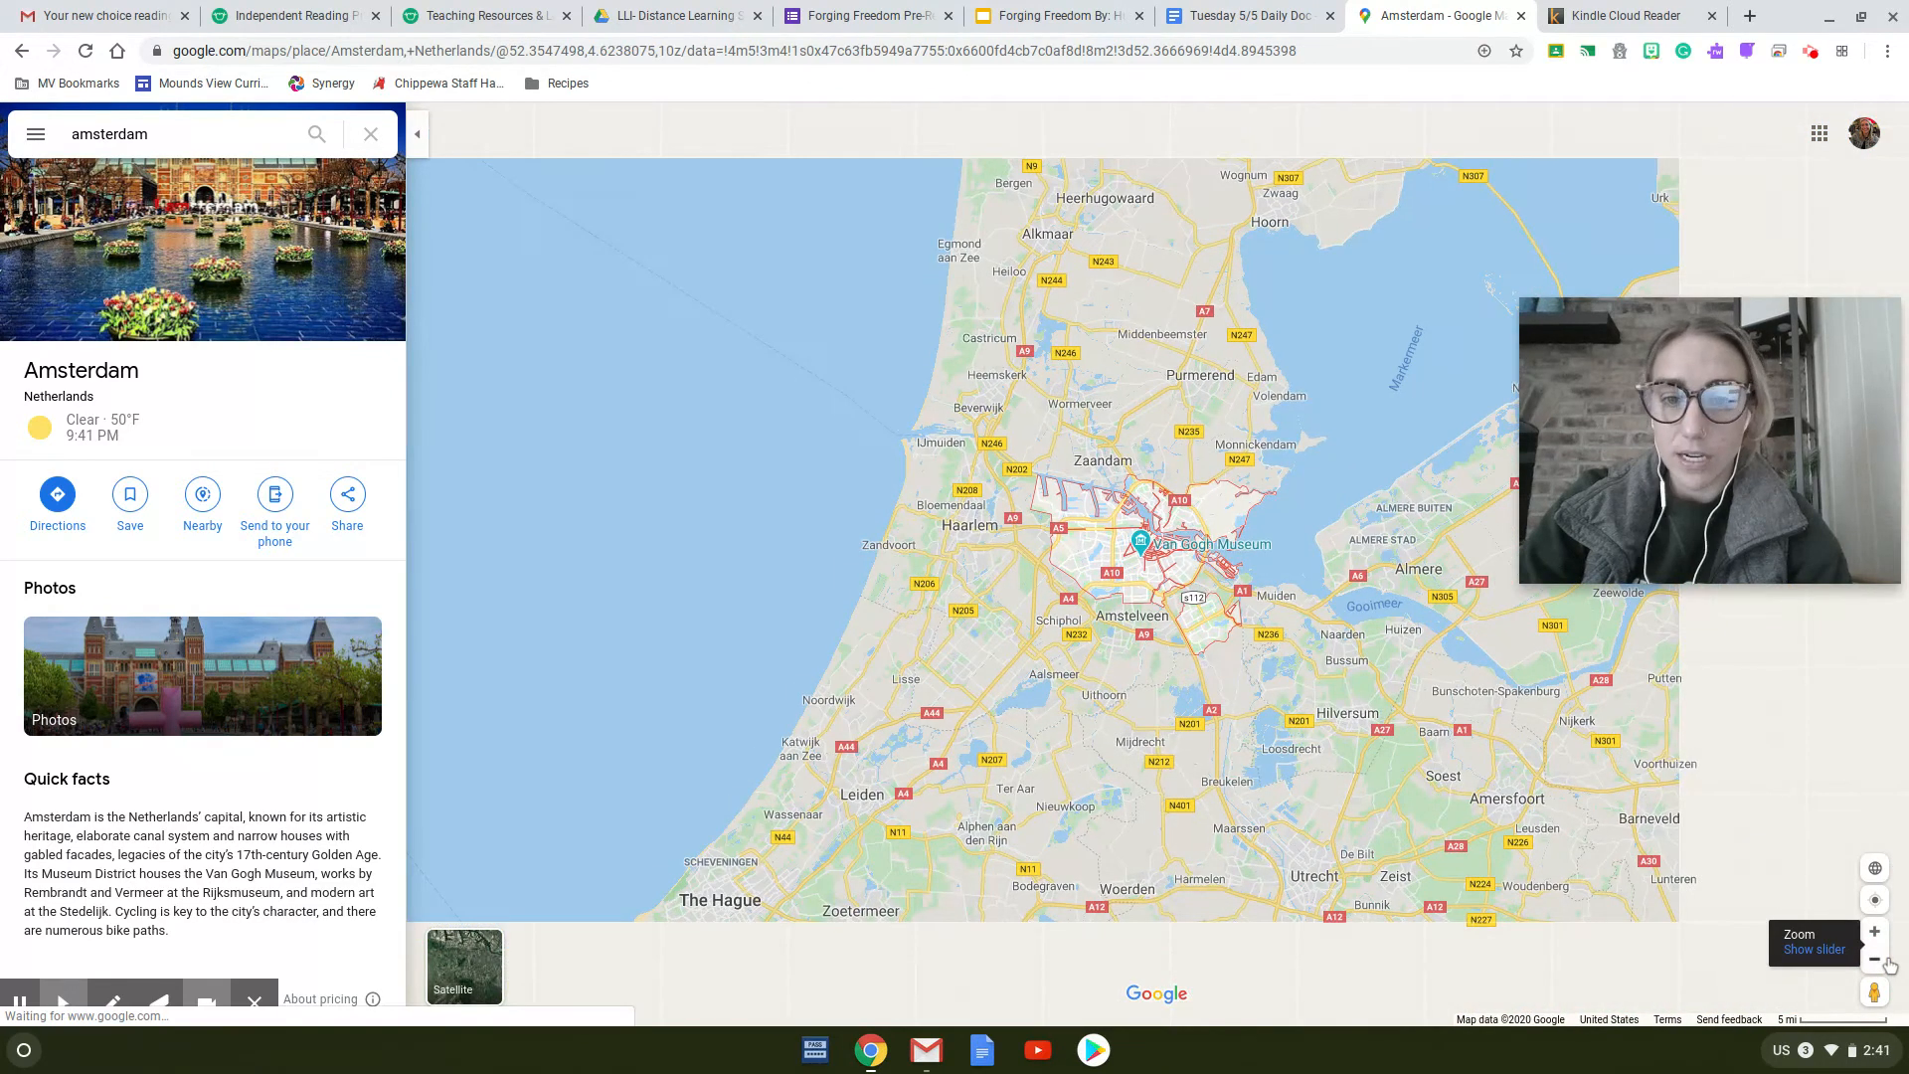
click(1875, 961)
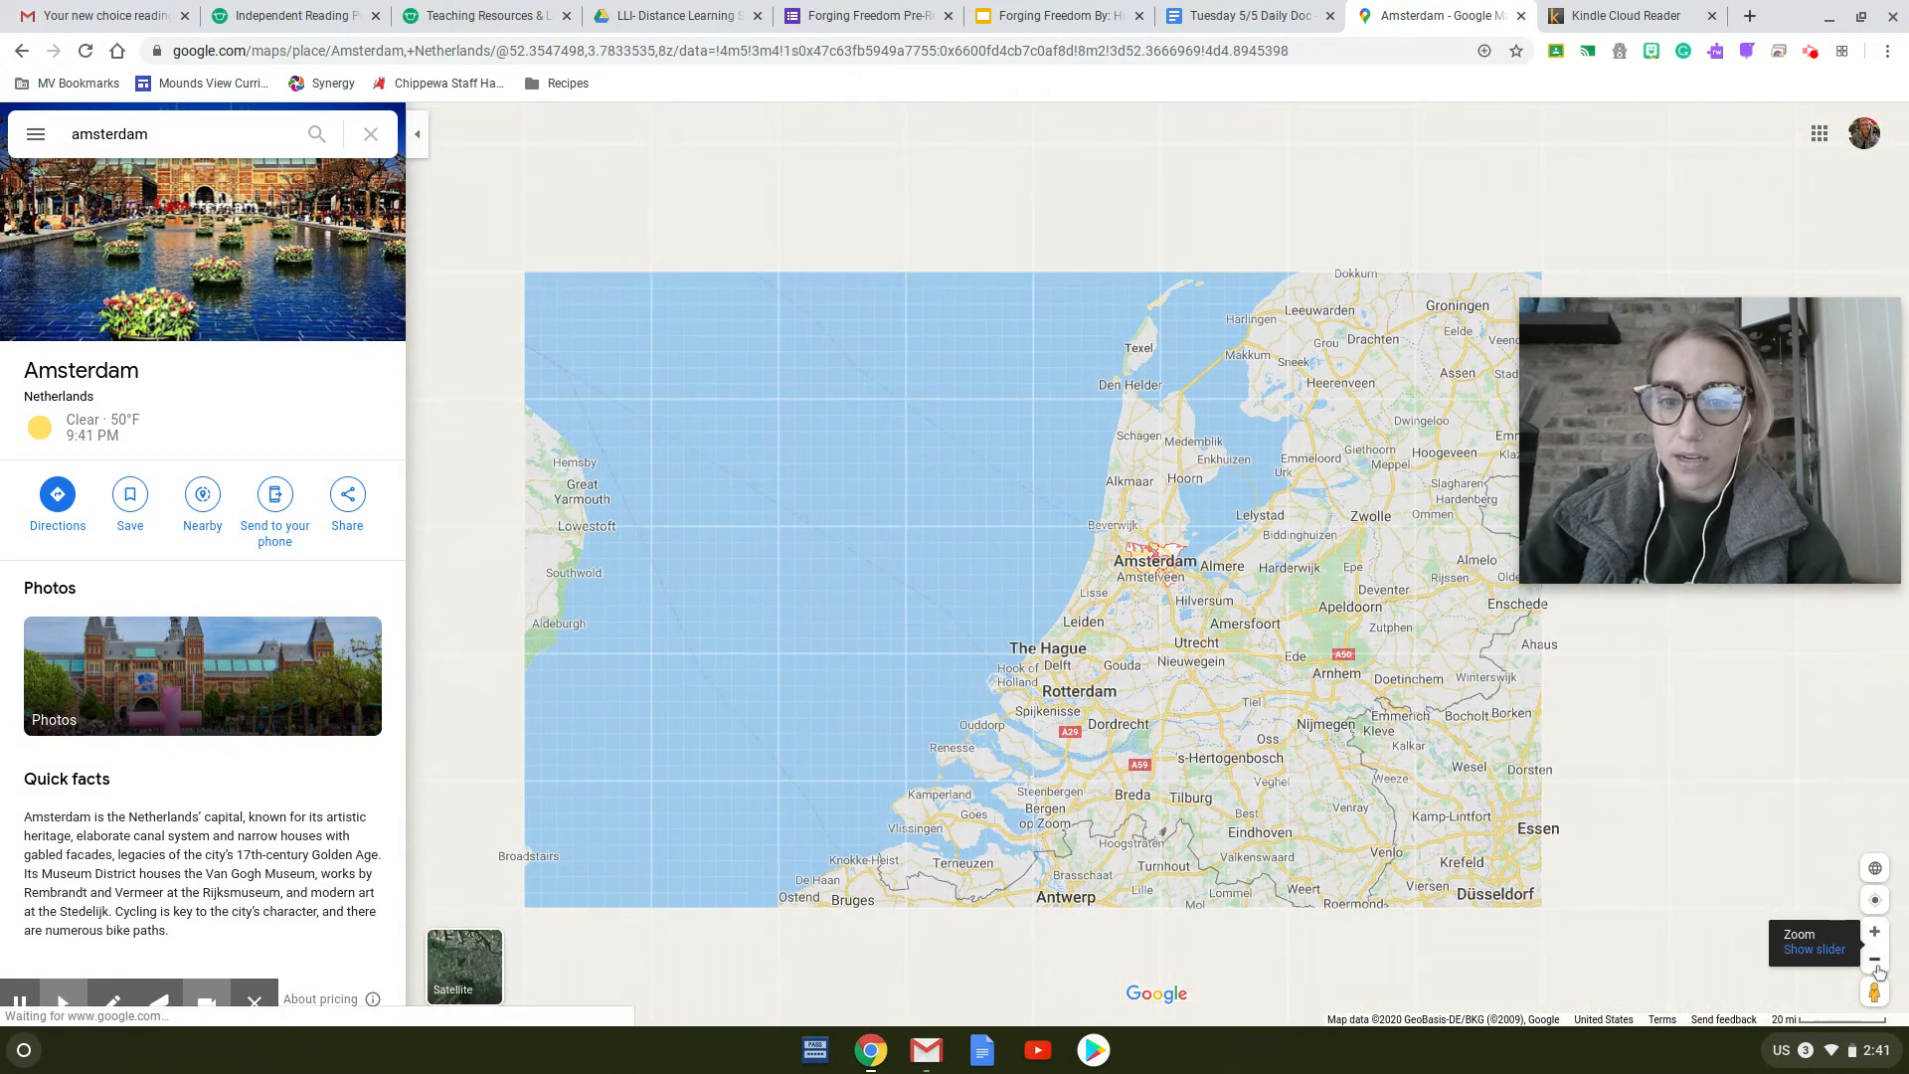
click(1875, 960)
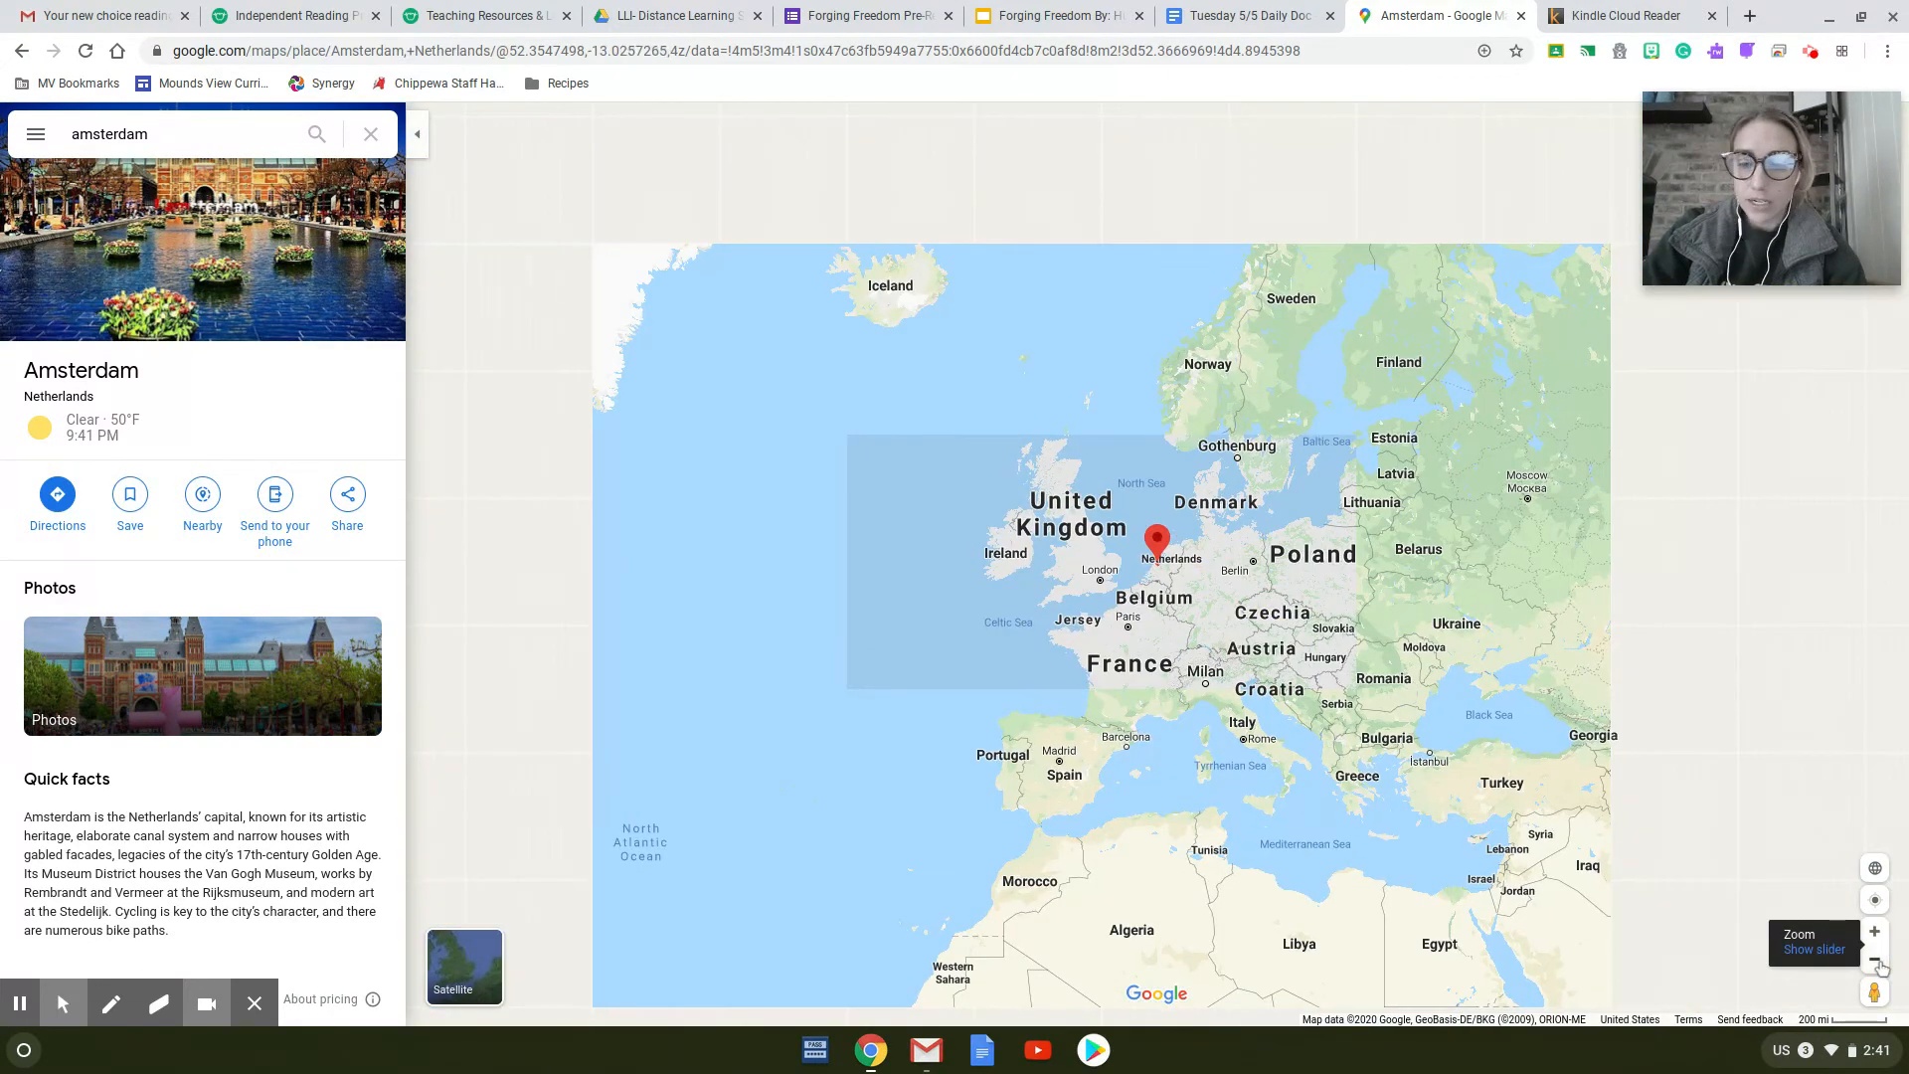
click(1873, 964)
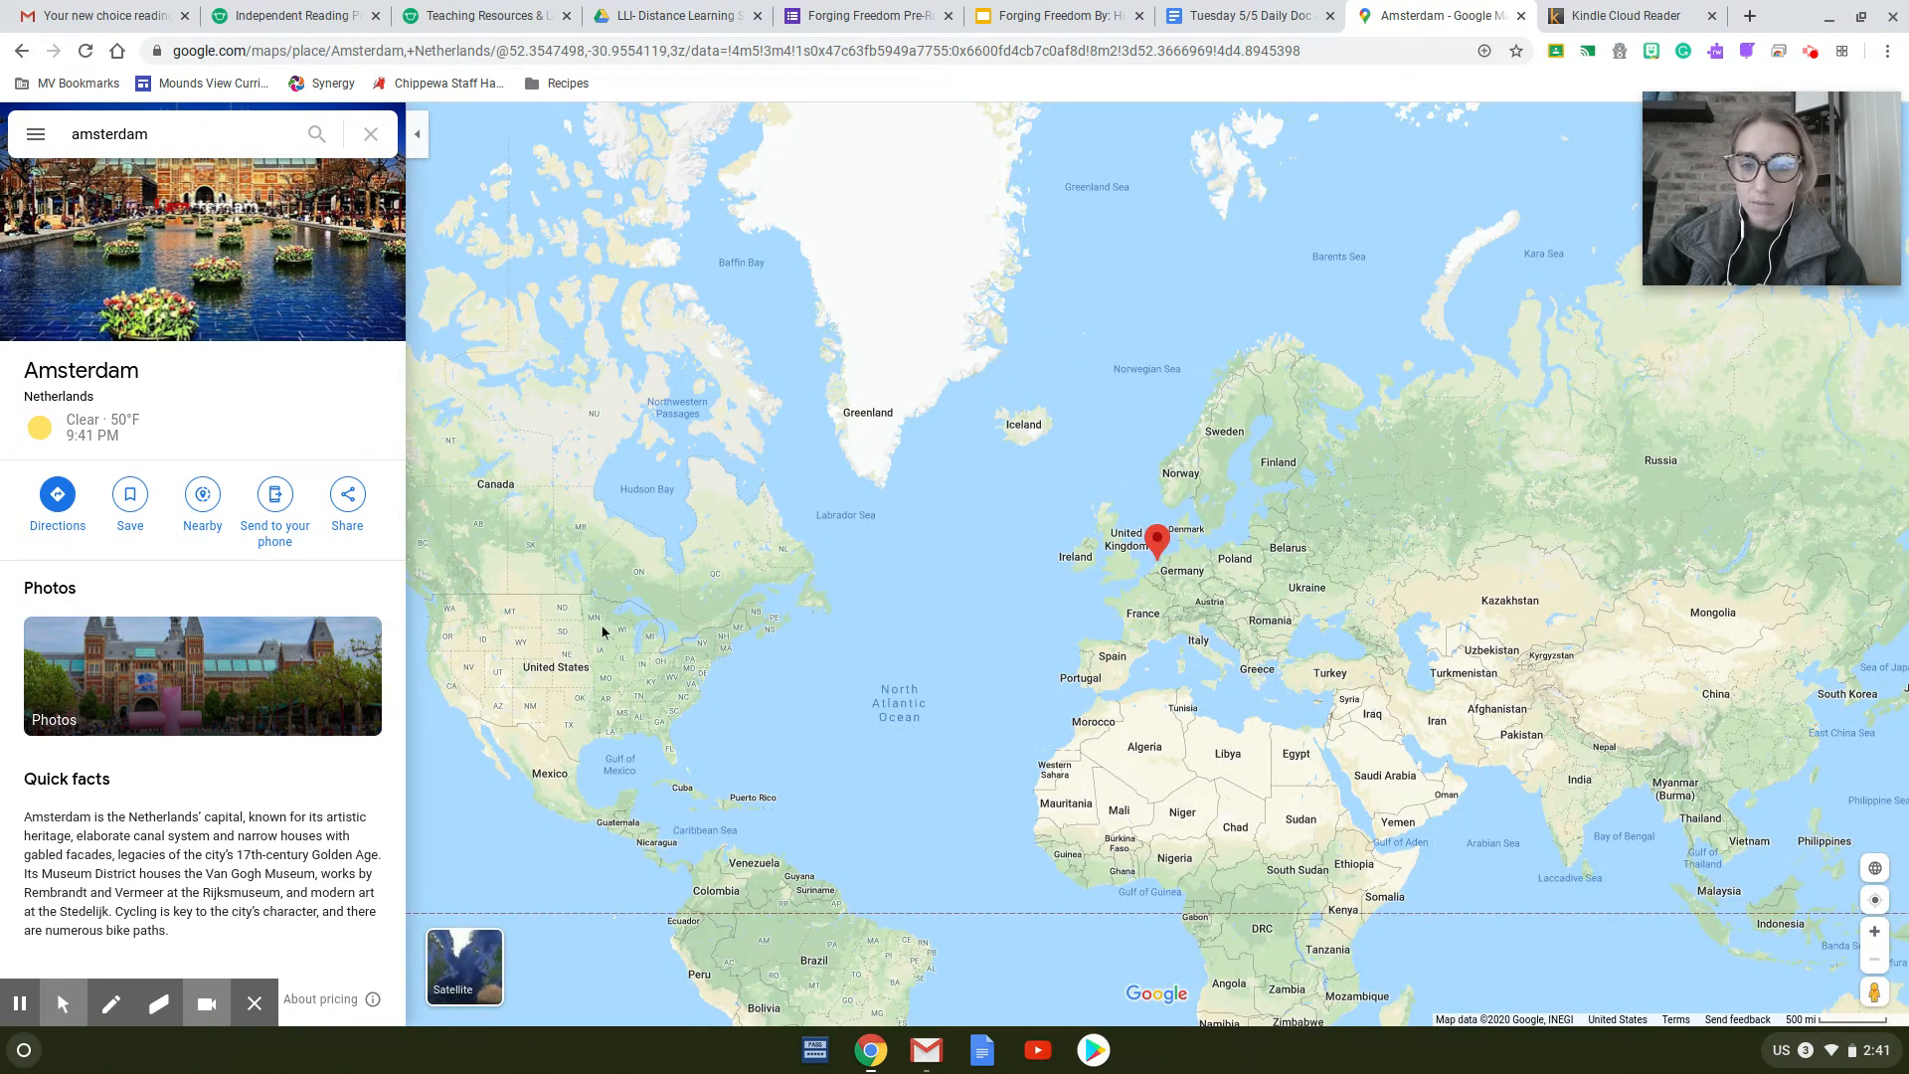
mouse_move(1338, 497)
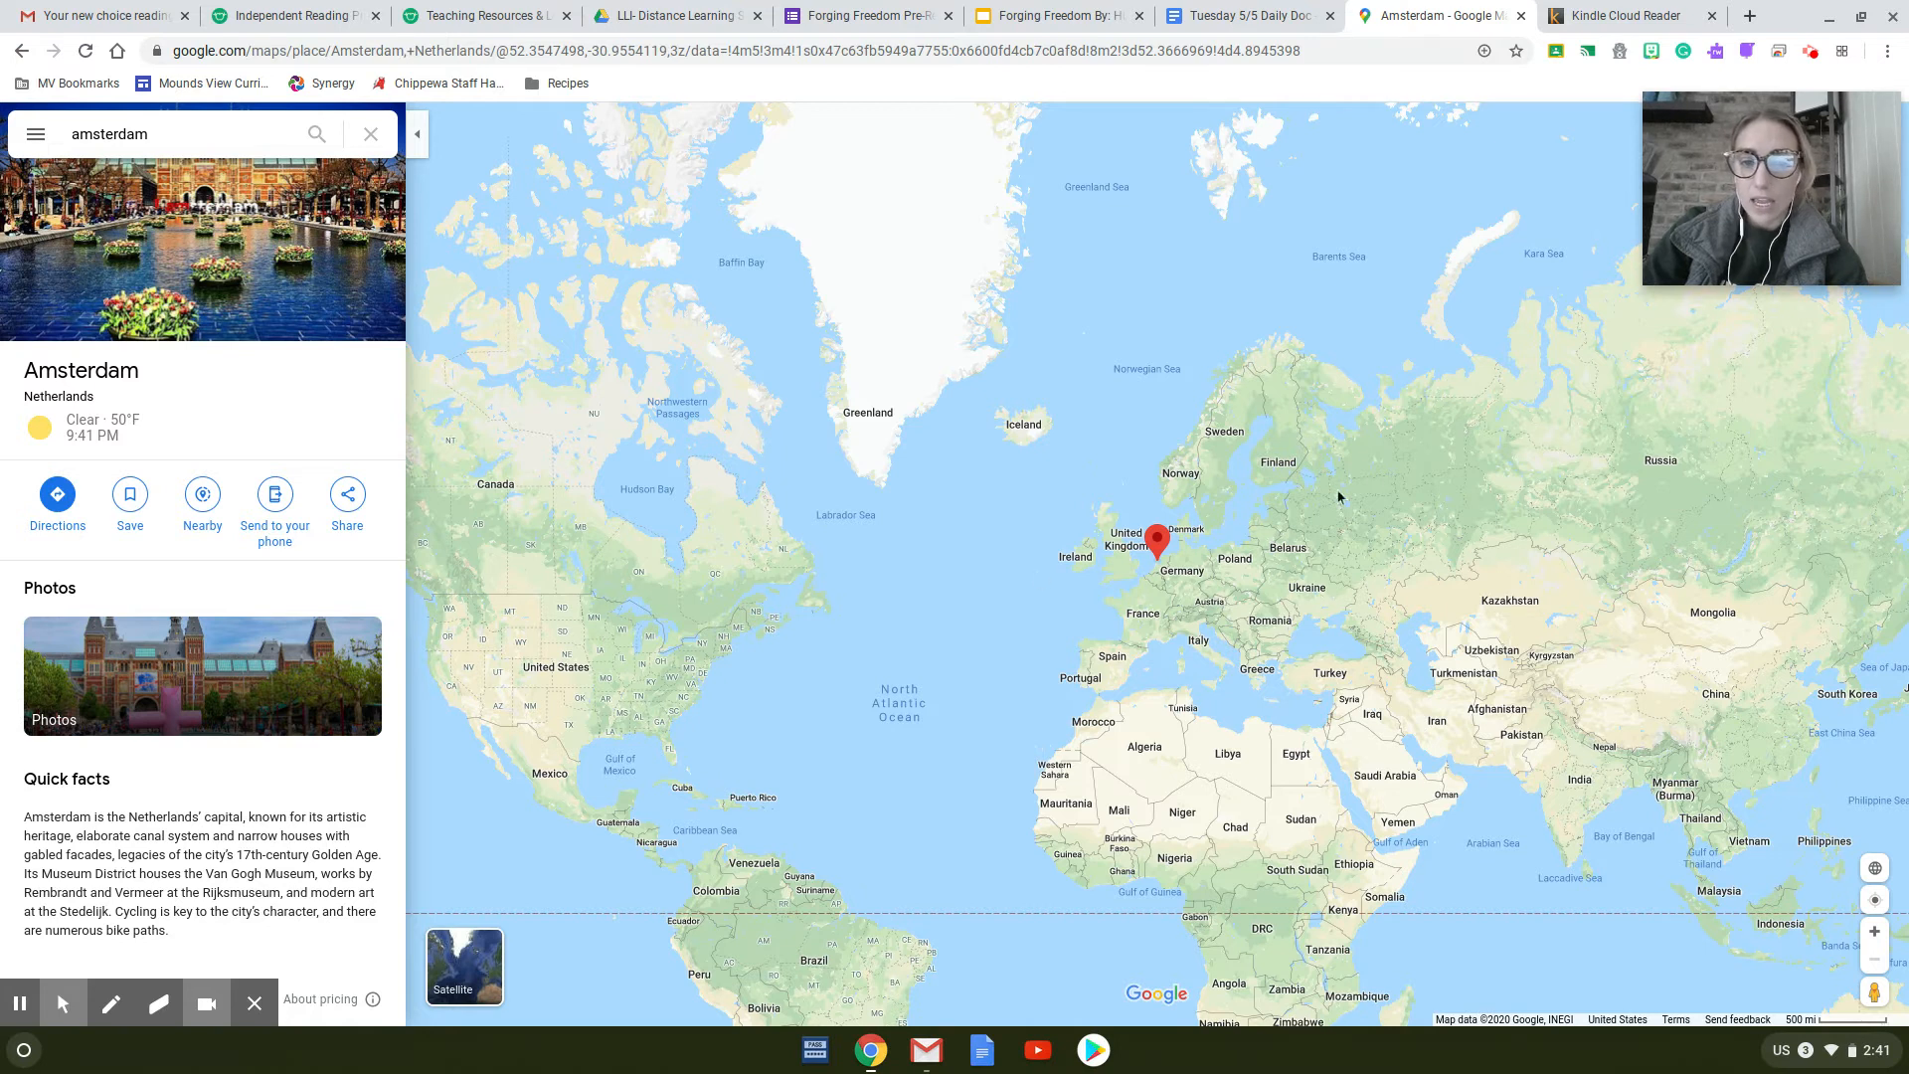
mouse_move(1357, 376)
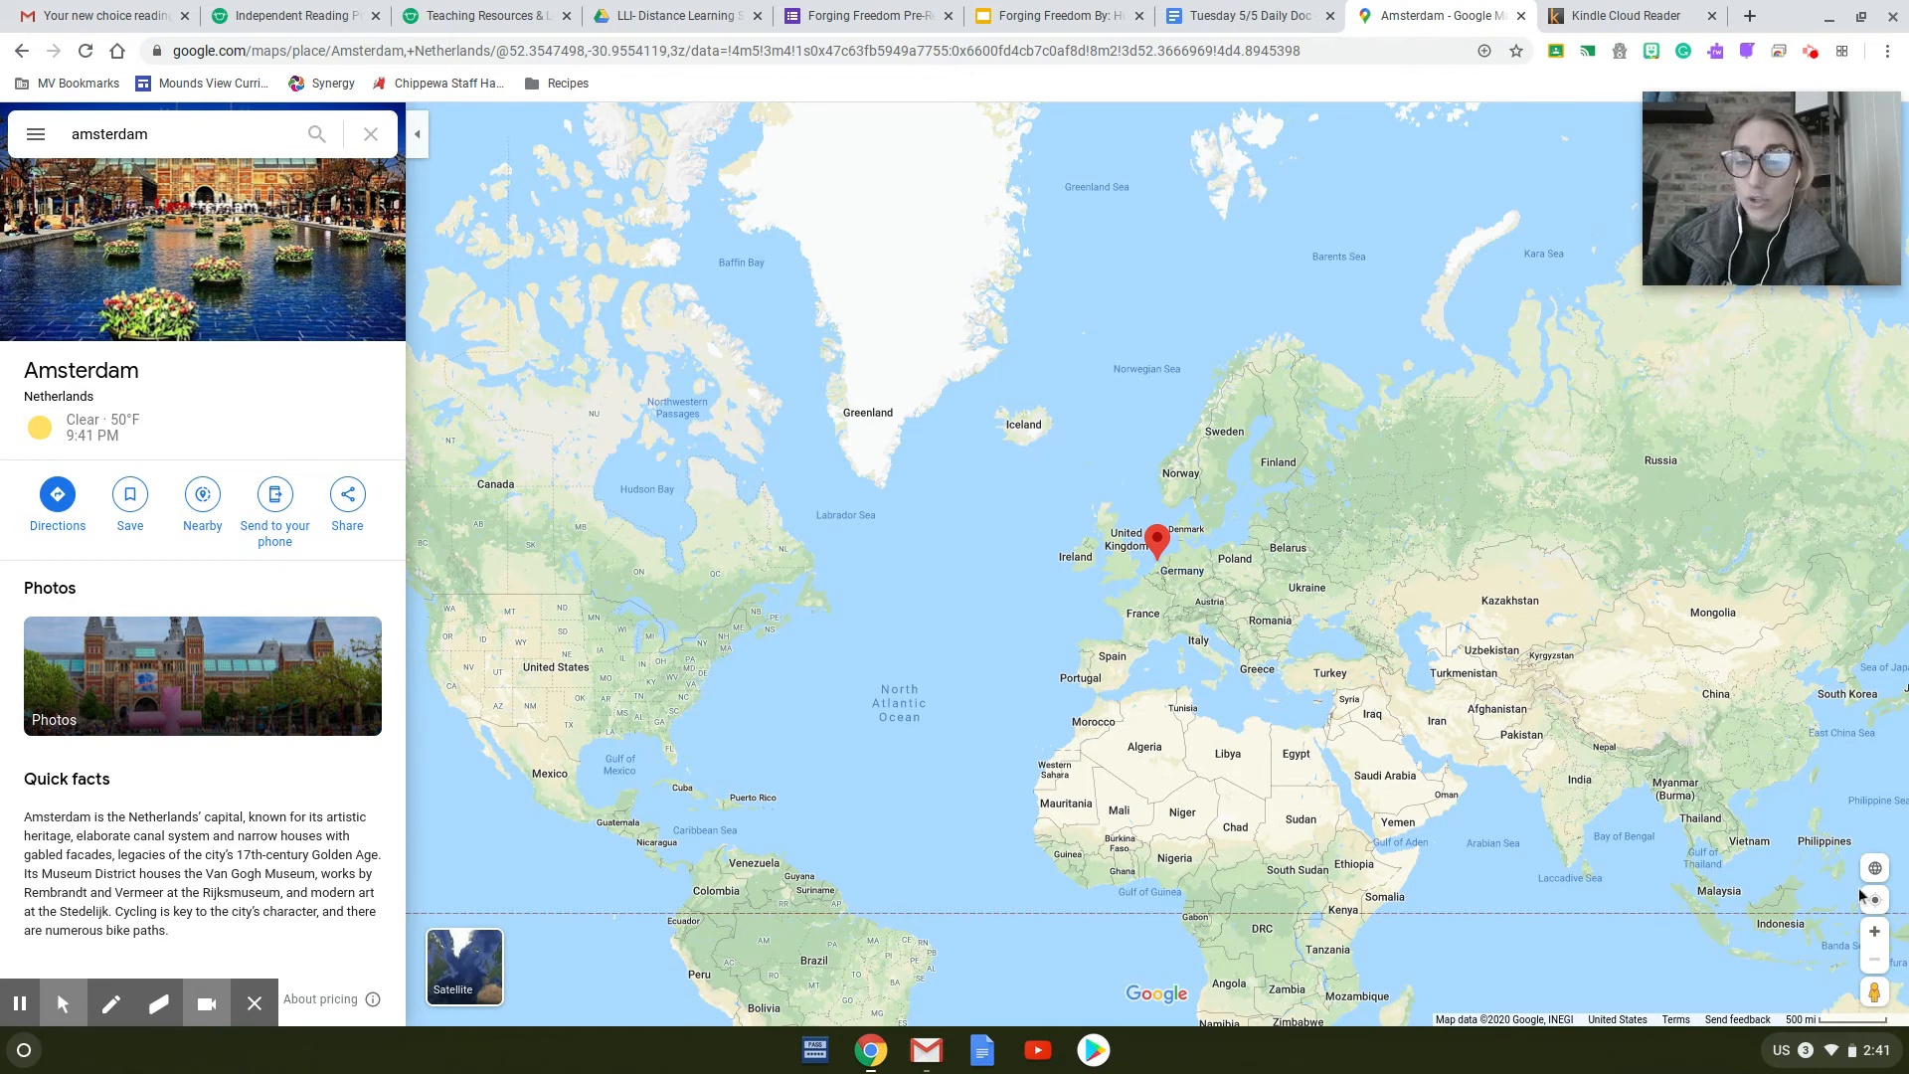
click(1873, 931)
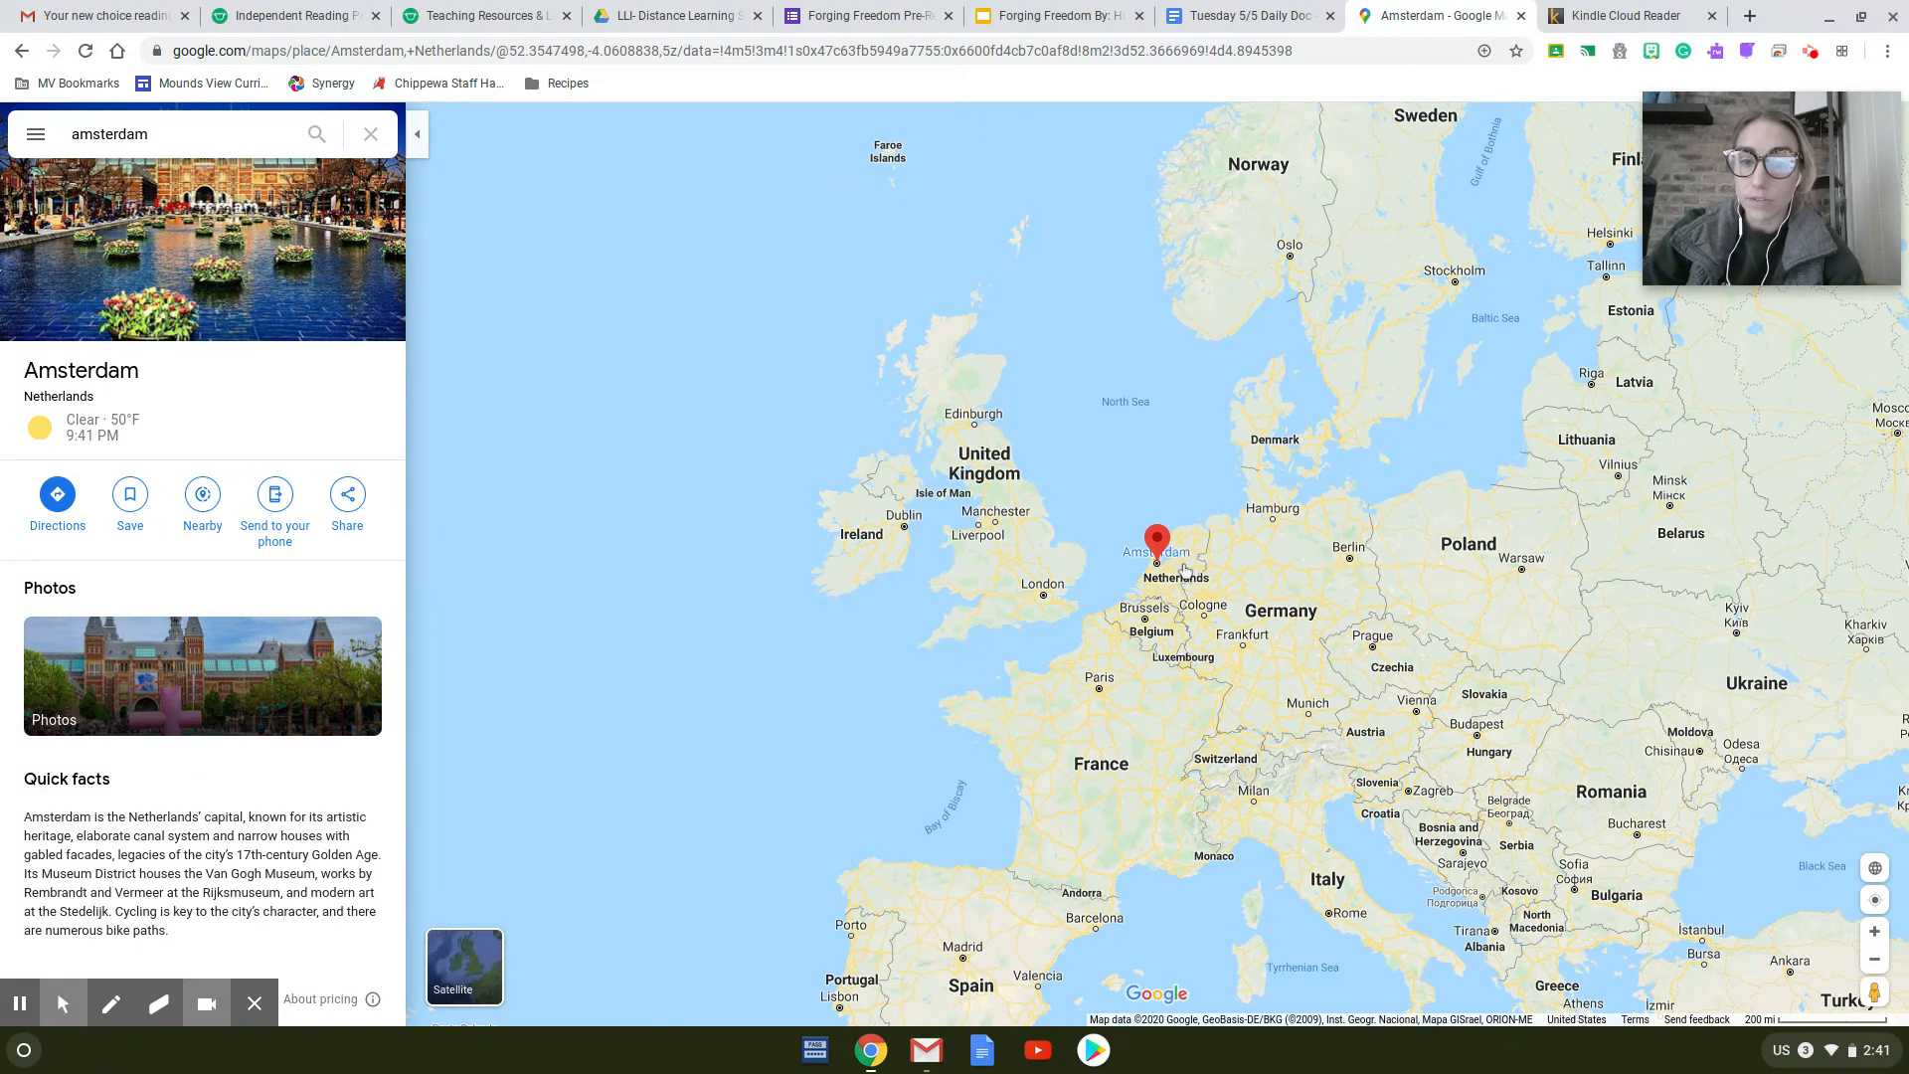
mouse_move(1205, 584)
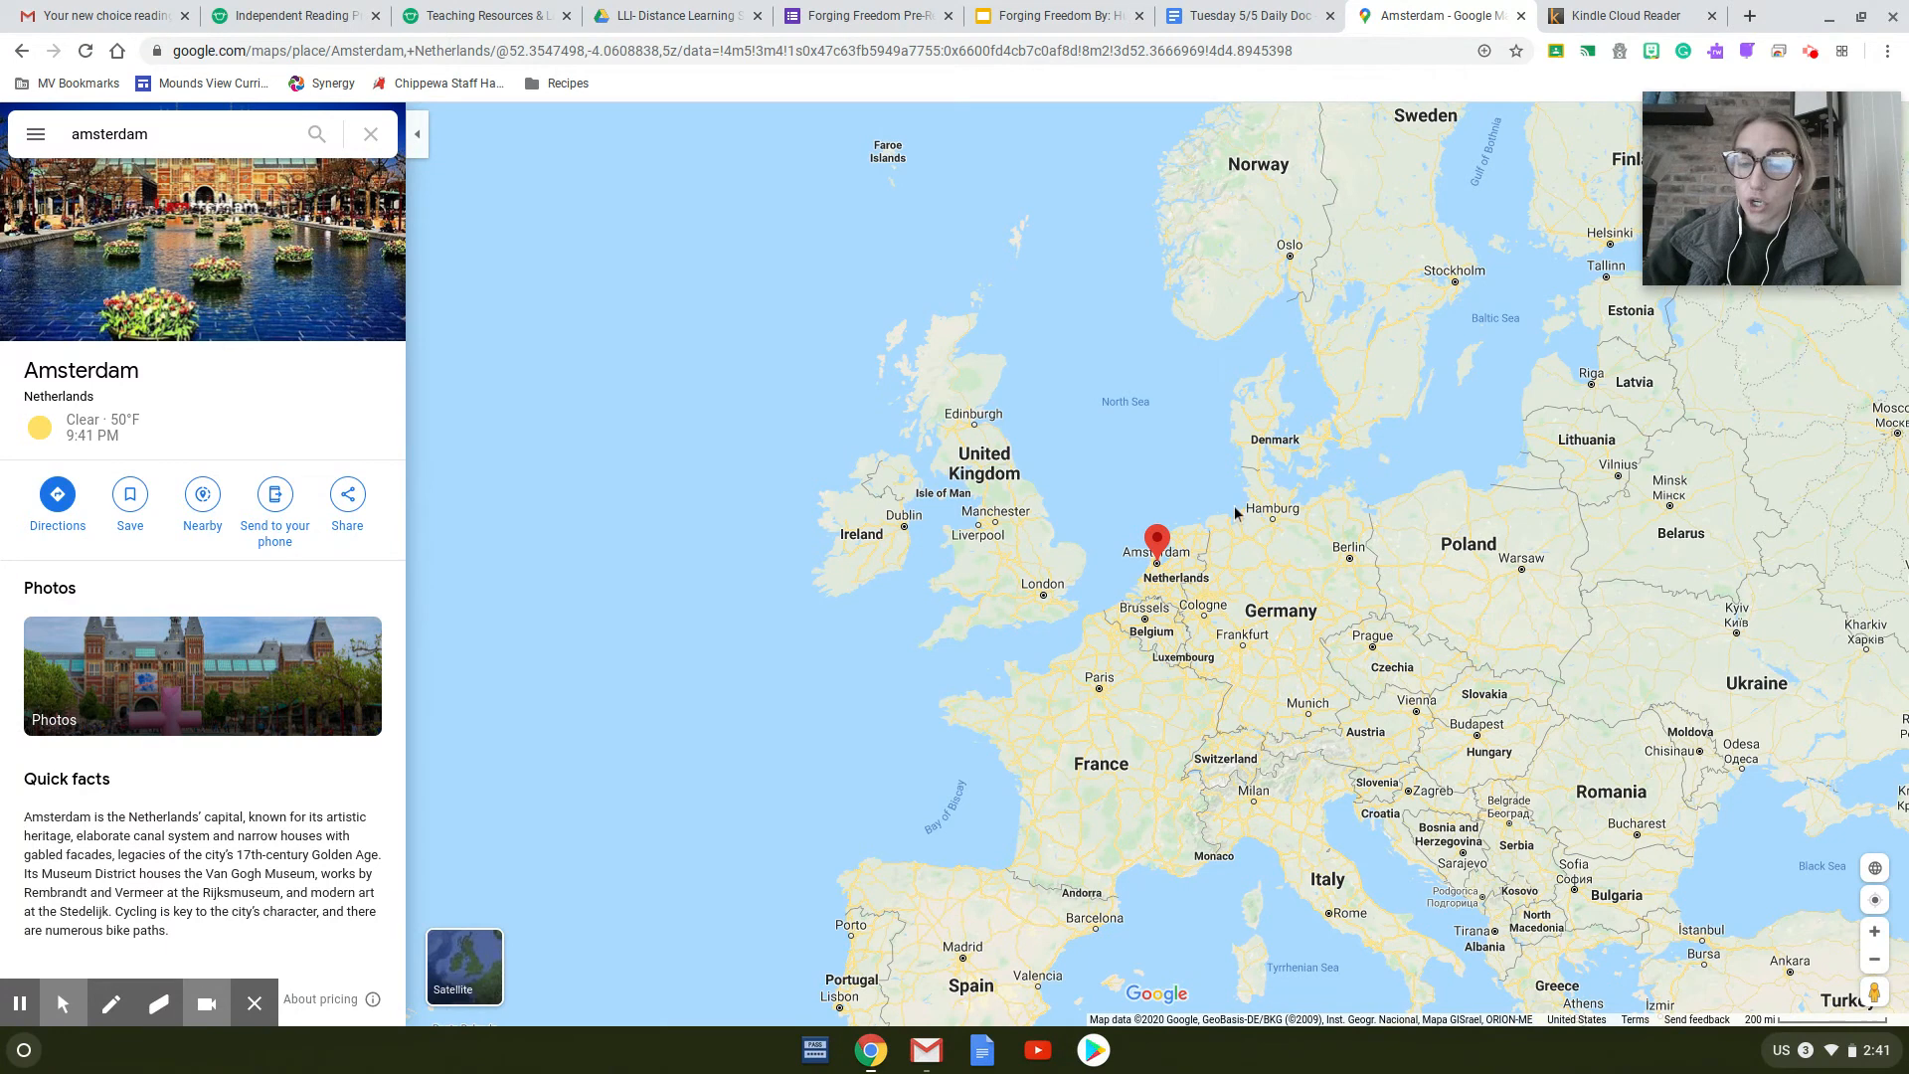
mouse_move(1240, 666)
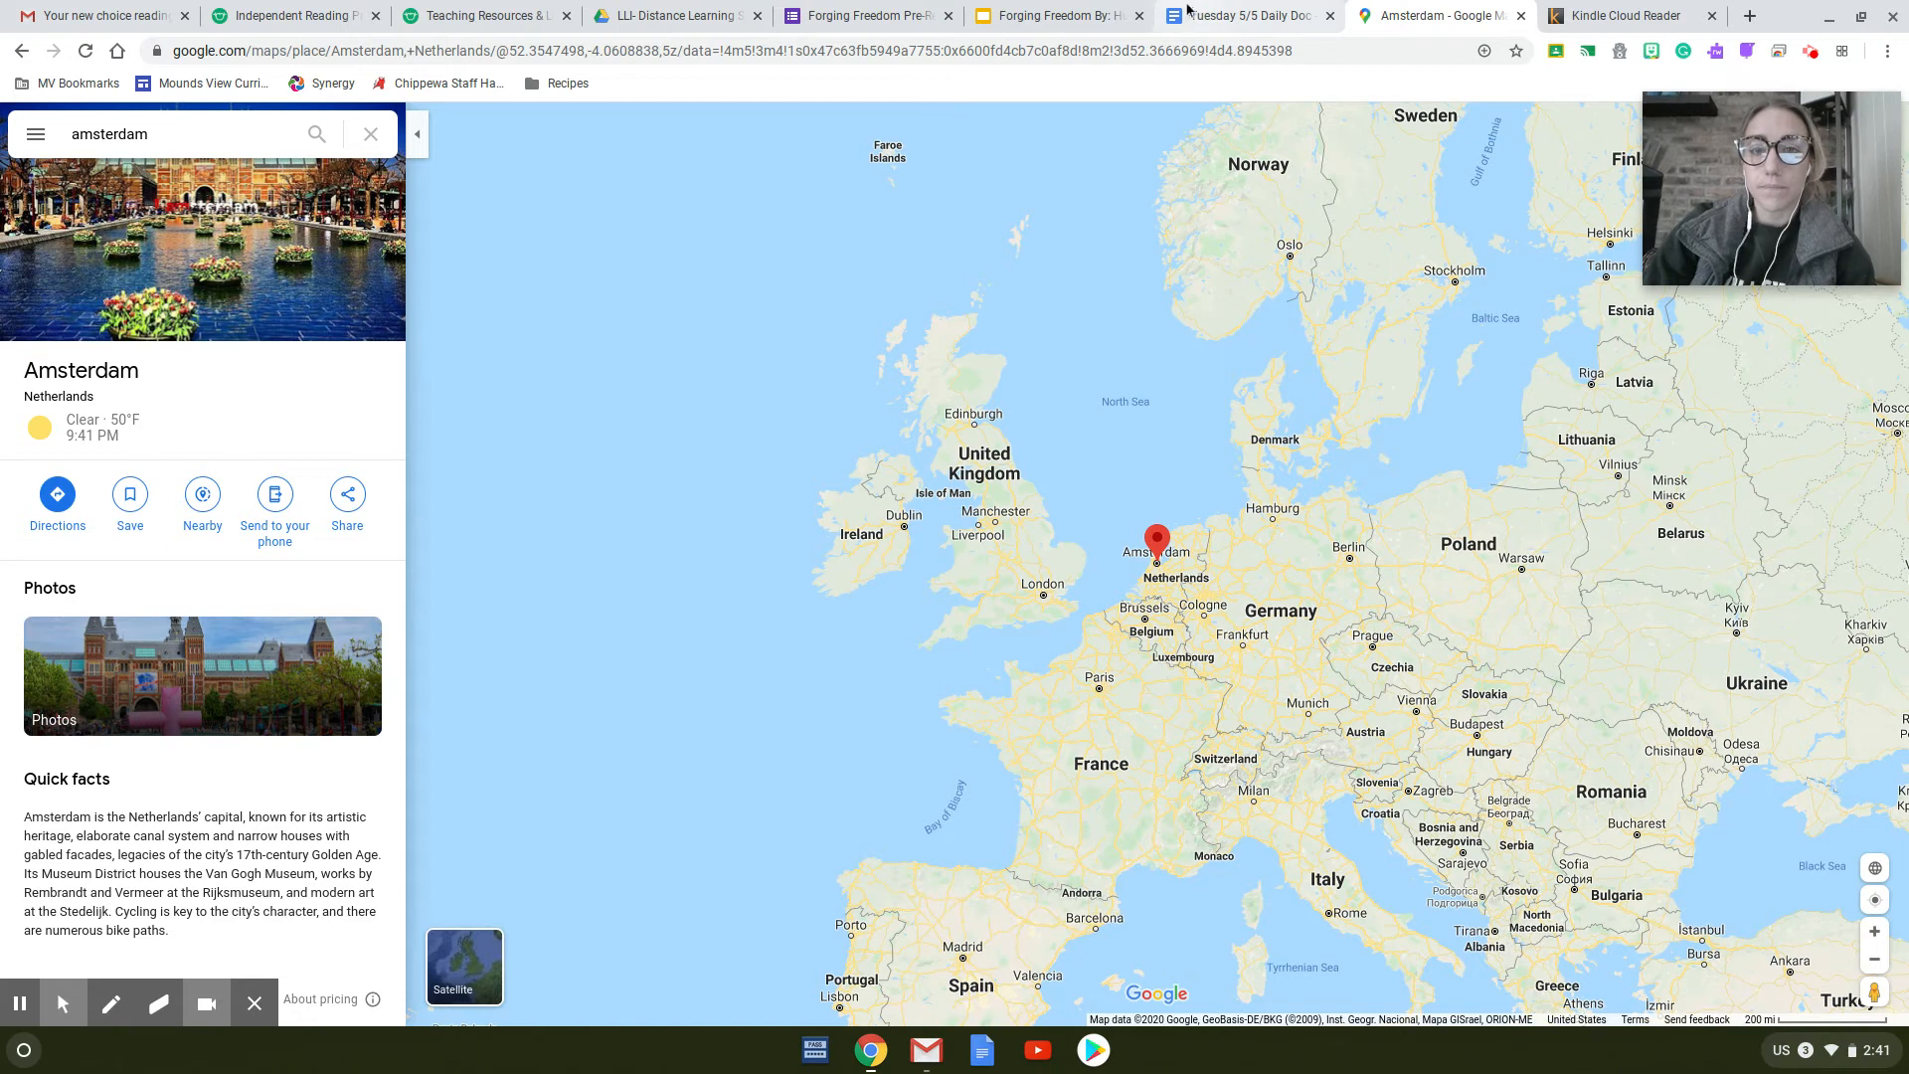
Return to the pre-reading form at the question on where Amsterdam is located.
click(864, 16)
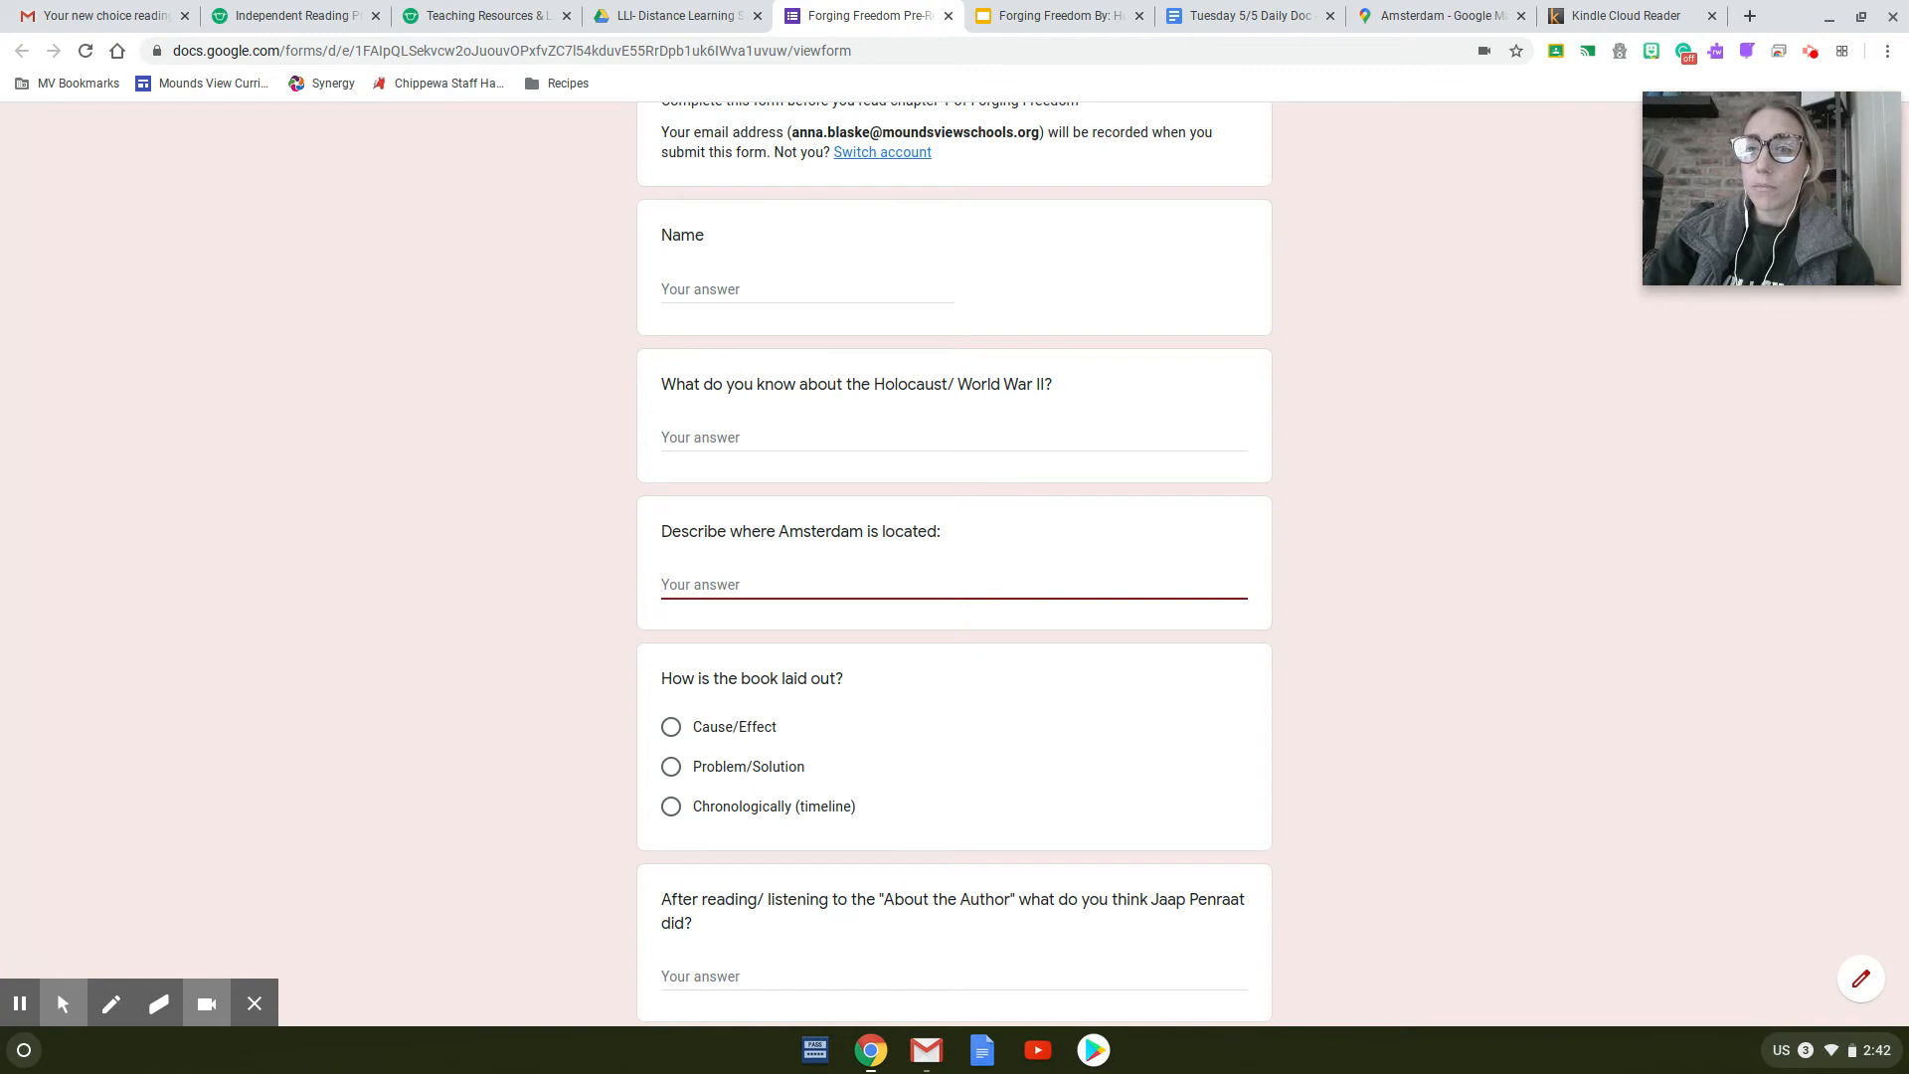
Page Forging Freedom forward from the dedication, past The Yellow Star, to Final Touches at 67%.
click(1632, 15)
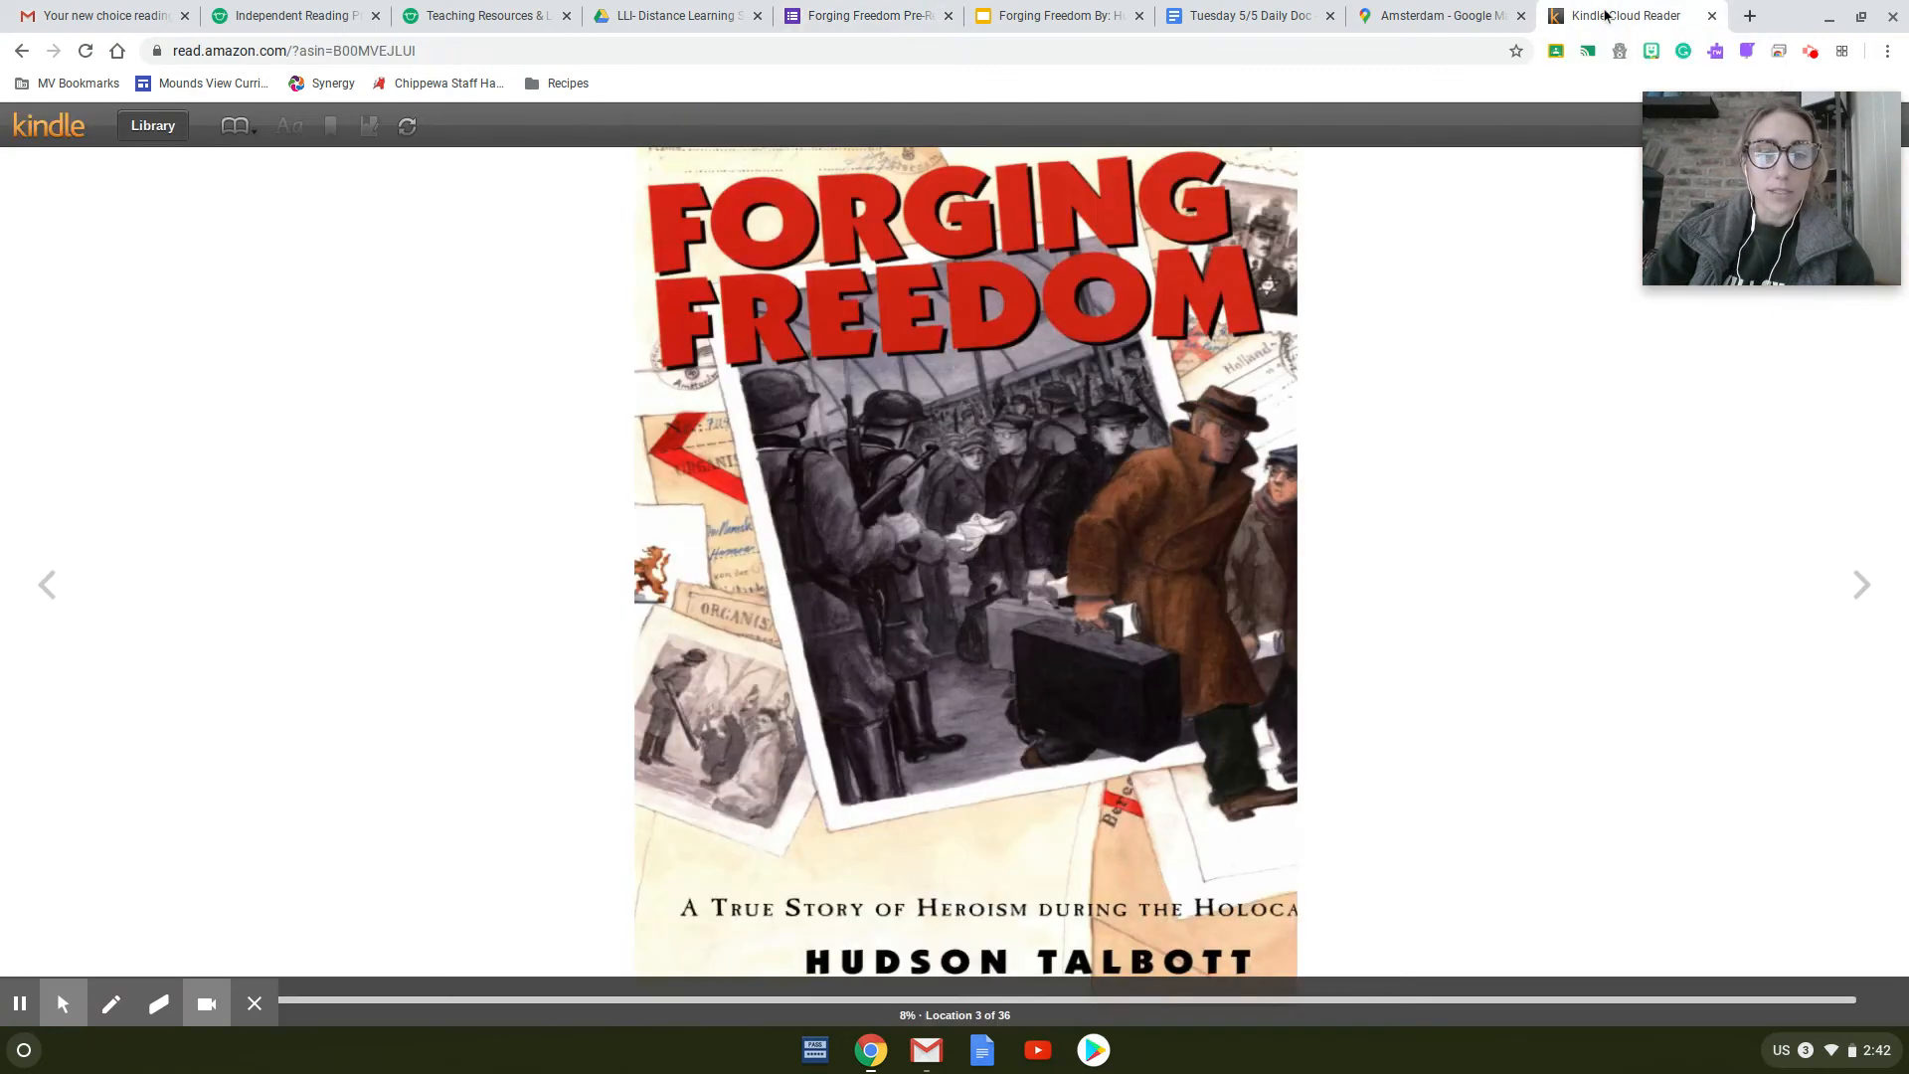
mouse_move(1861, 606)
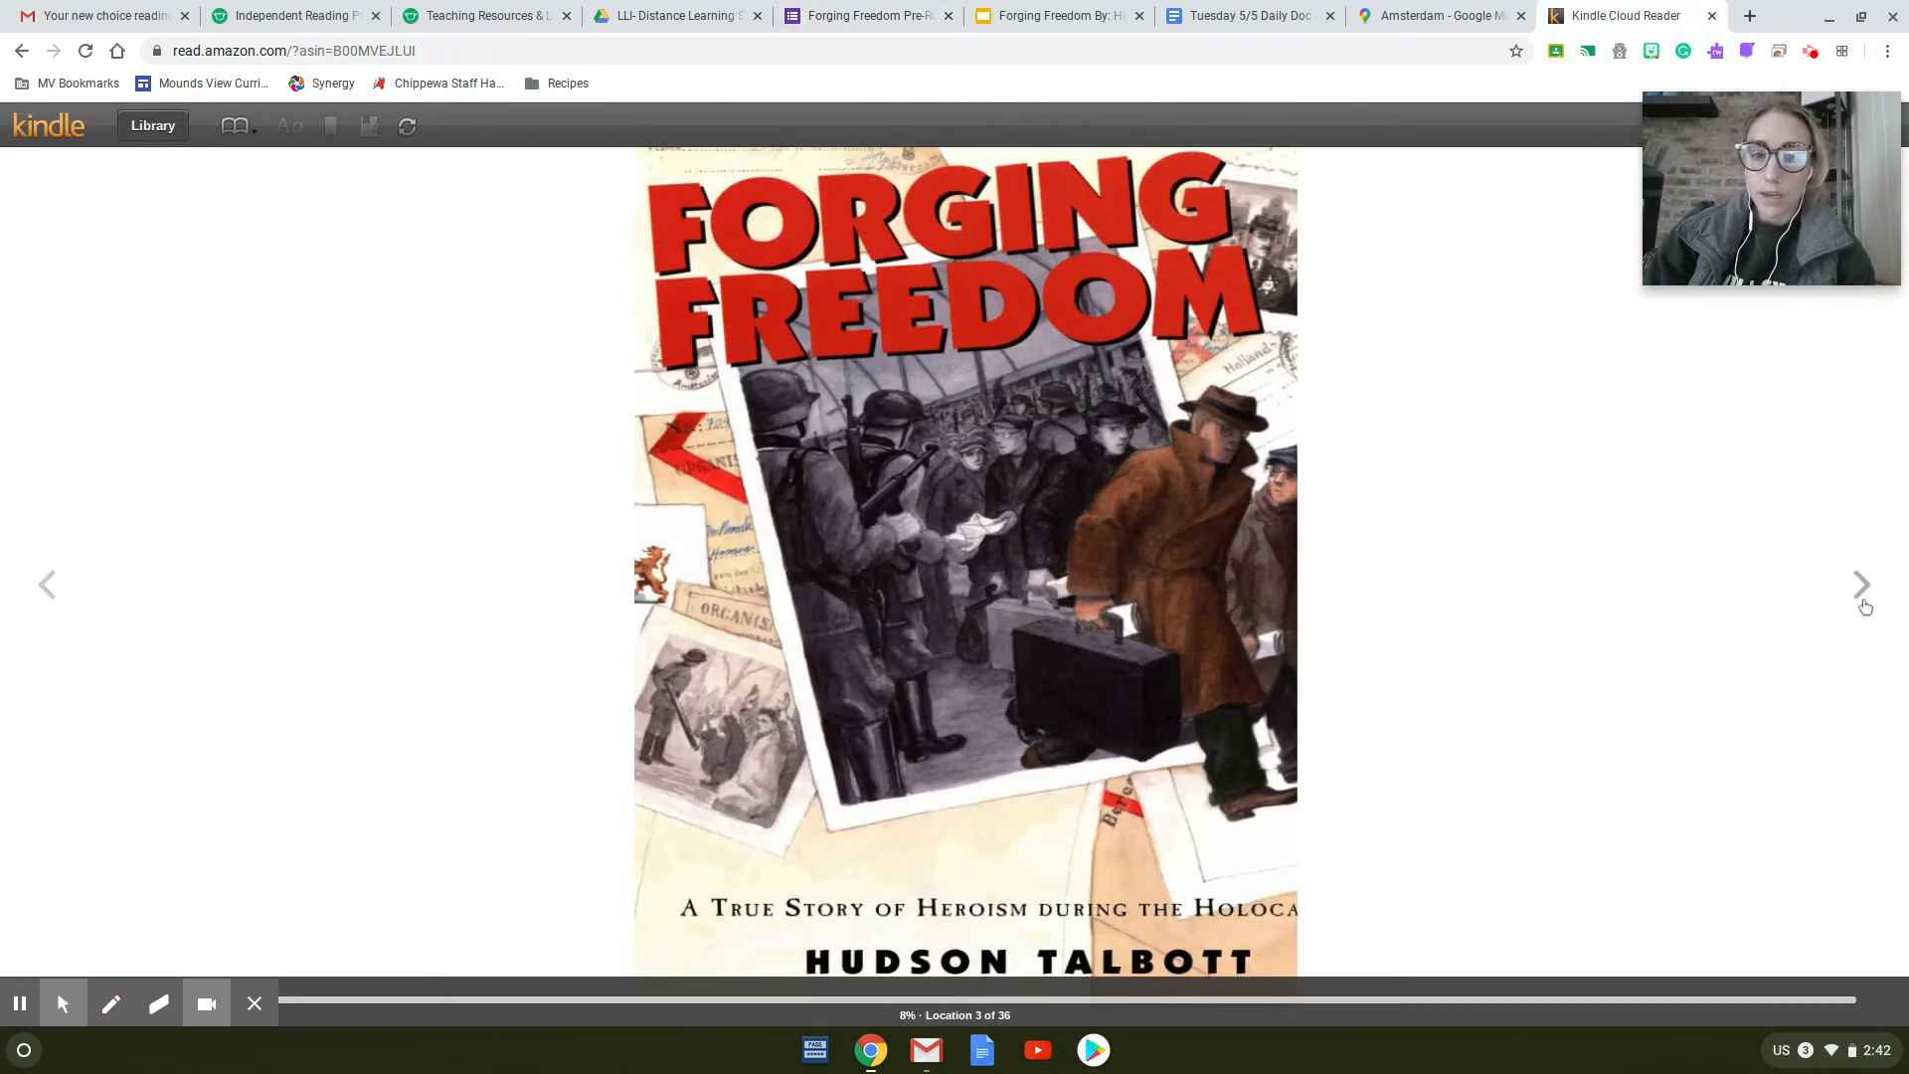
click(1861, 585)
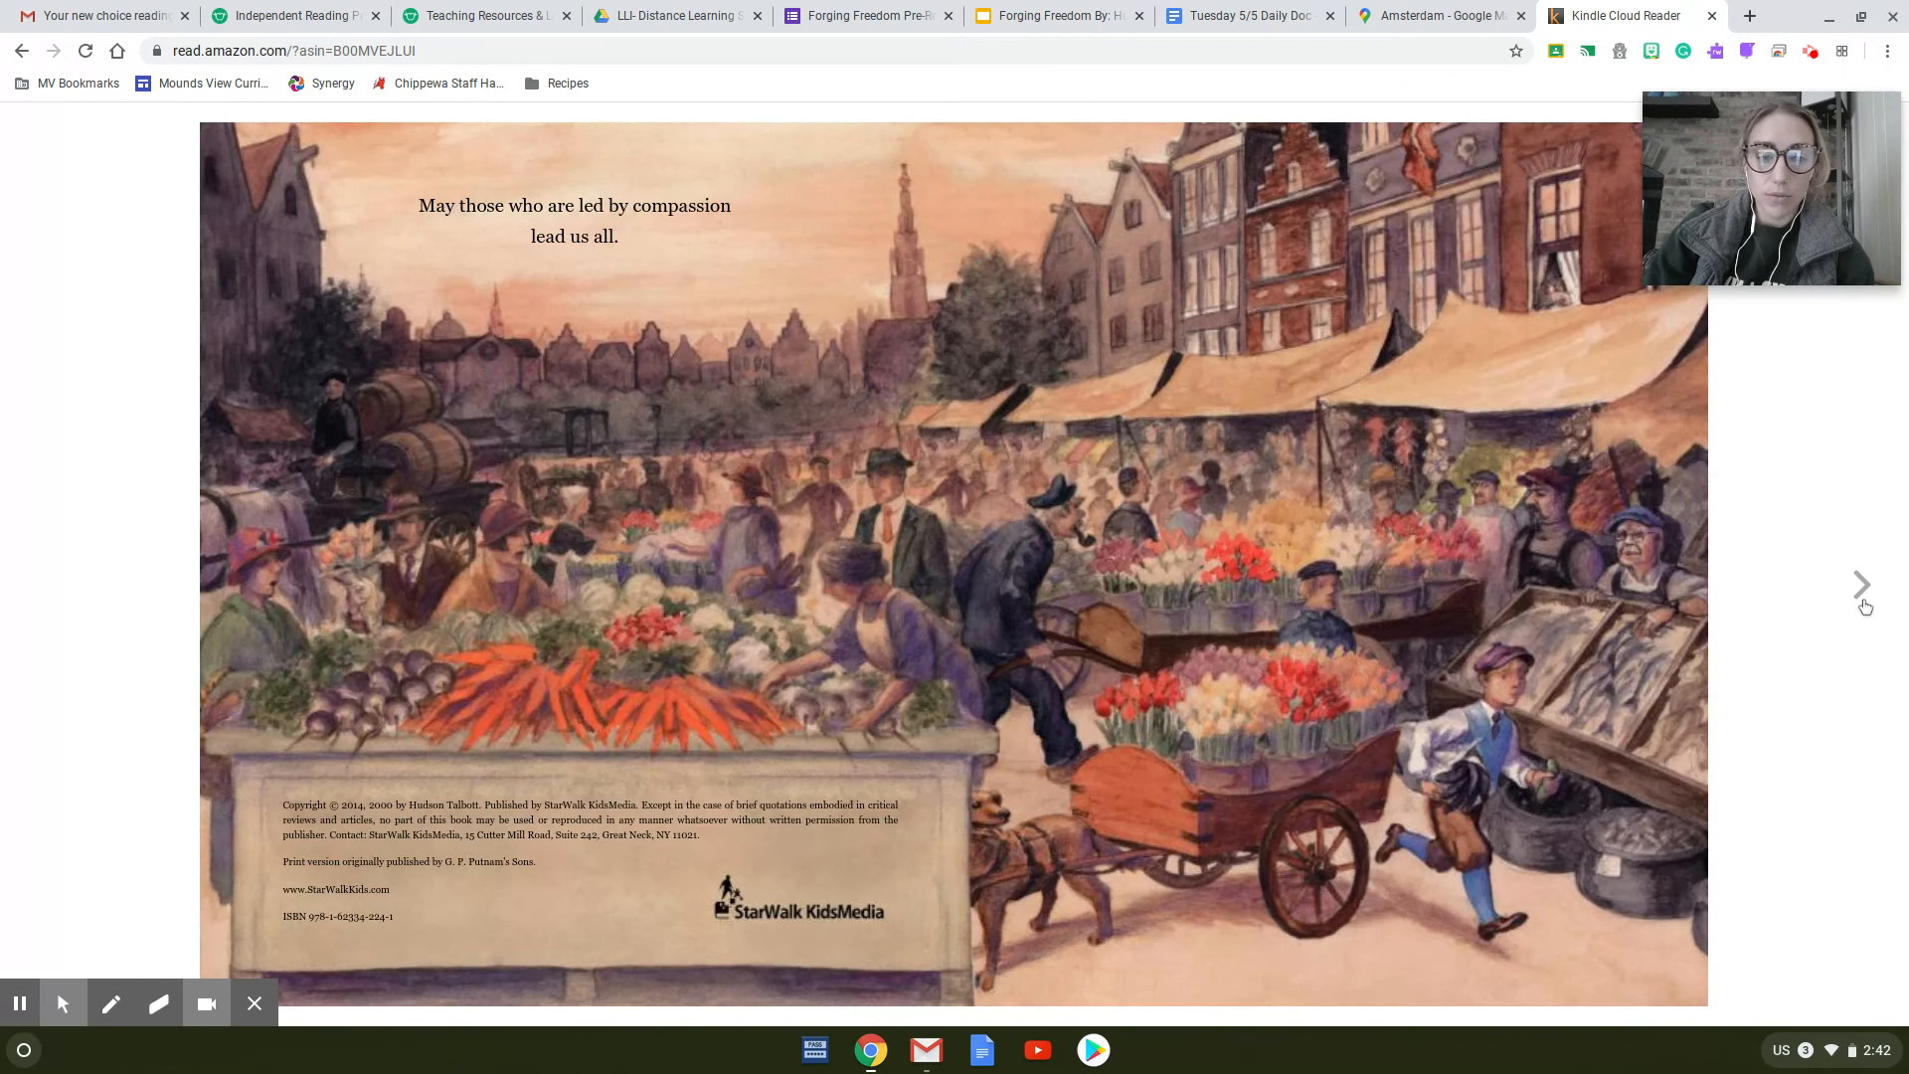
mouse_move(582, 321)
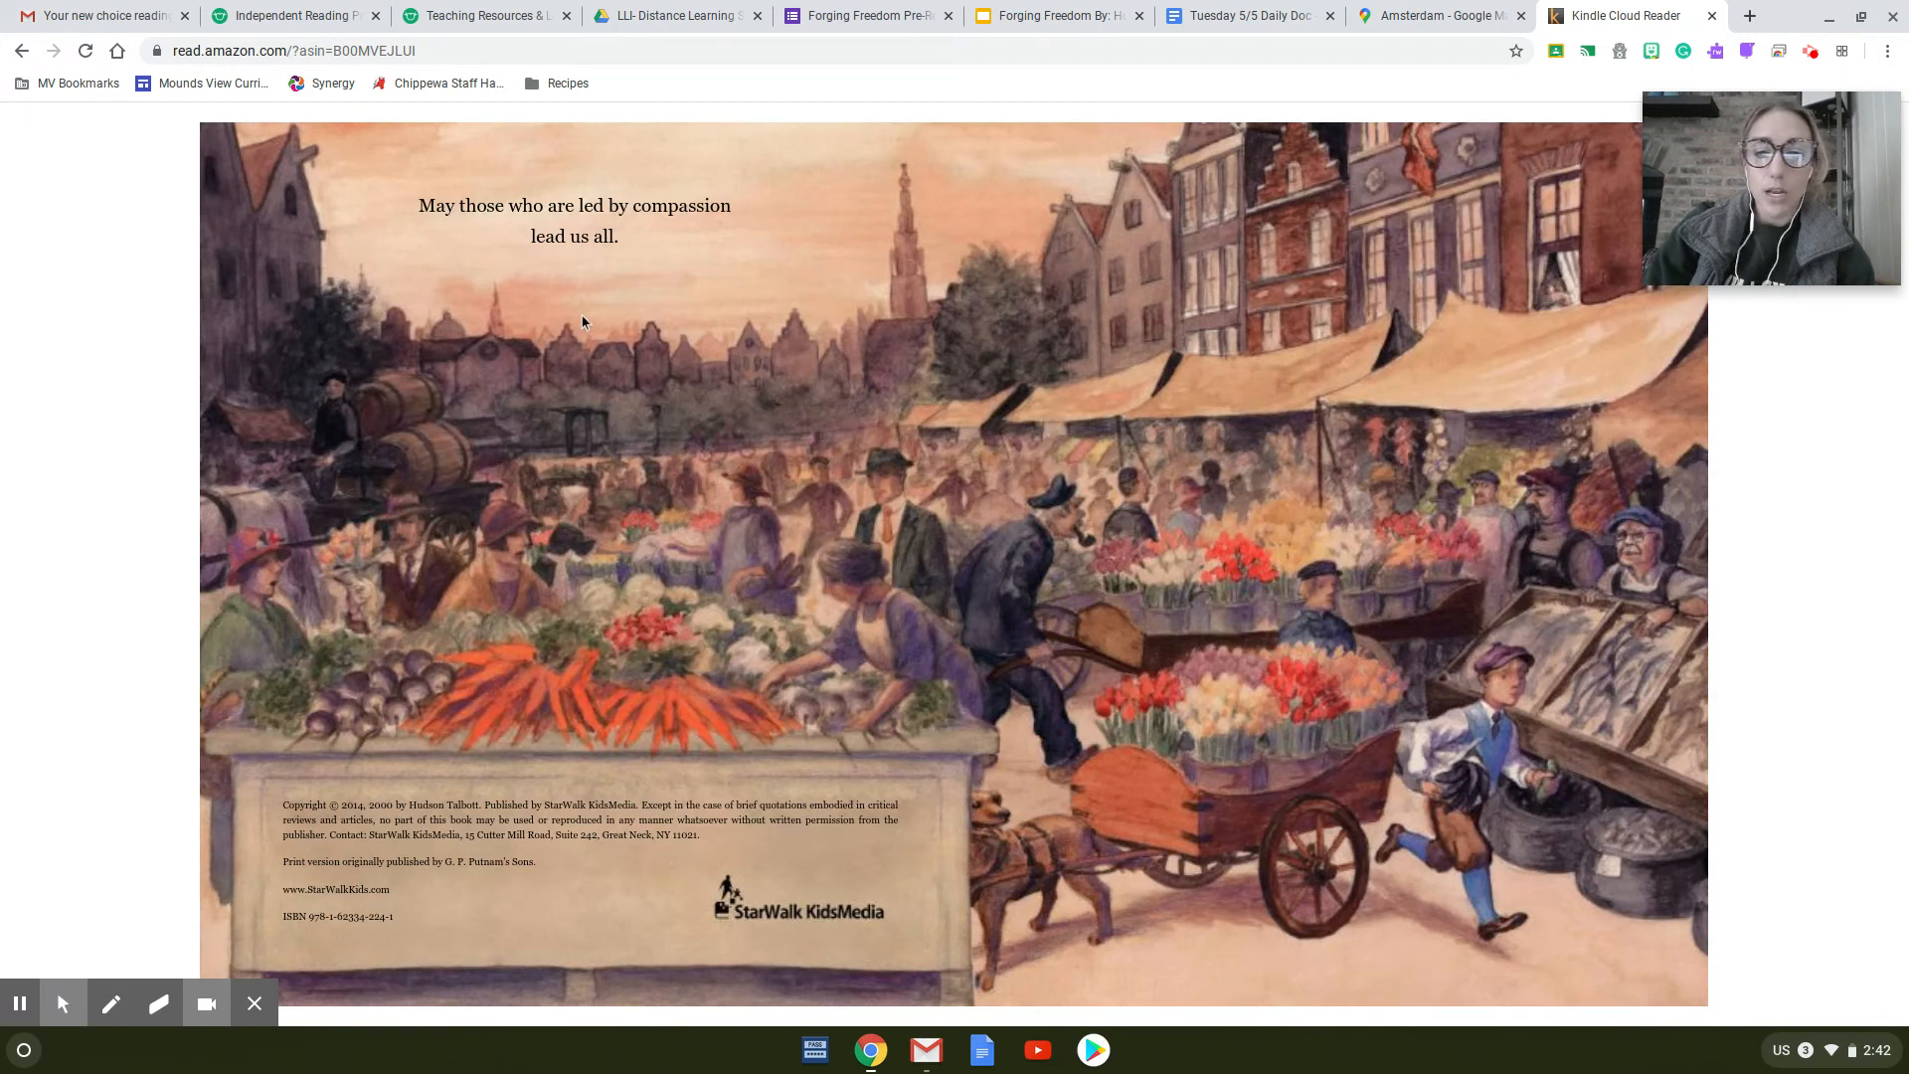
mouse_move(1142, 411)
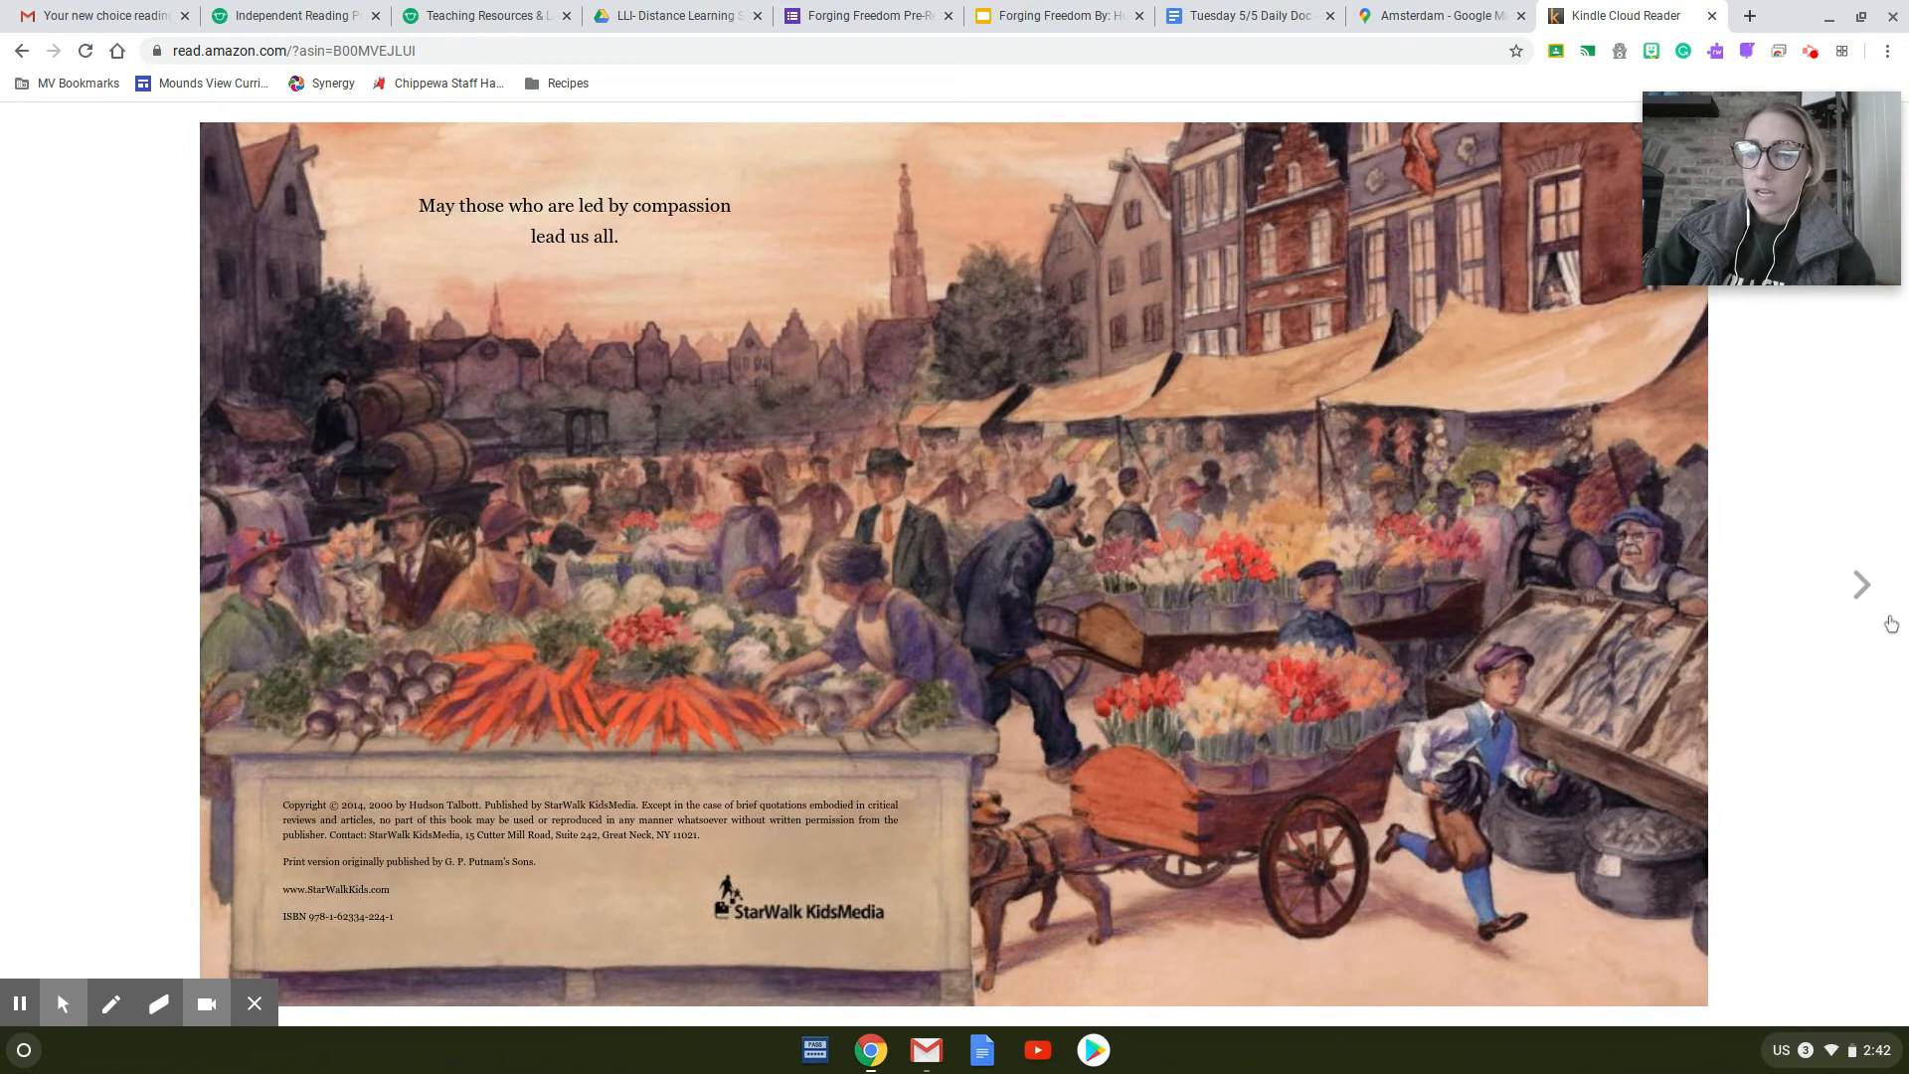
click(1860, 586)
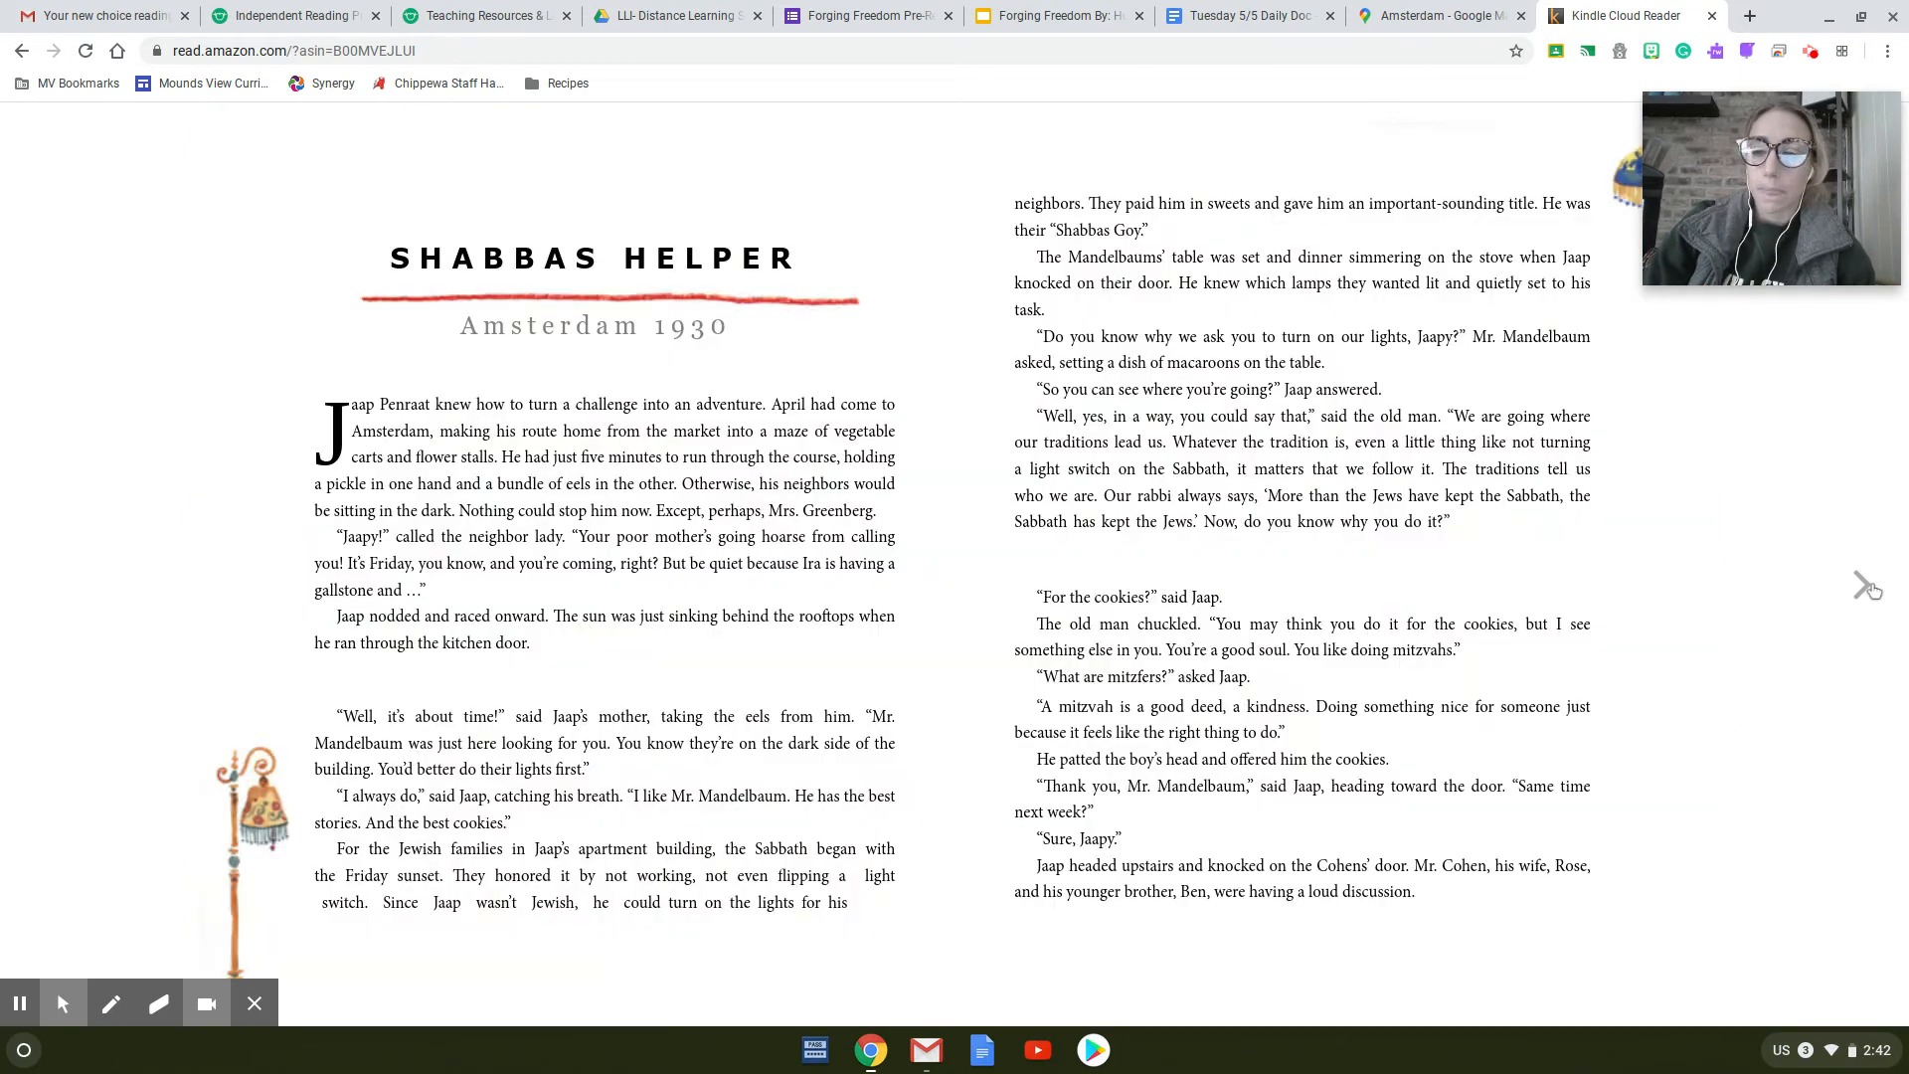
mouse_move(400, 262)
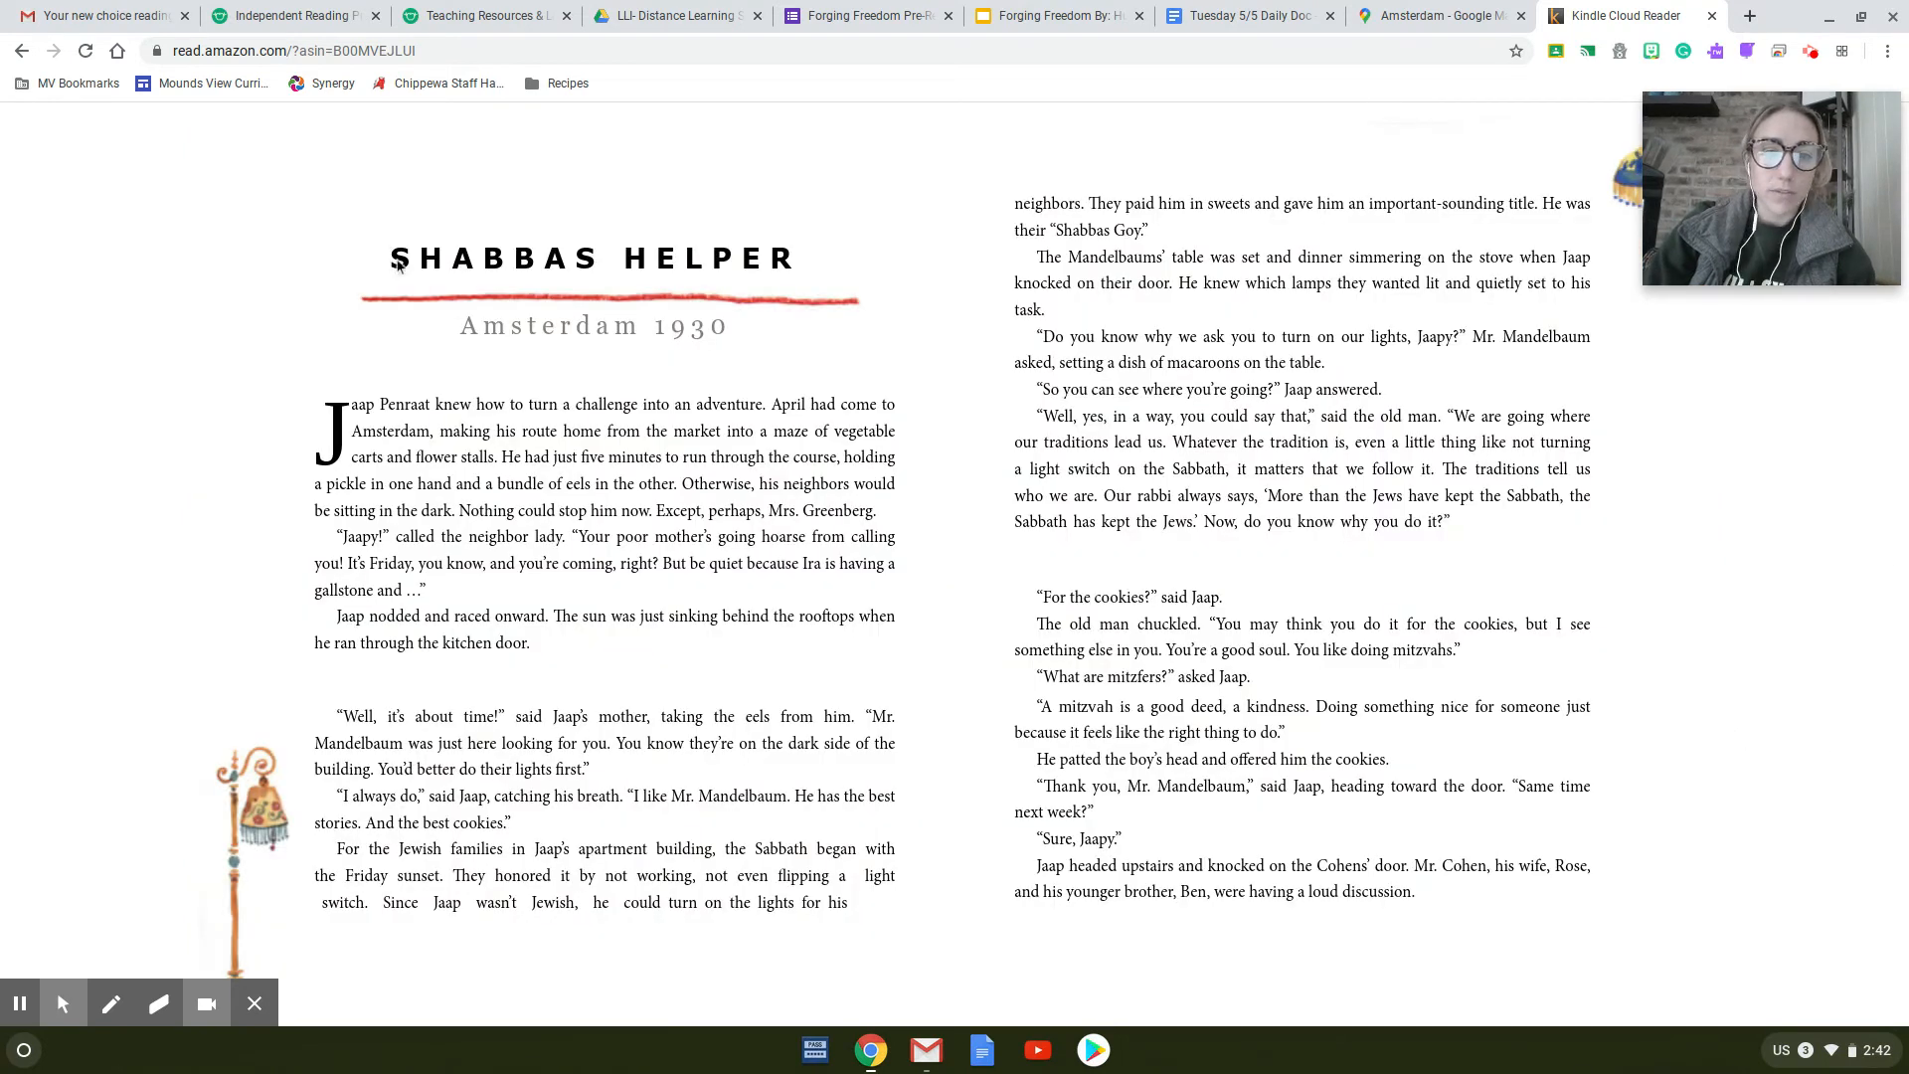
mouse_move(666, 238)
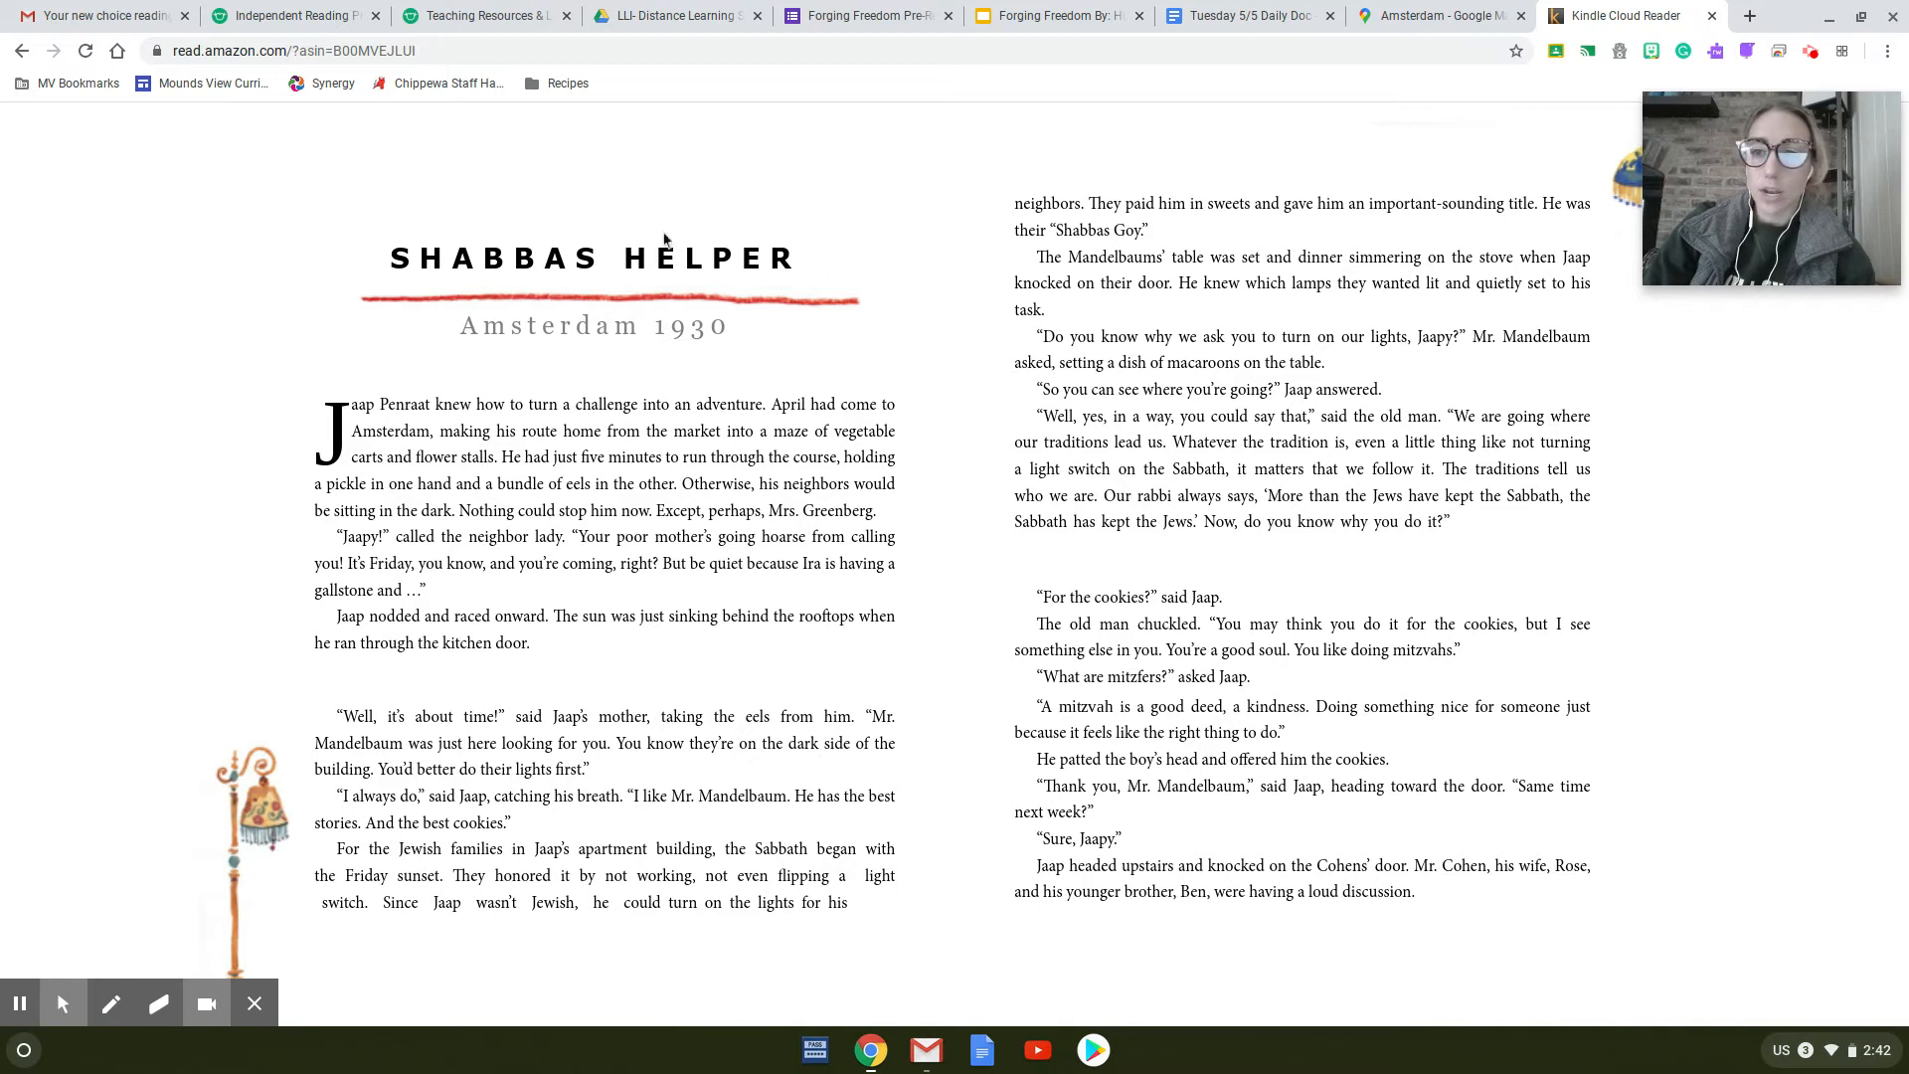
mouse_move(1773, 585)
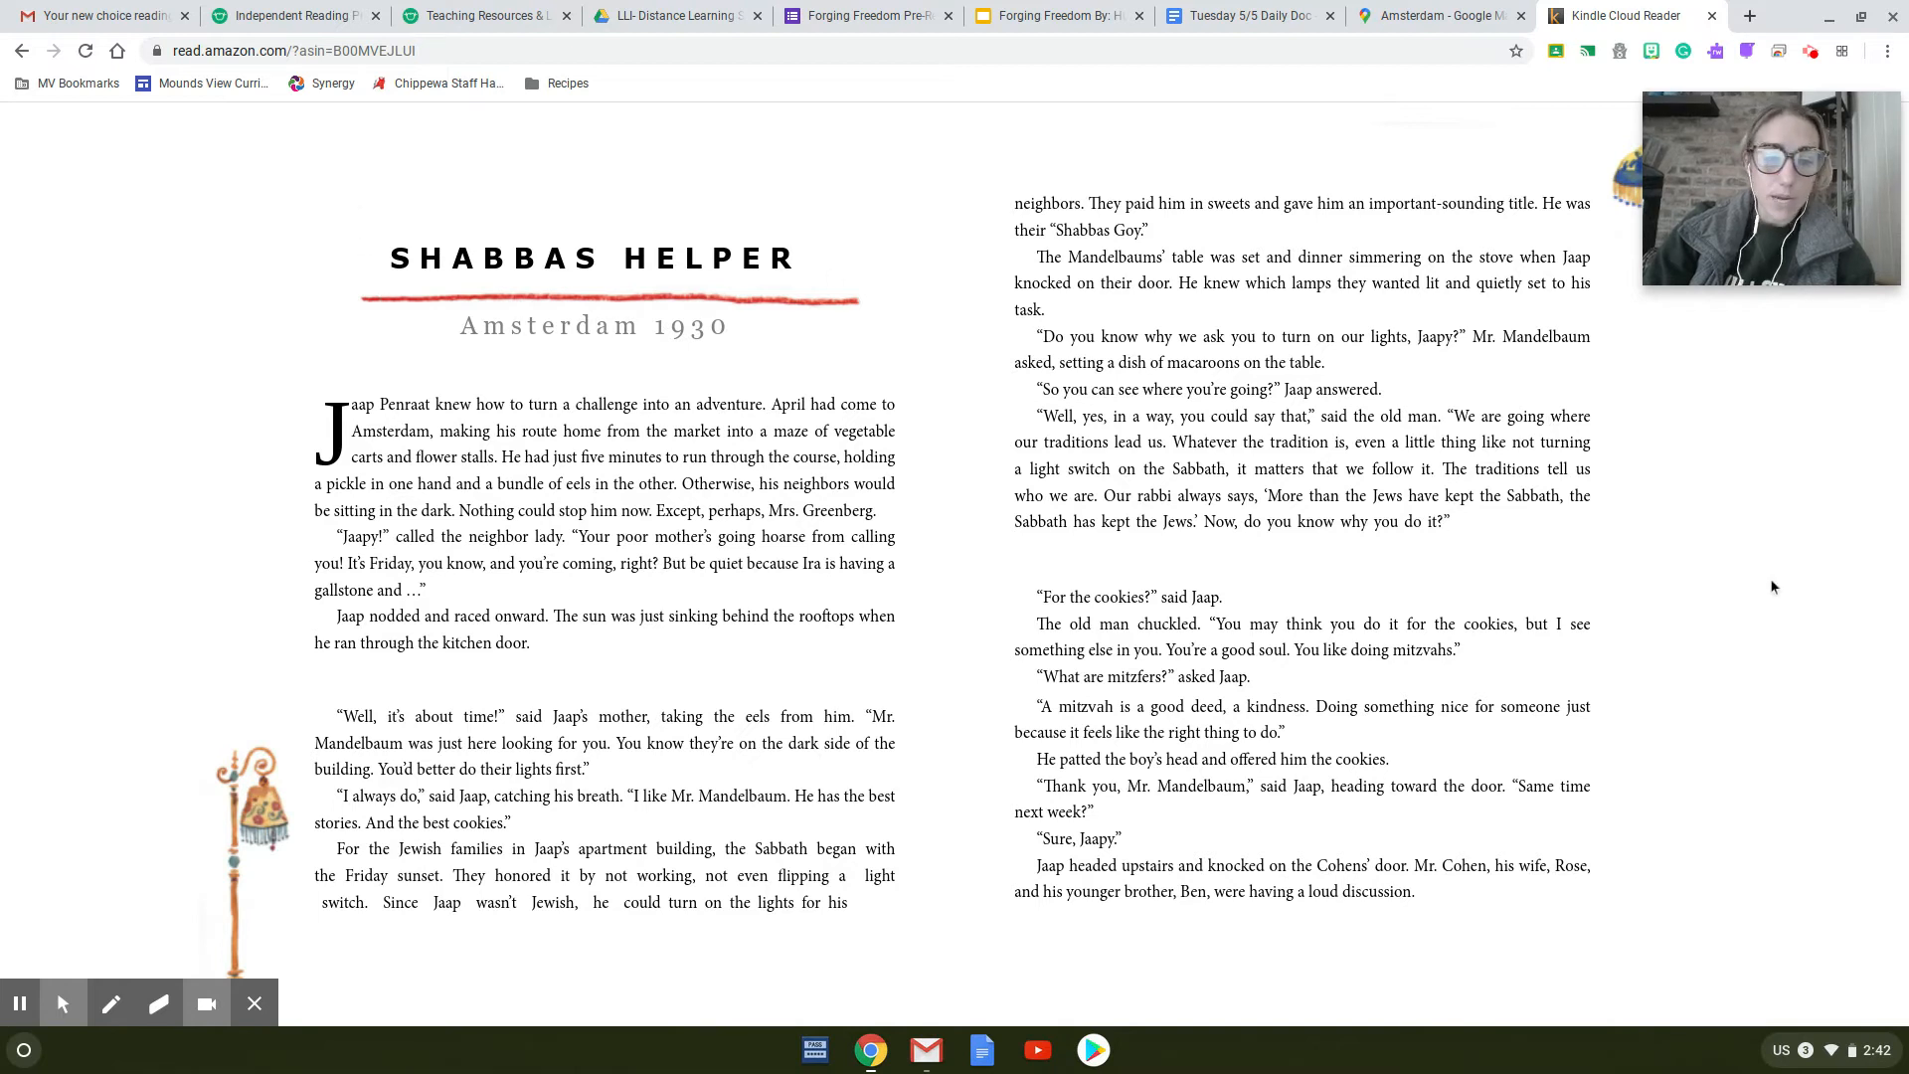
mouse_move(1862, 586)
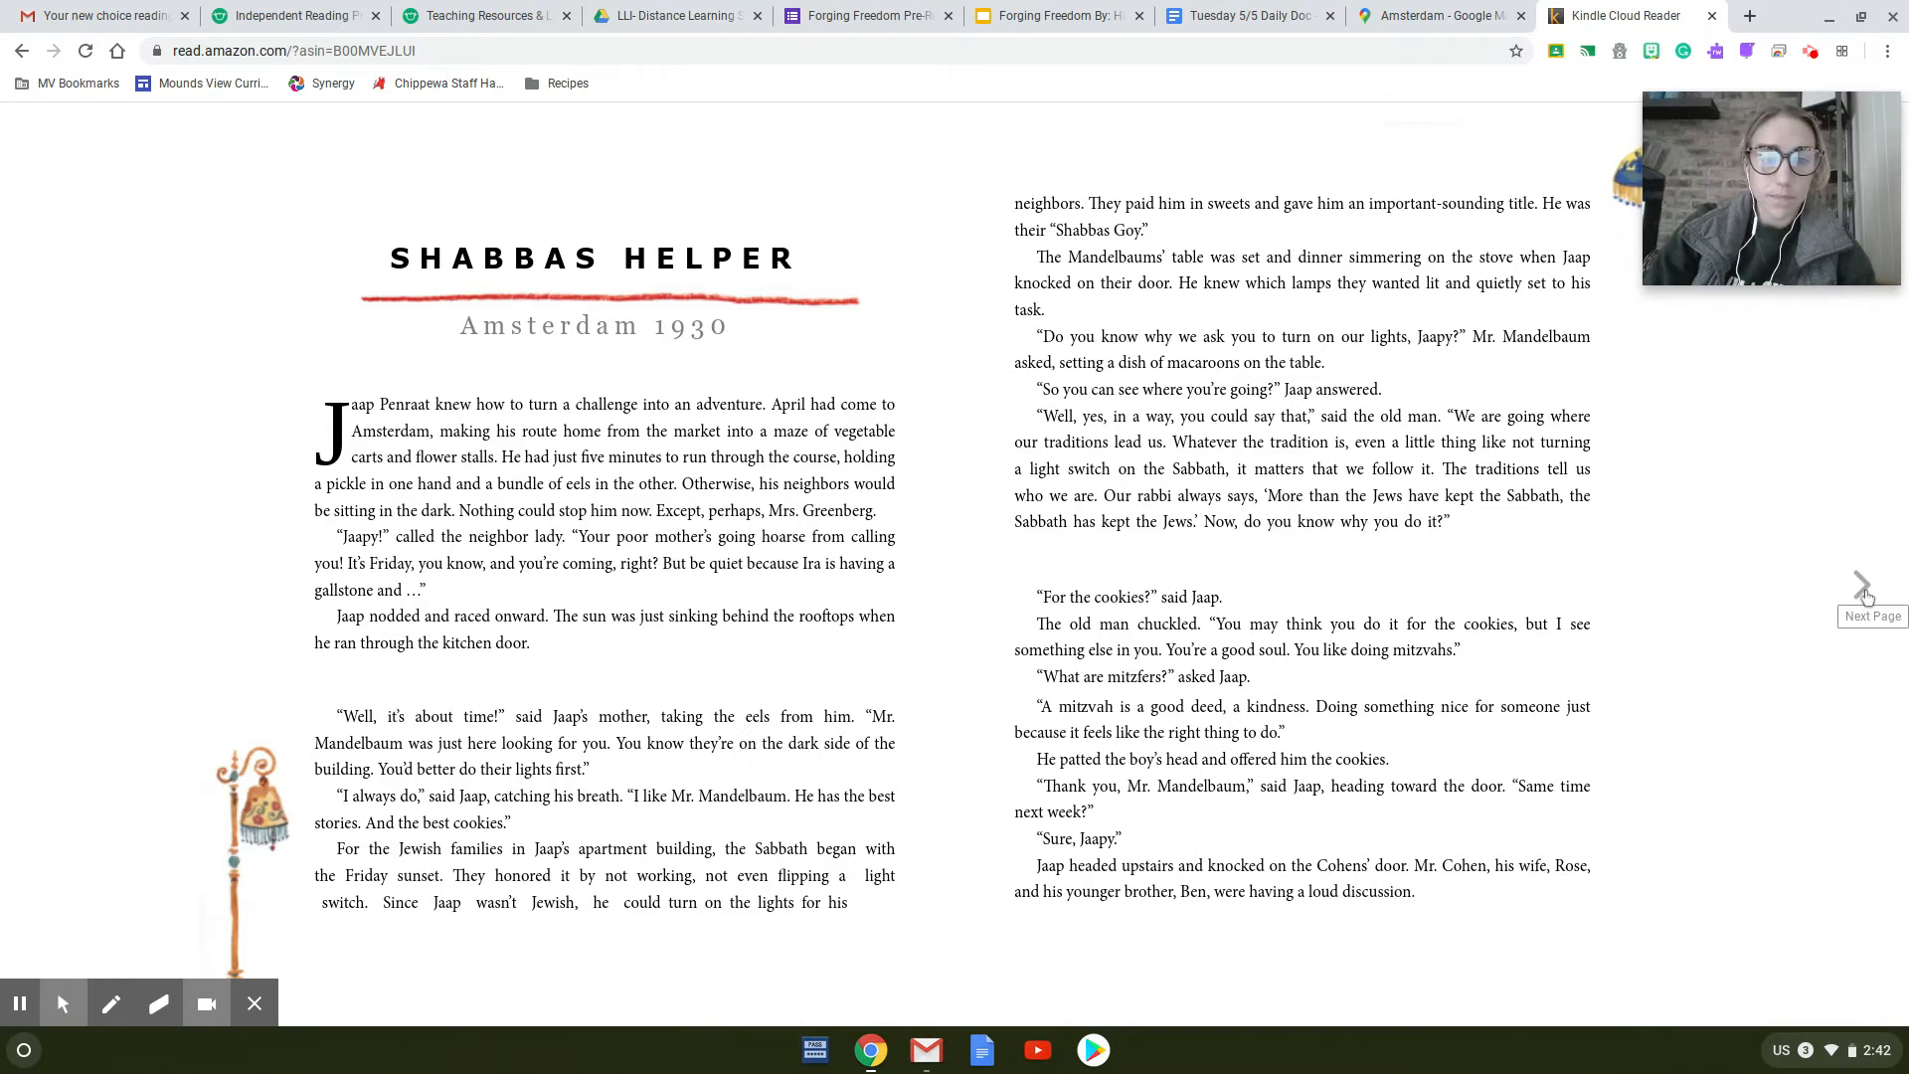
click(1862, 585)
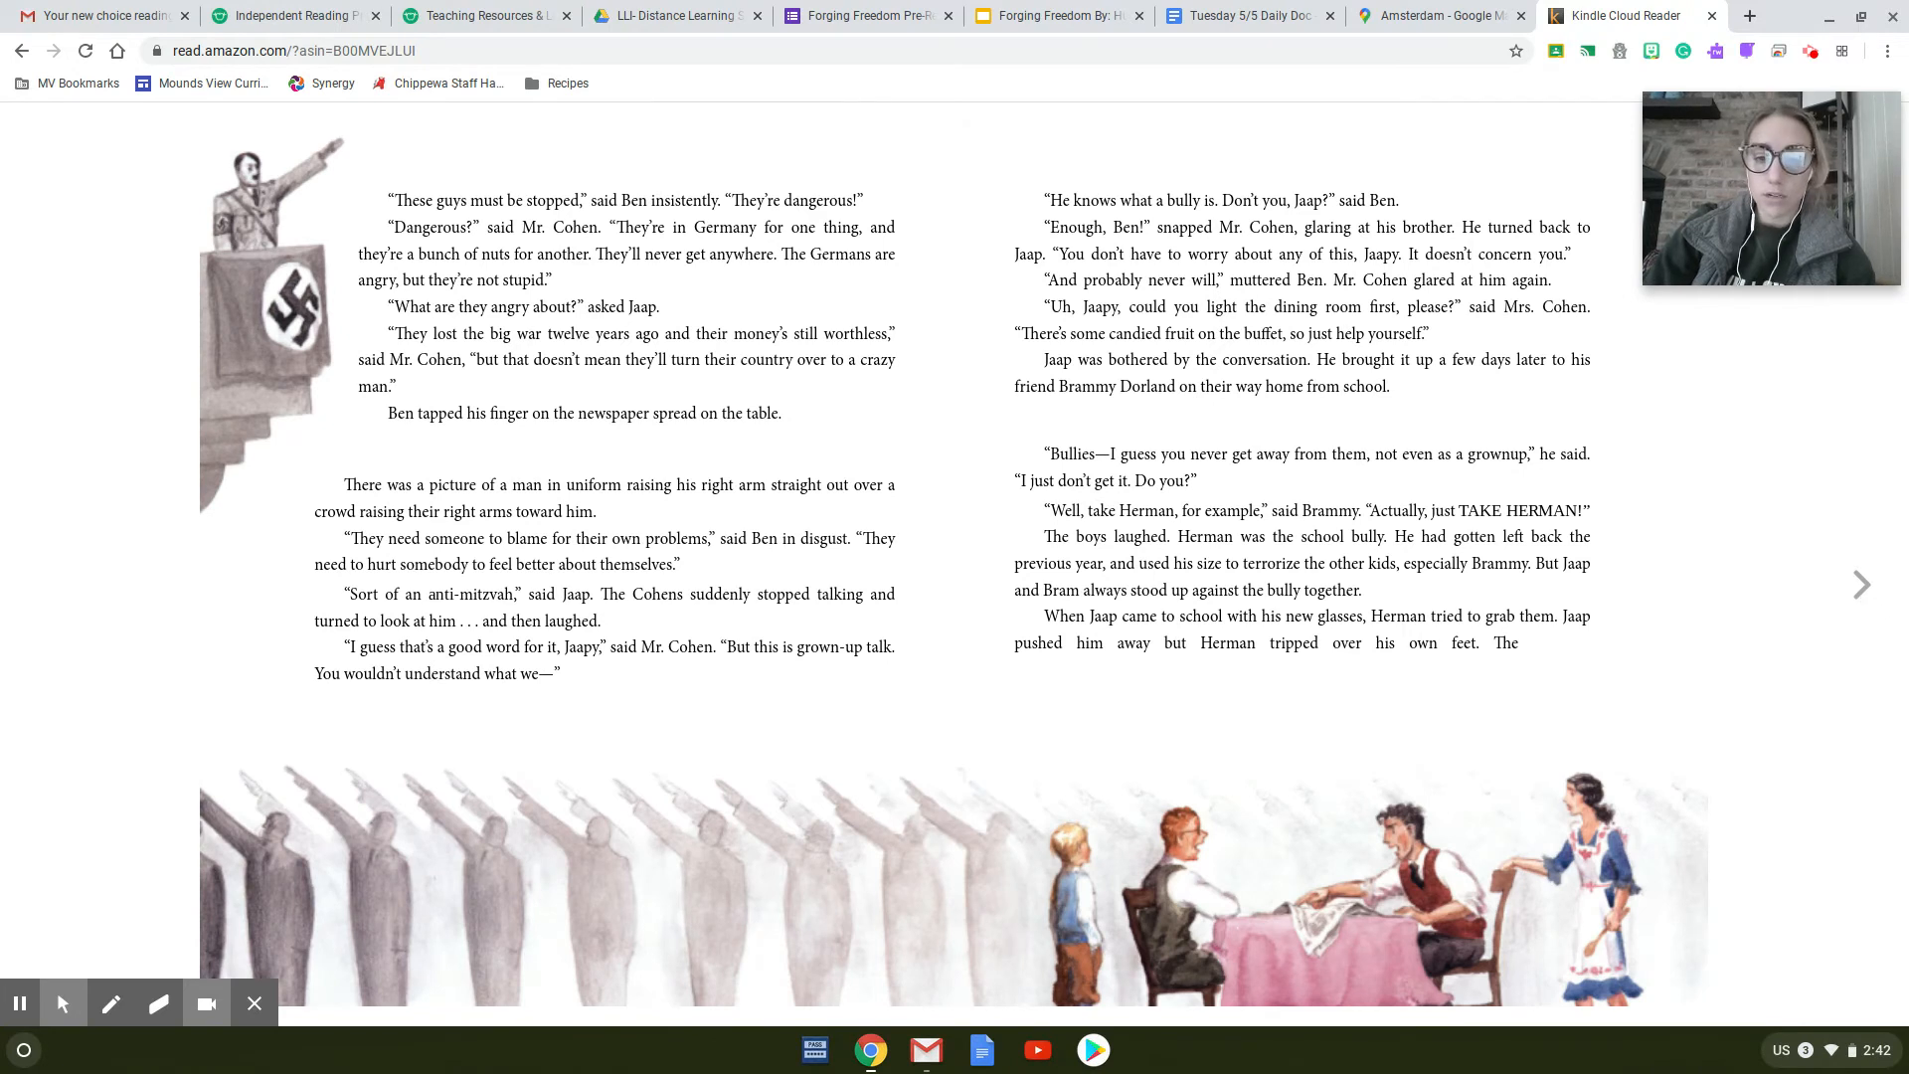
click(1860, 585)
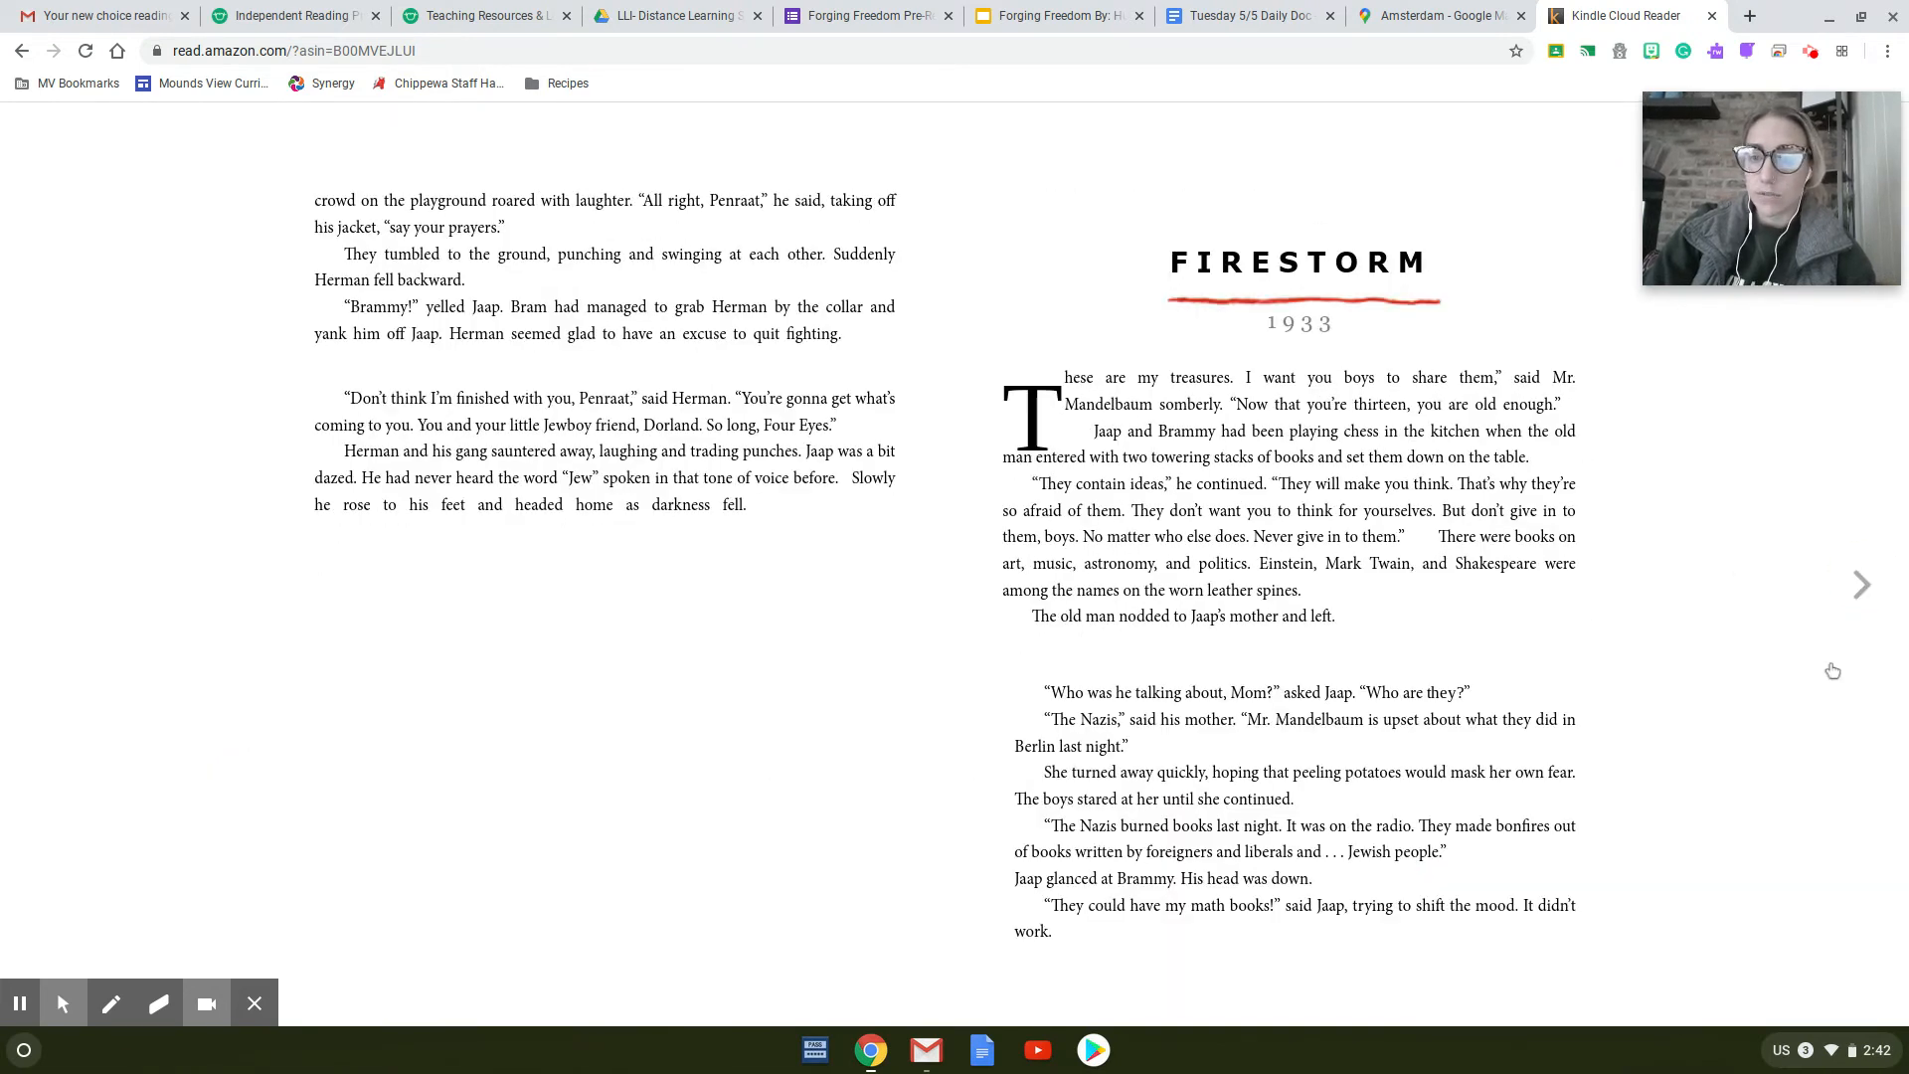
click(1860, 584)
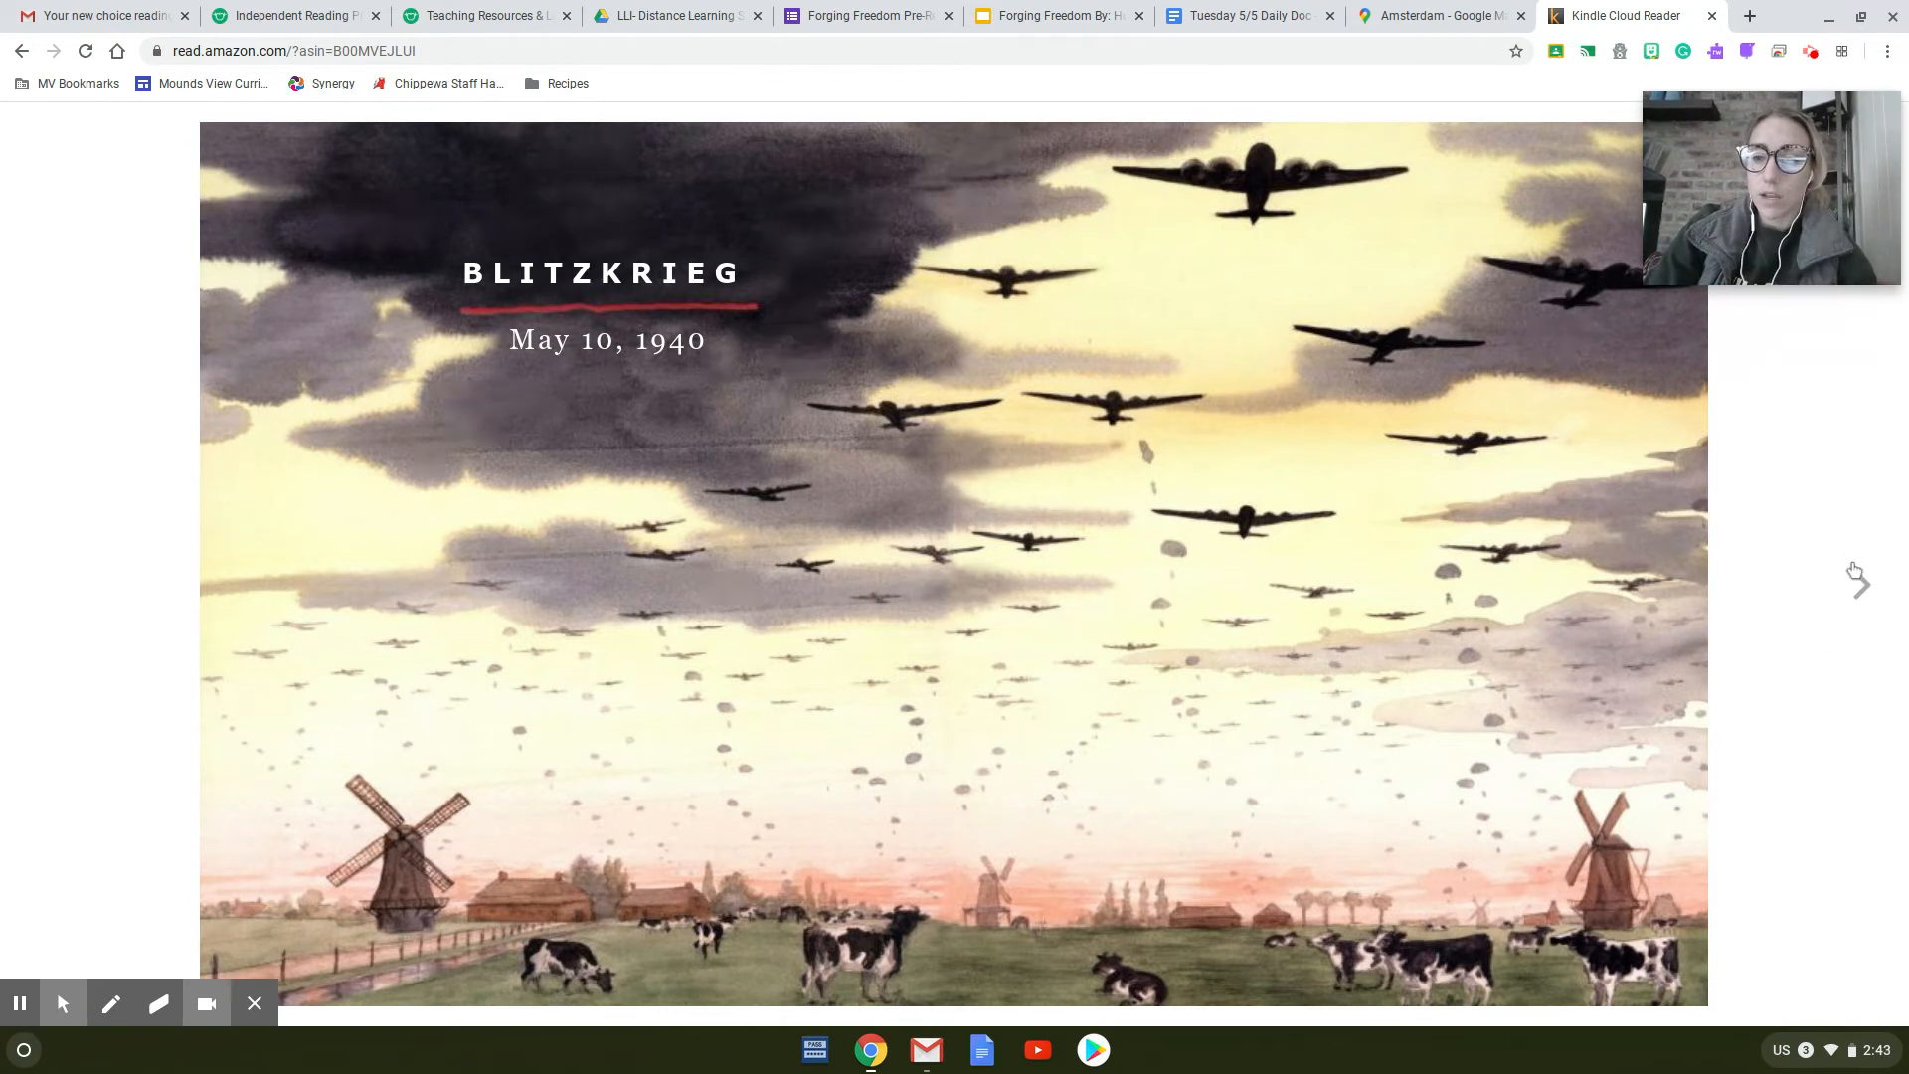
click(1855, 580)
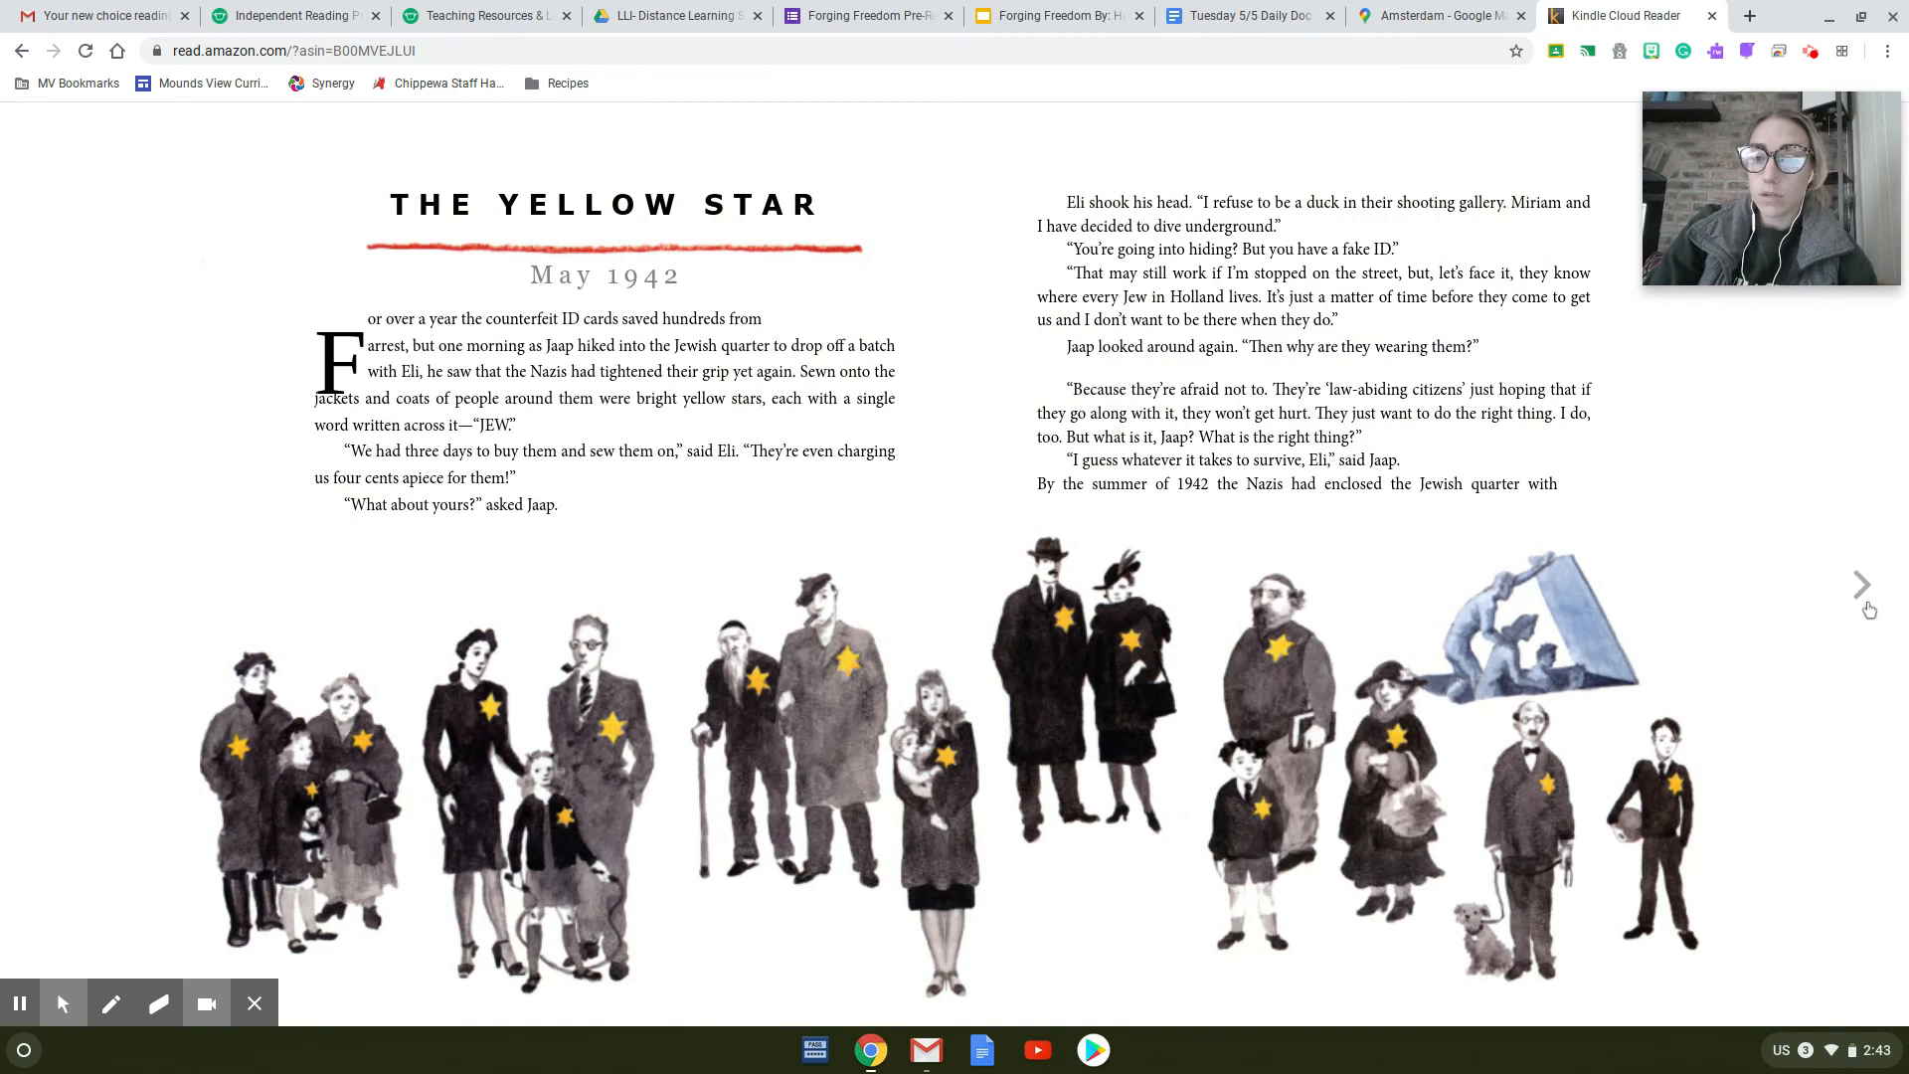
click(1861, 585)
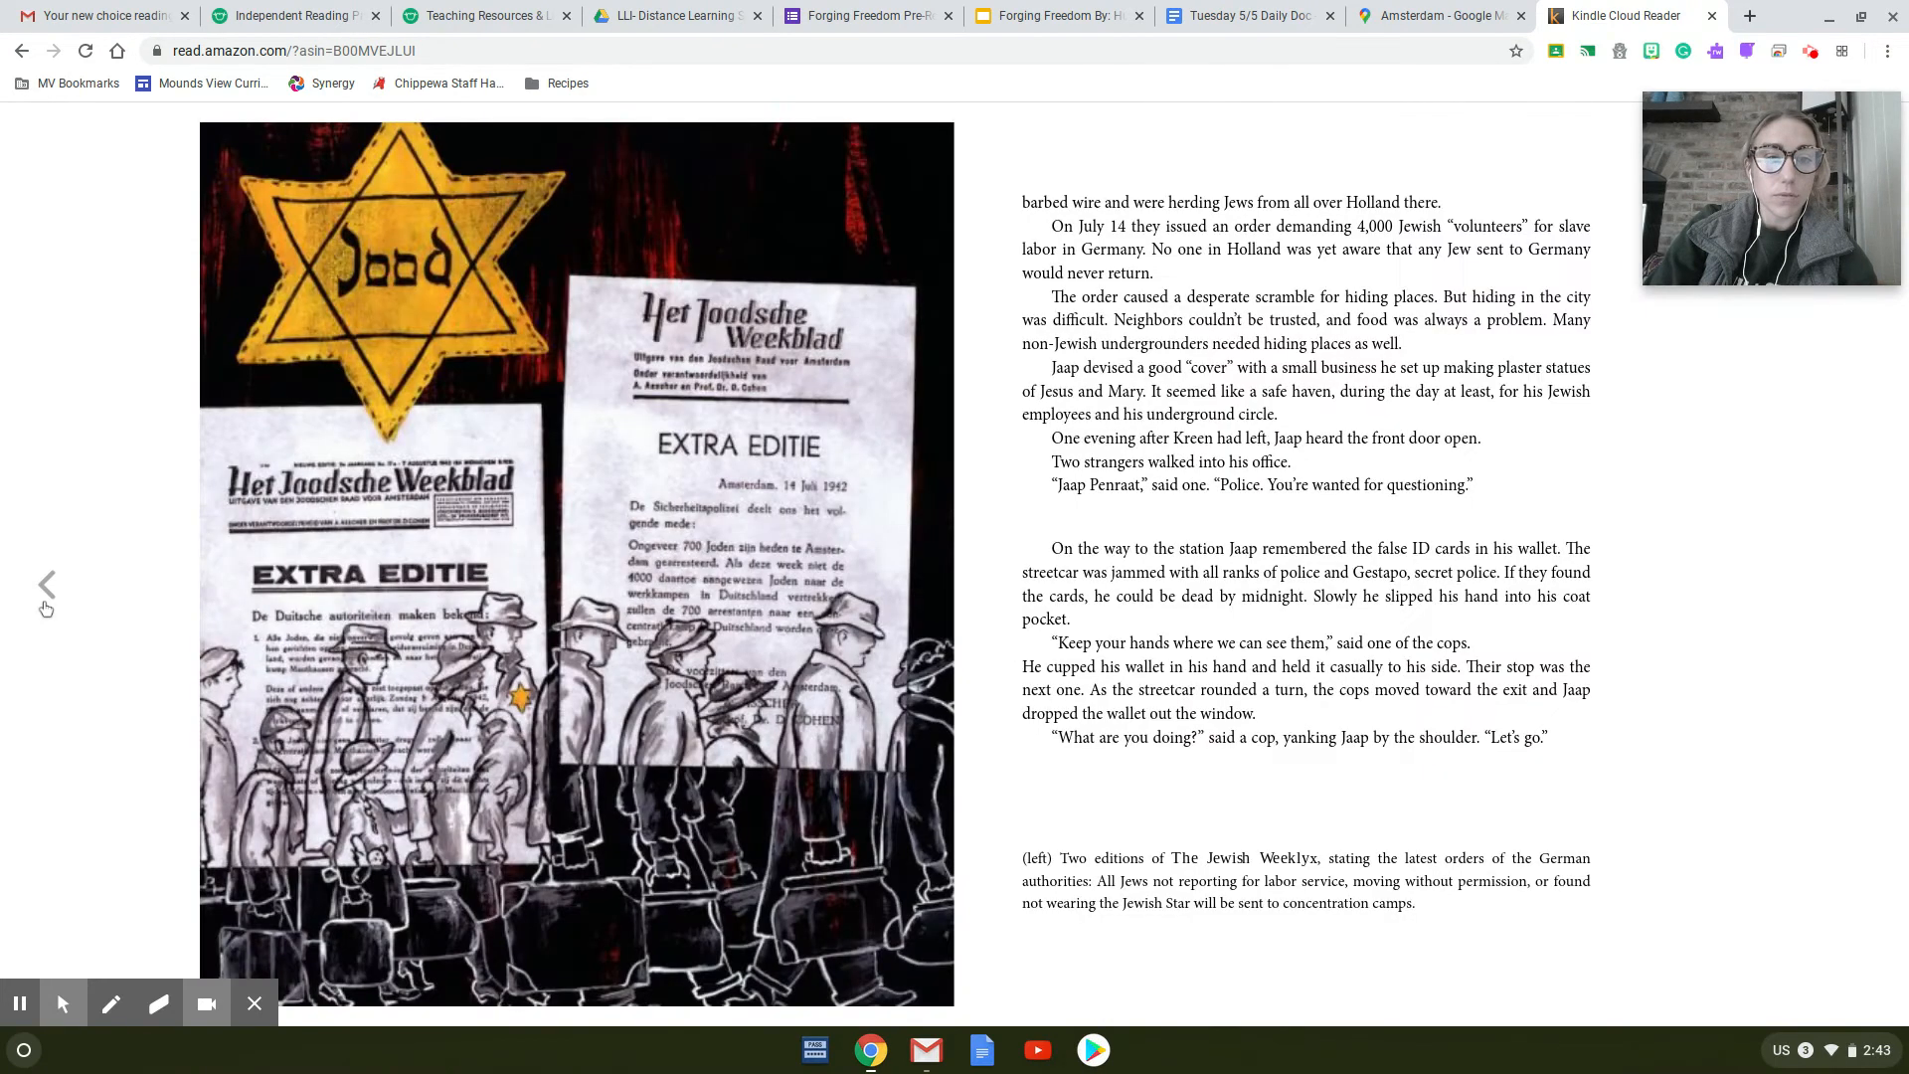
click(47, 585)
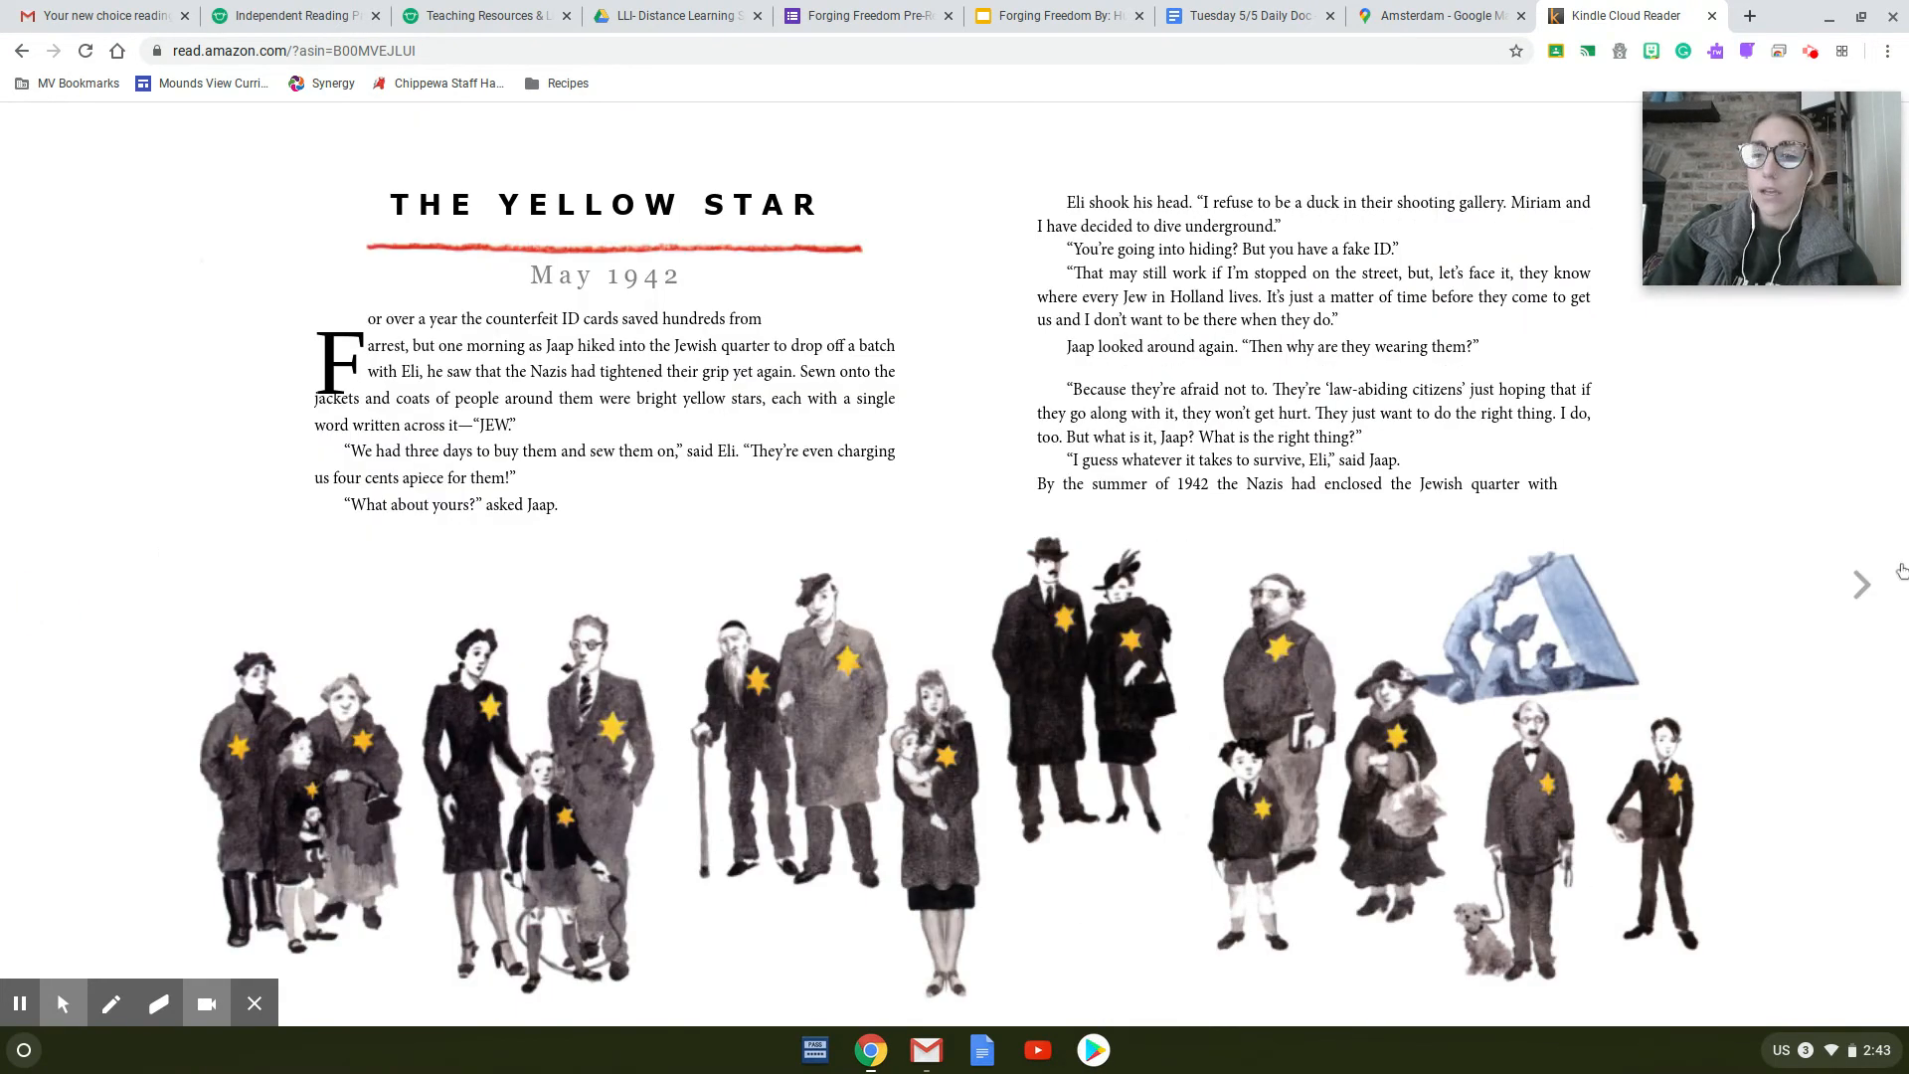
click(1861, 585)
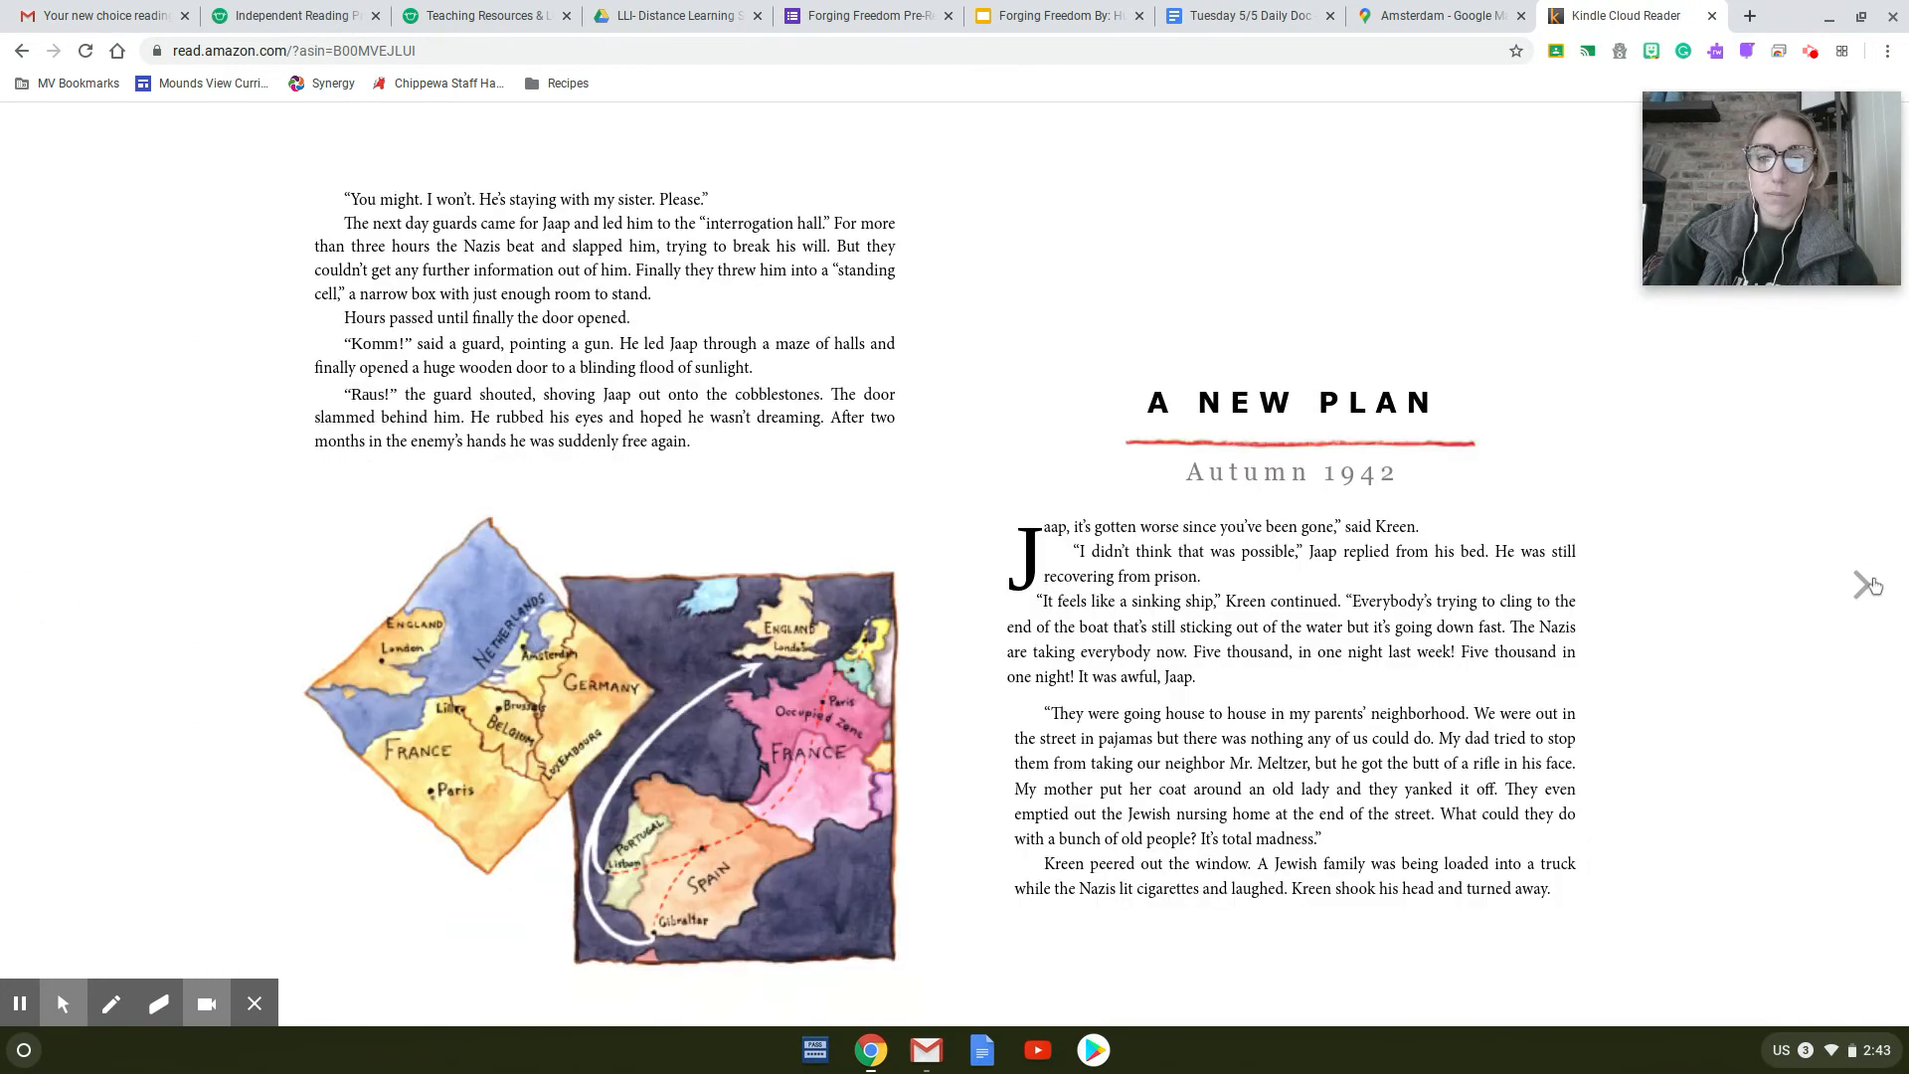
click(1872, 584)
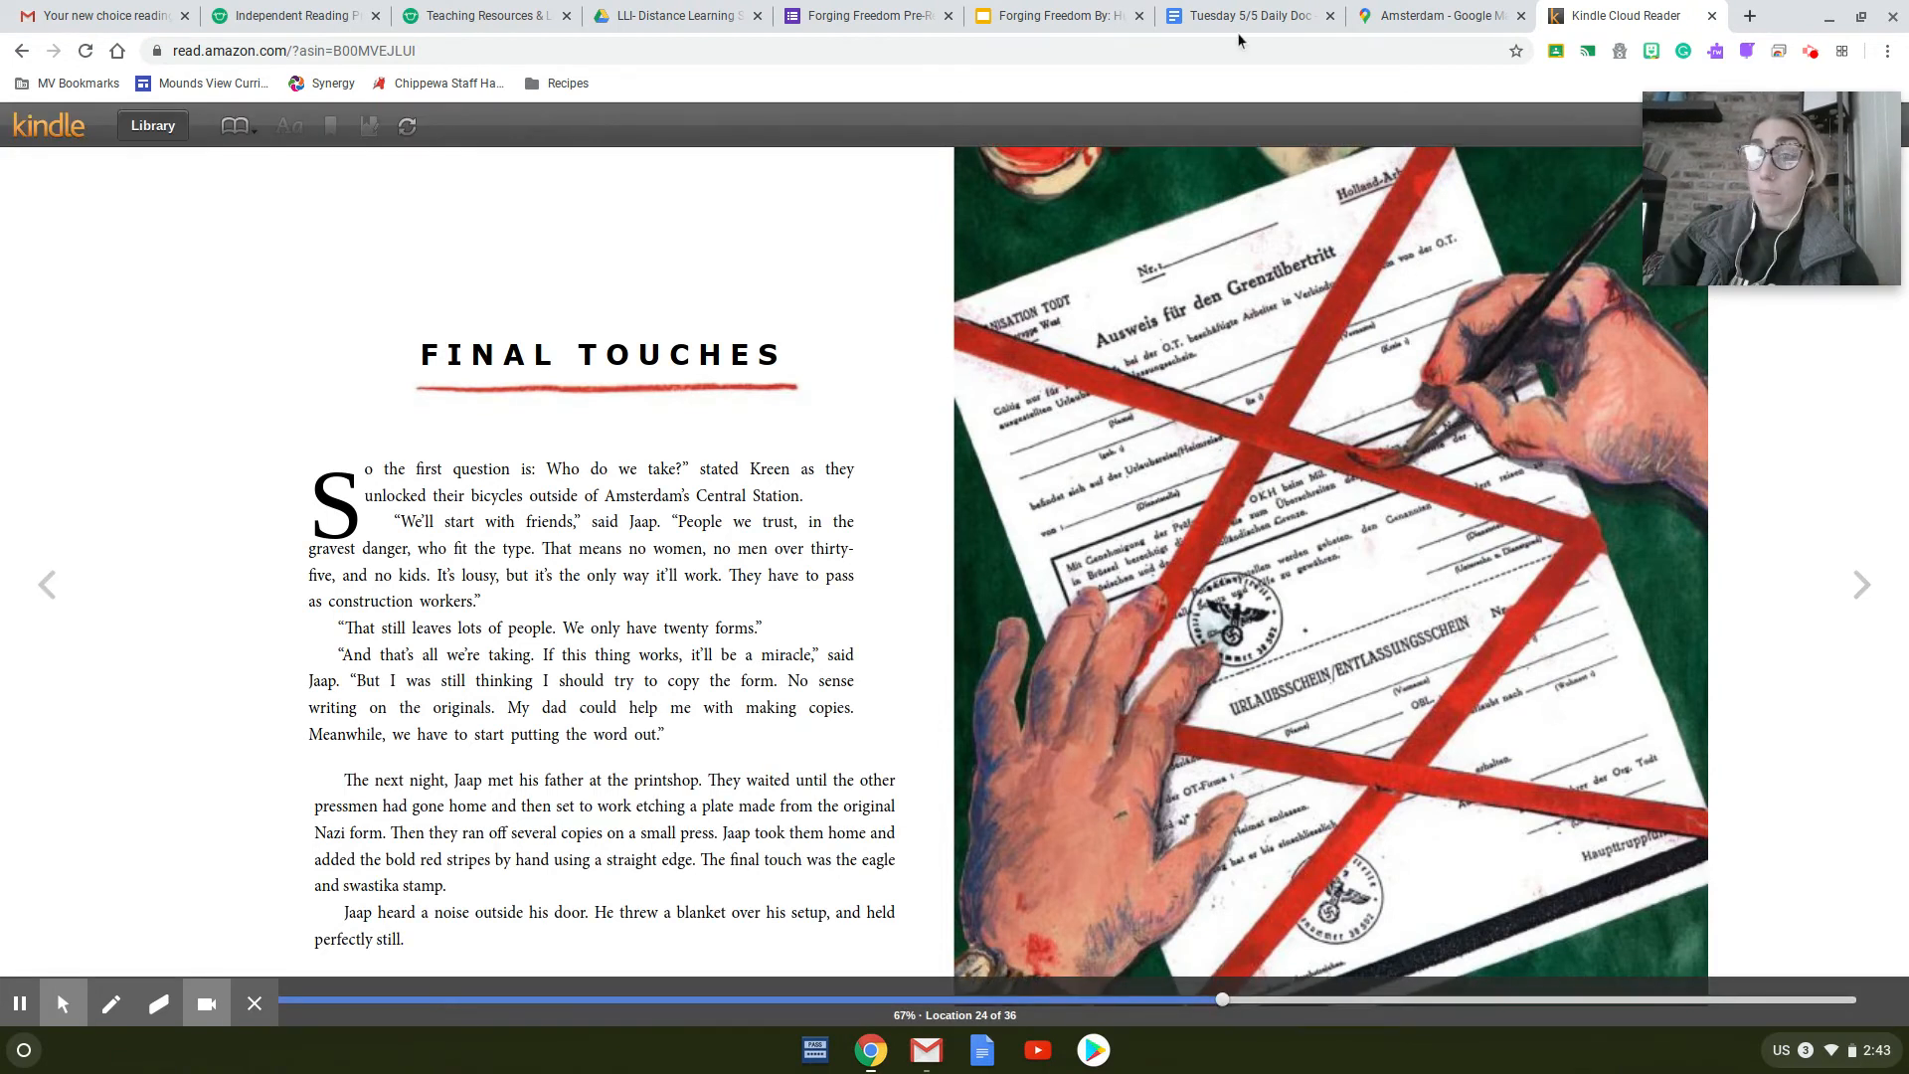
Scroll through the unanswered pre-reading questions, then return to the book in Kindle.
click(864, 16)
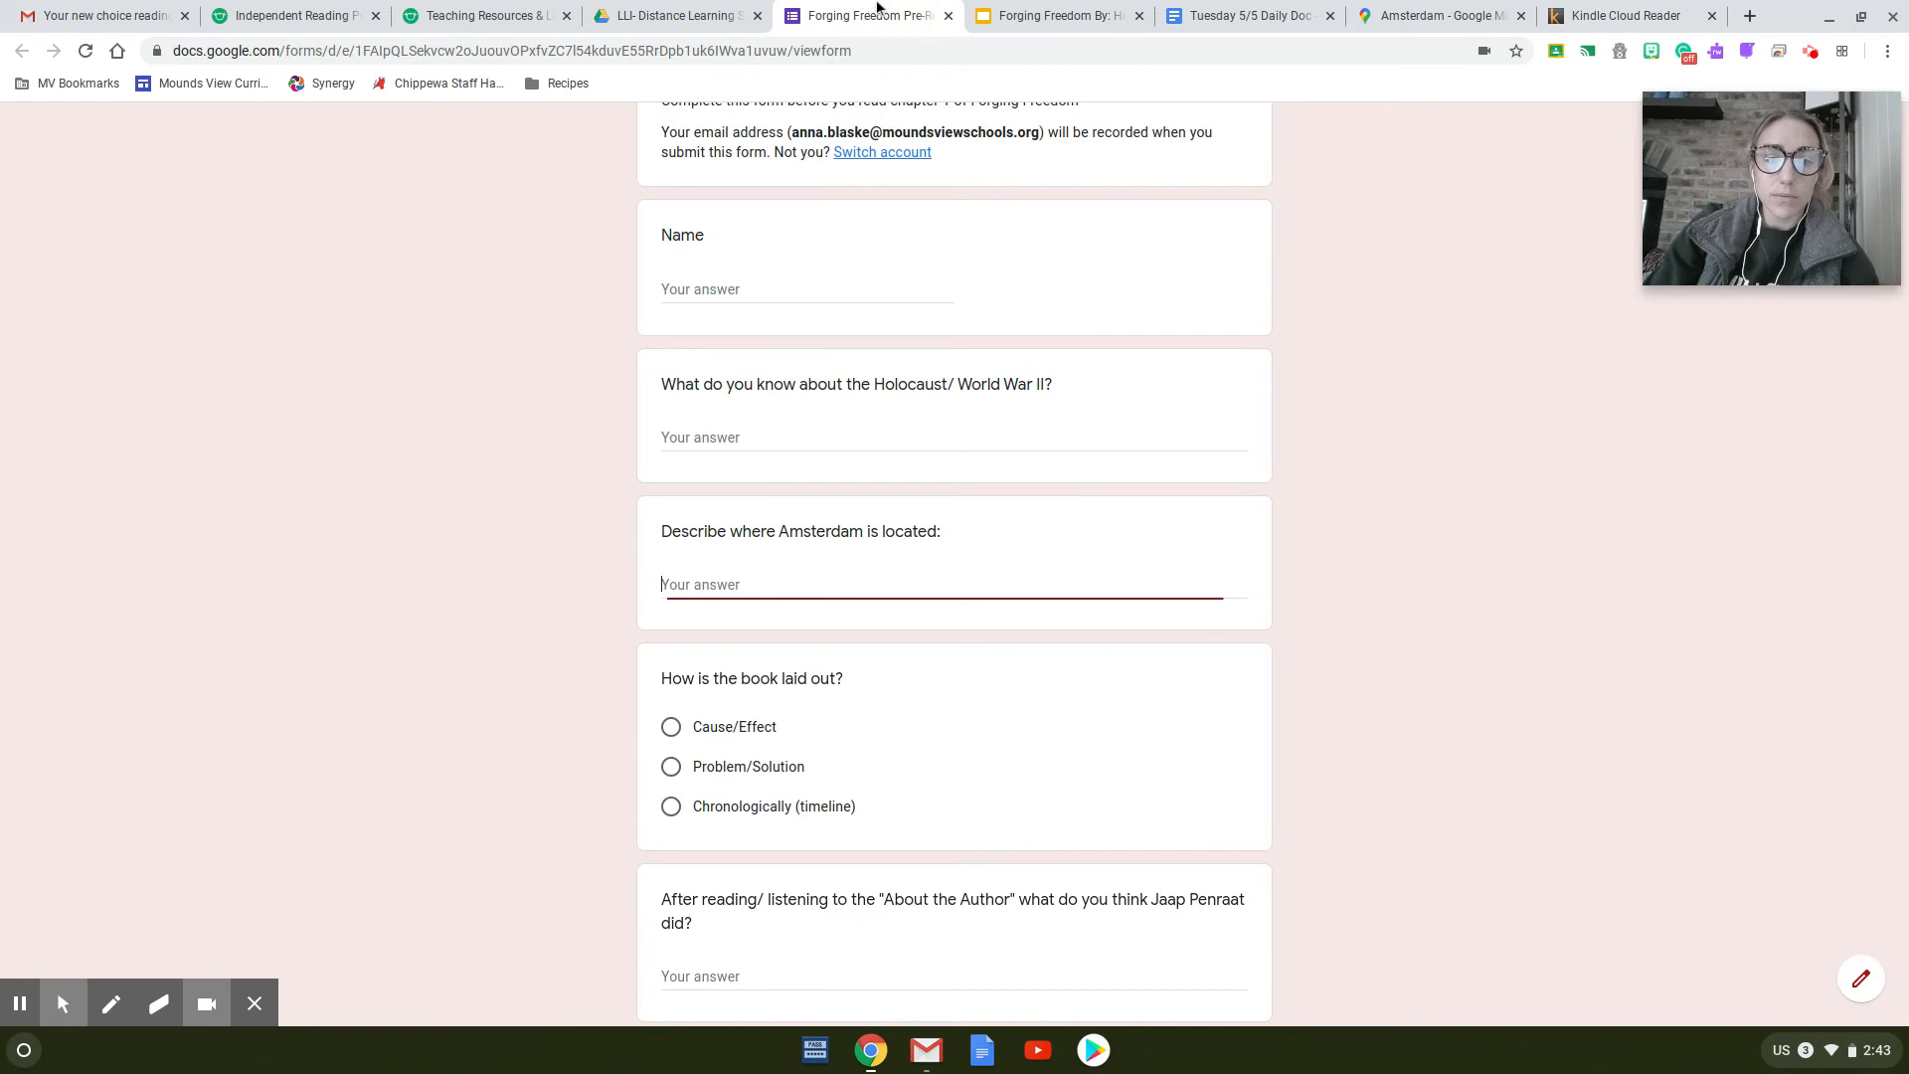
scroll(down, 3)
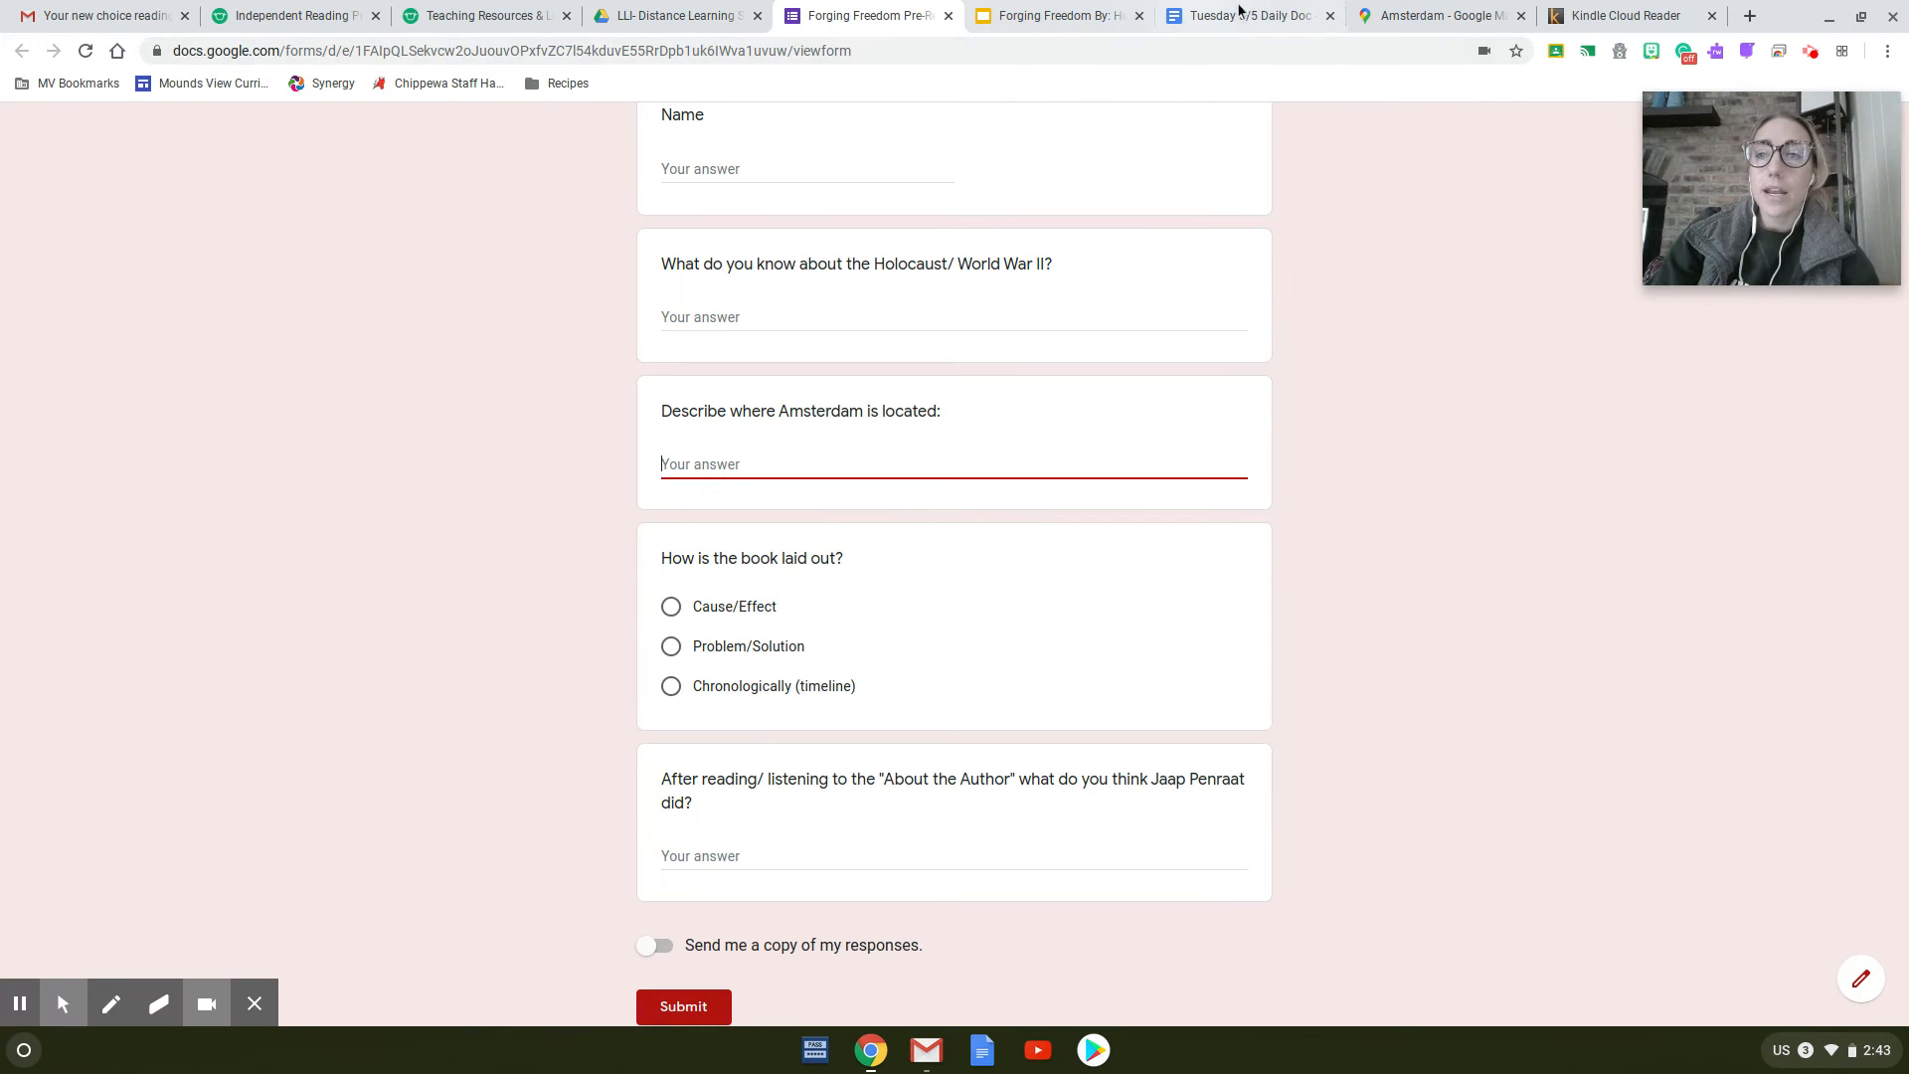
click(1632, 15)
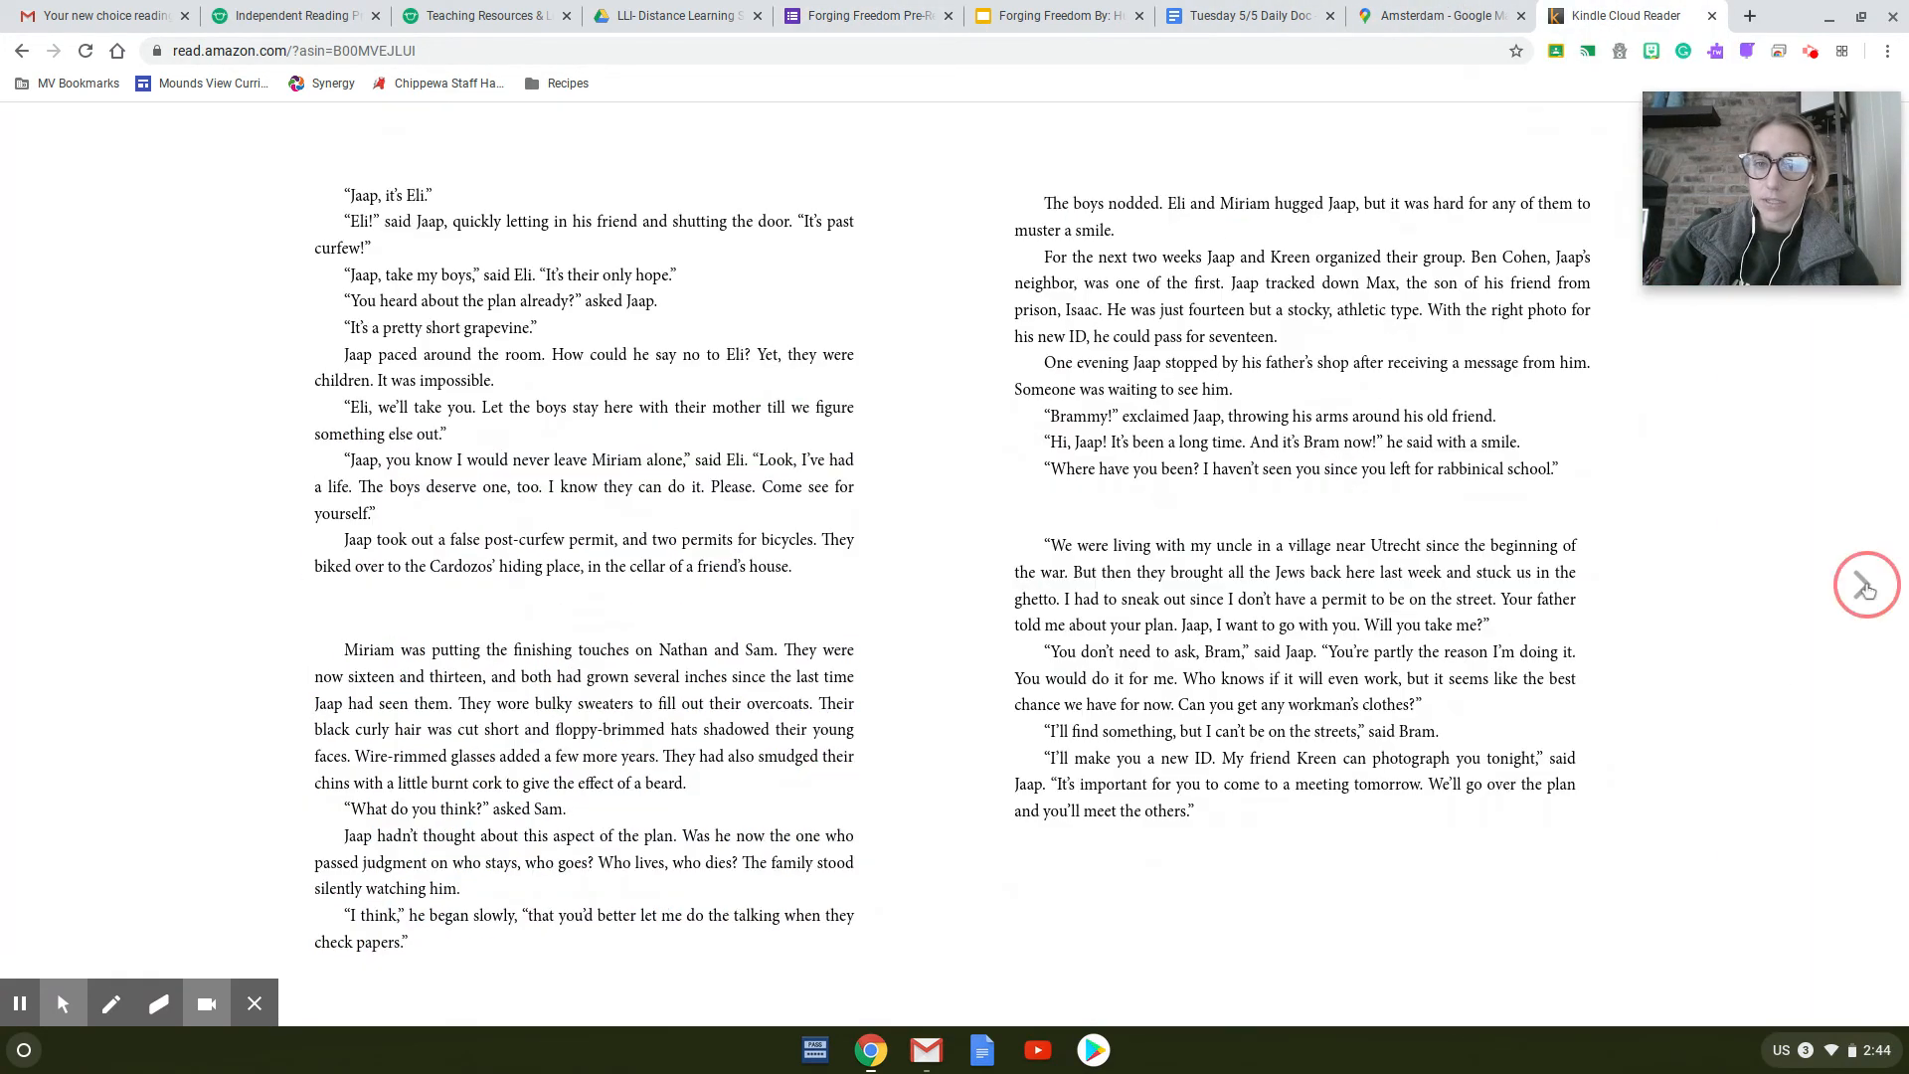
Page the book forward past the Pack and Pray chapter opening toward the end.
click(1865, 584)
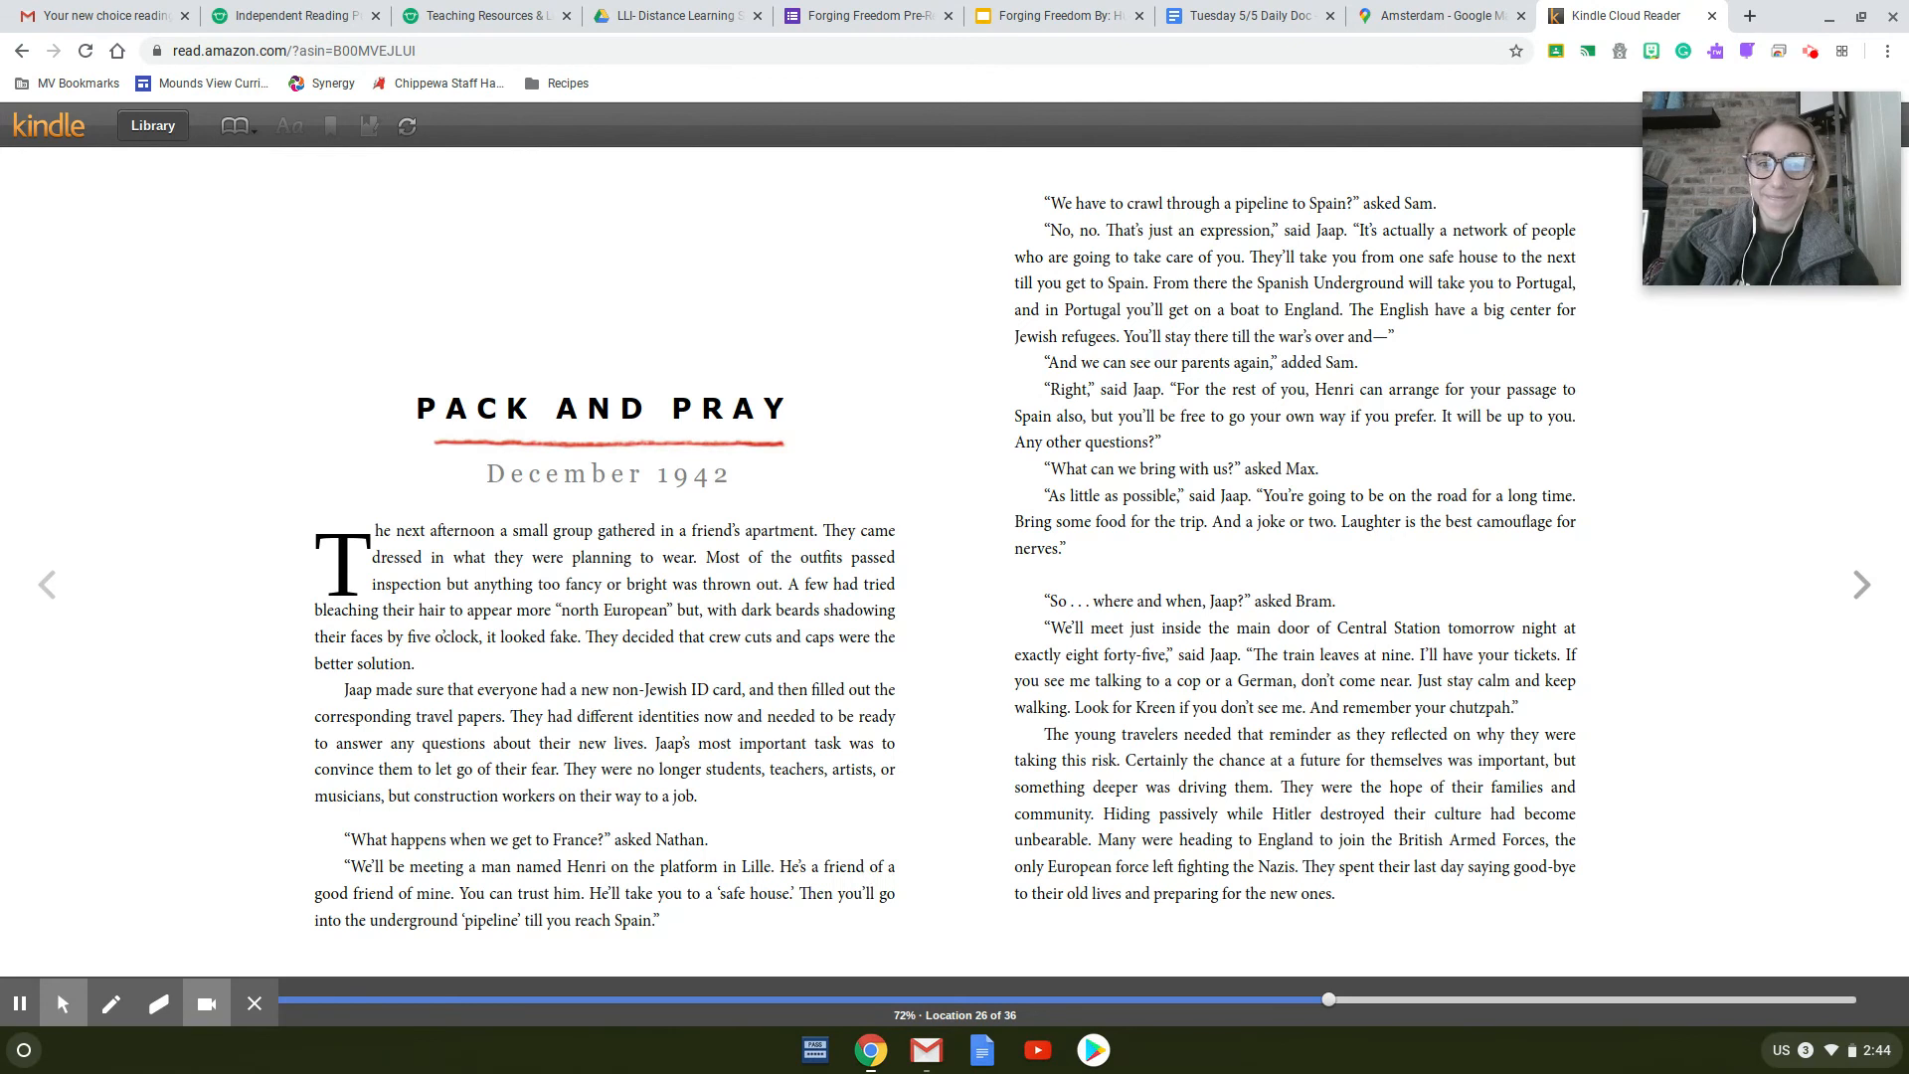
click(1862, 584)
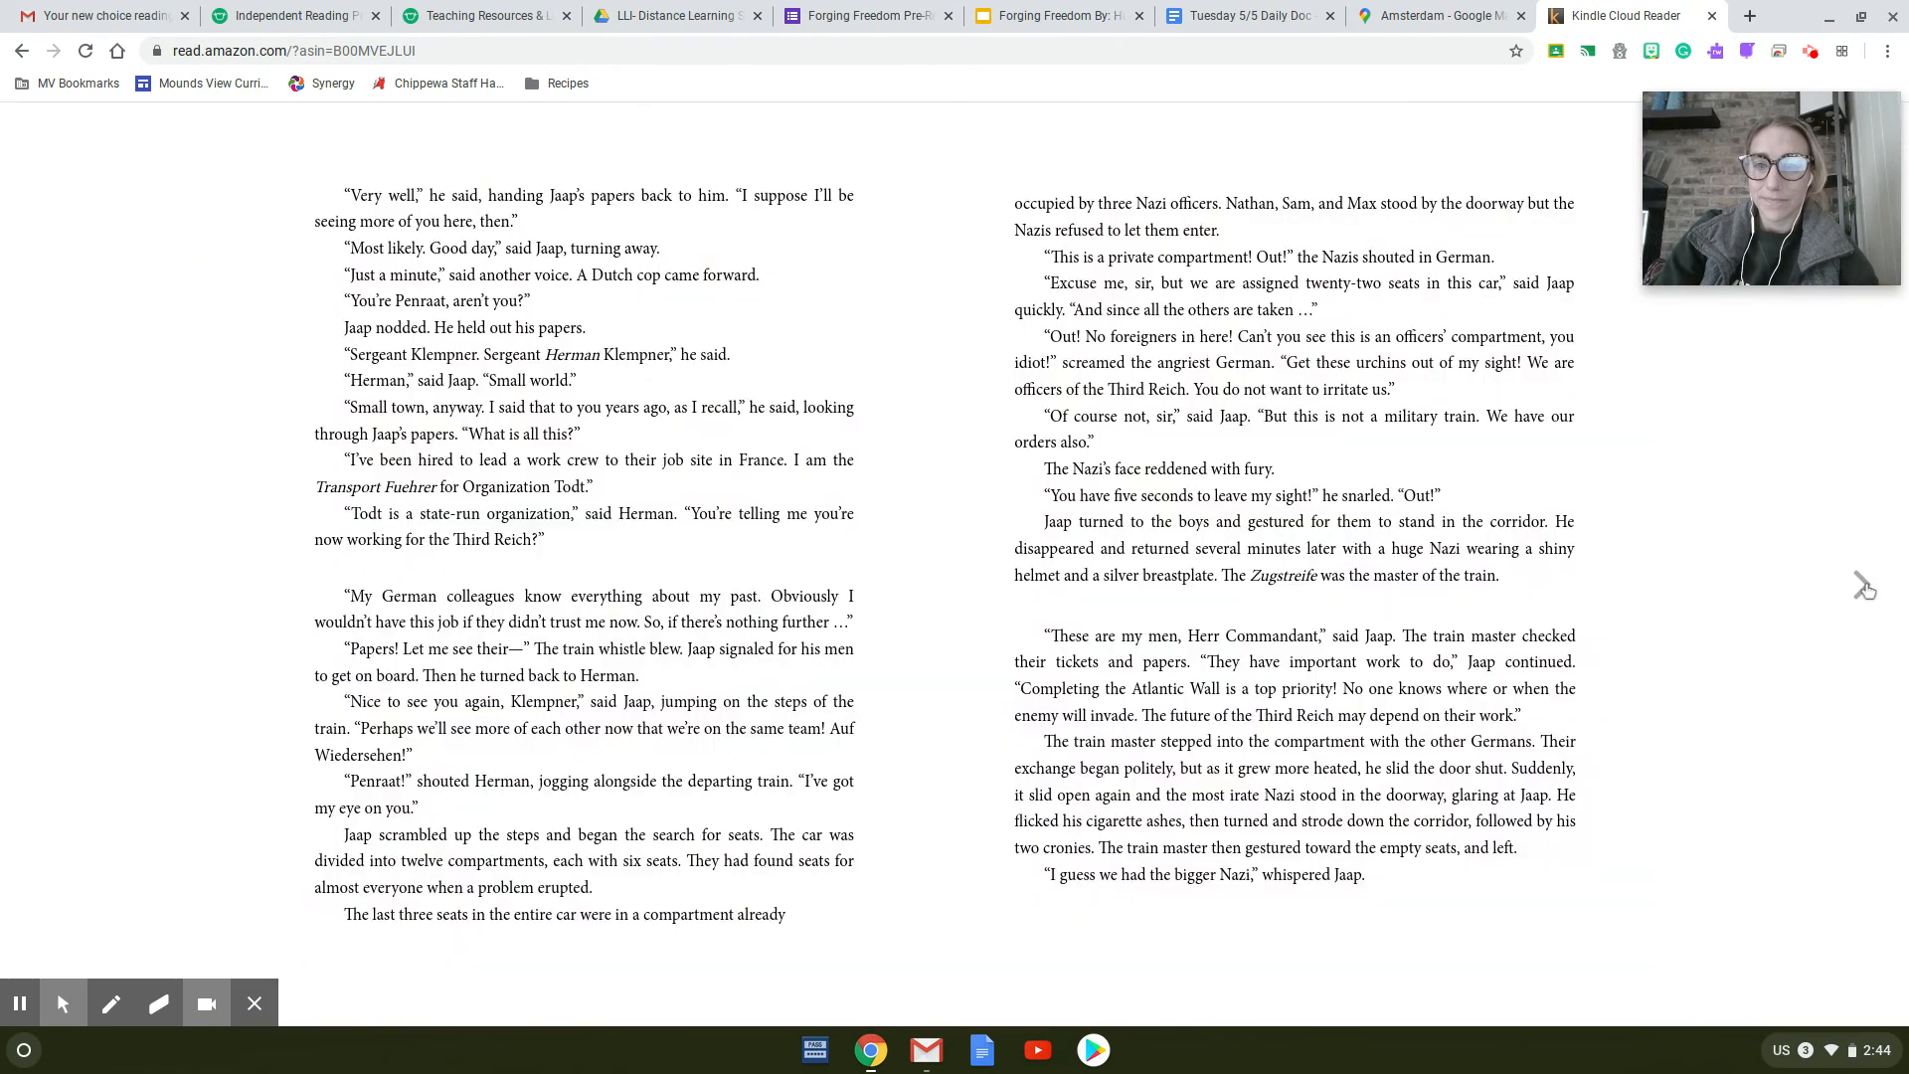
click(1864, 585)
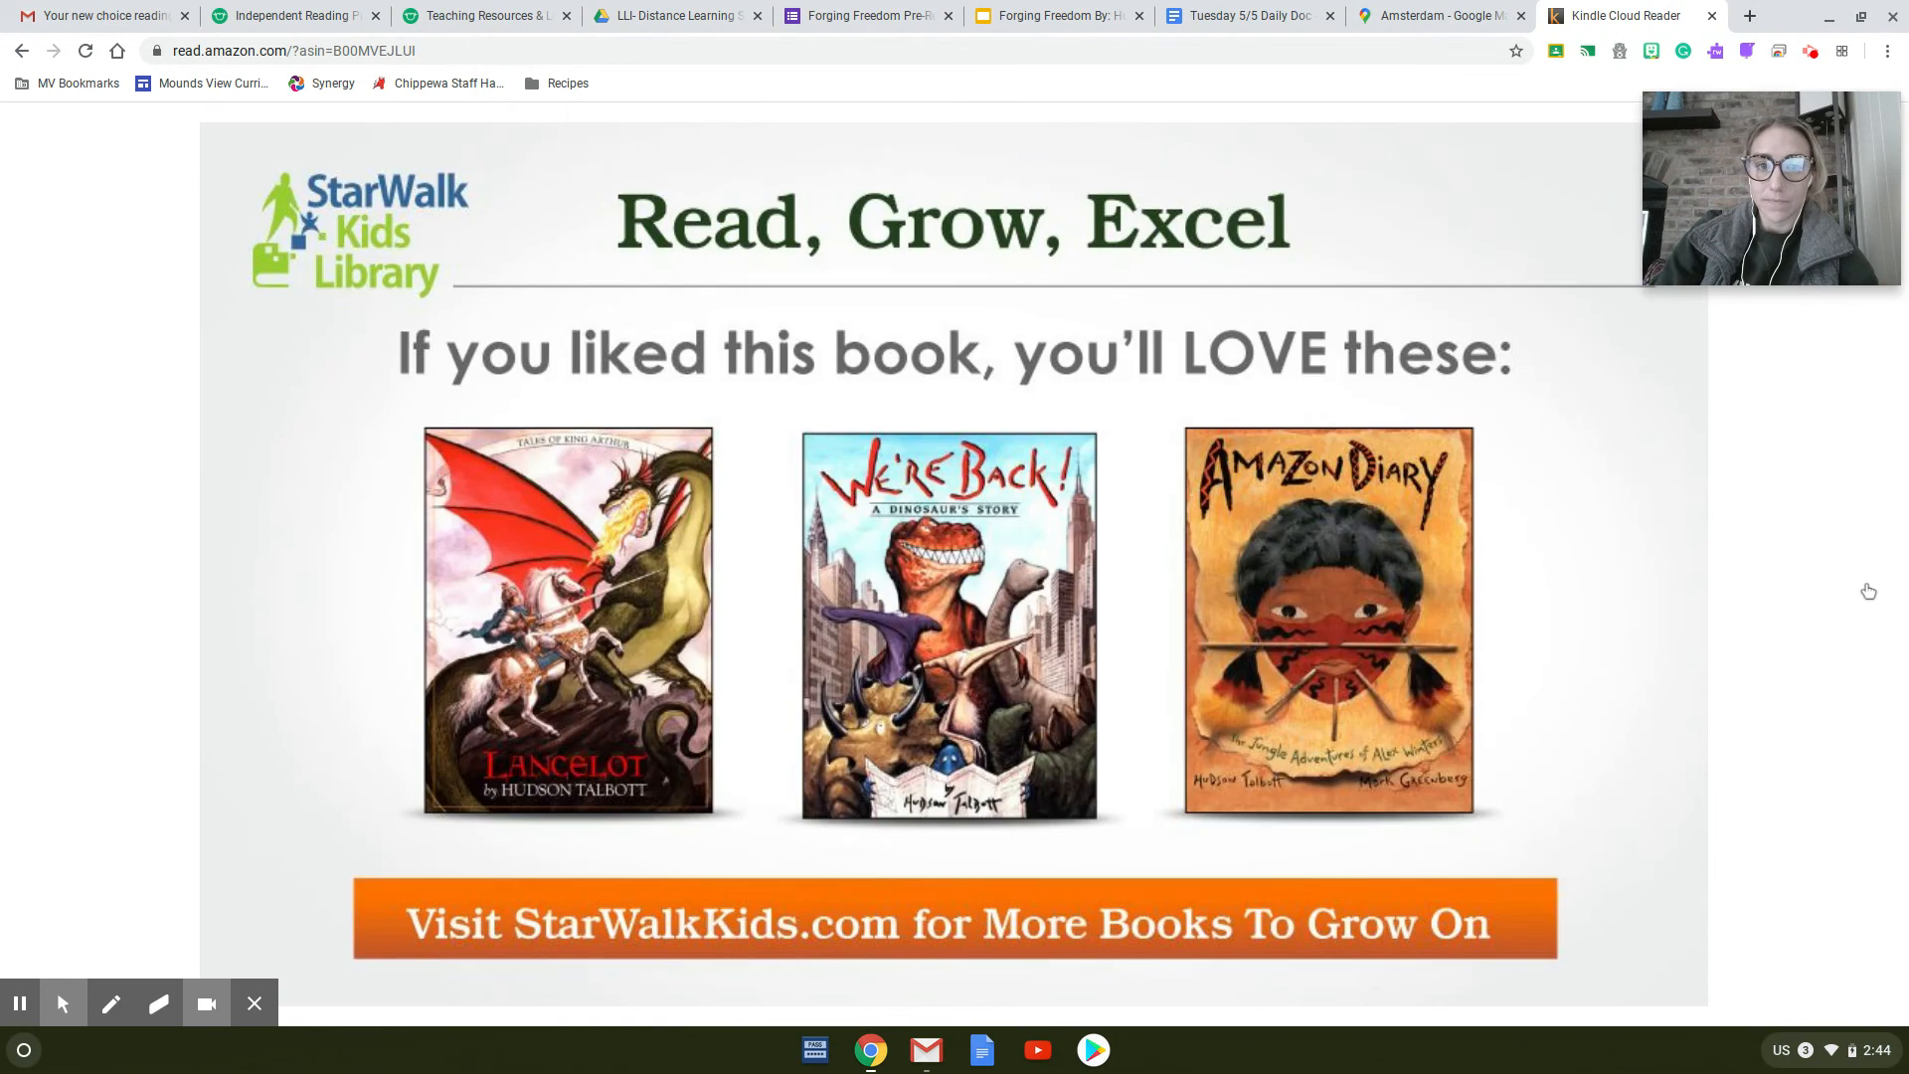
mouse_move(45, 587)
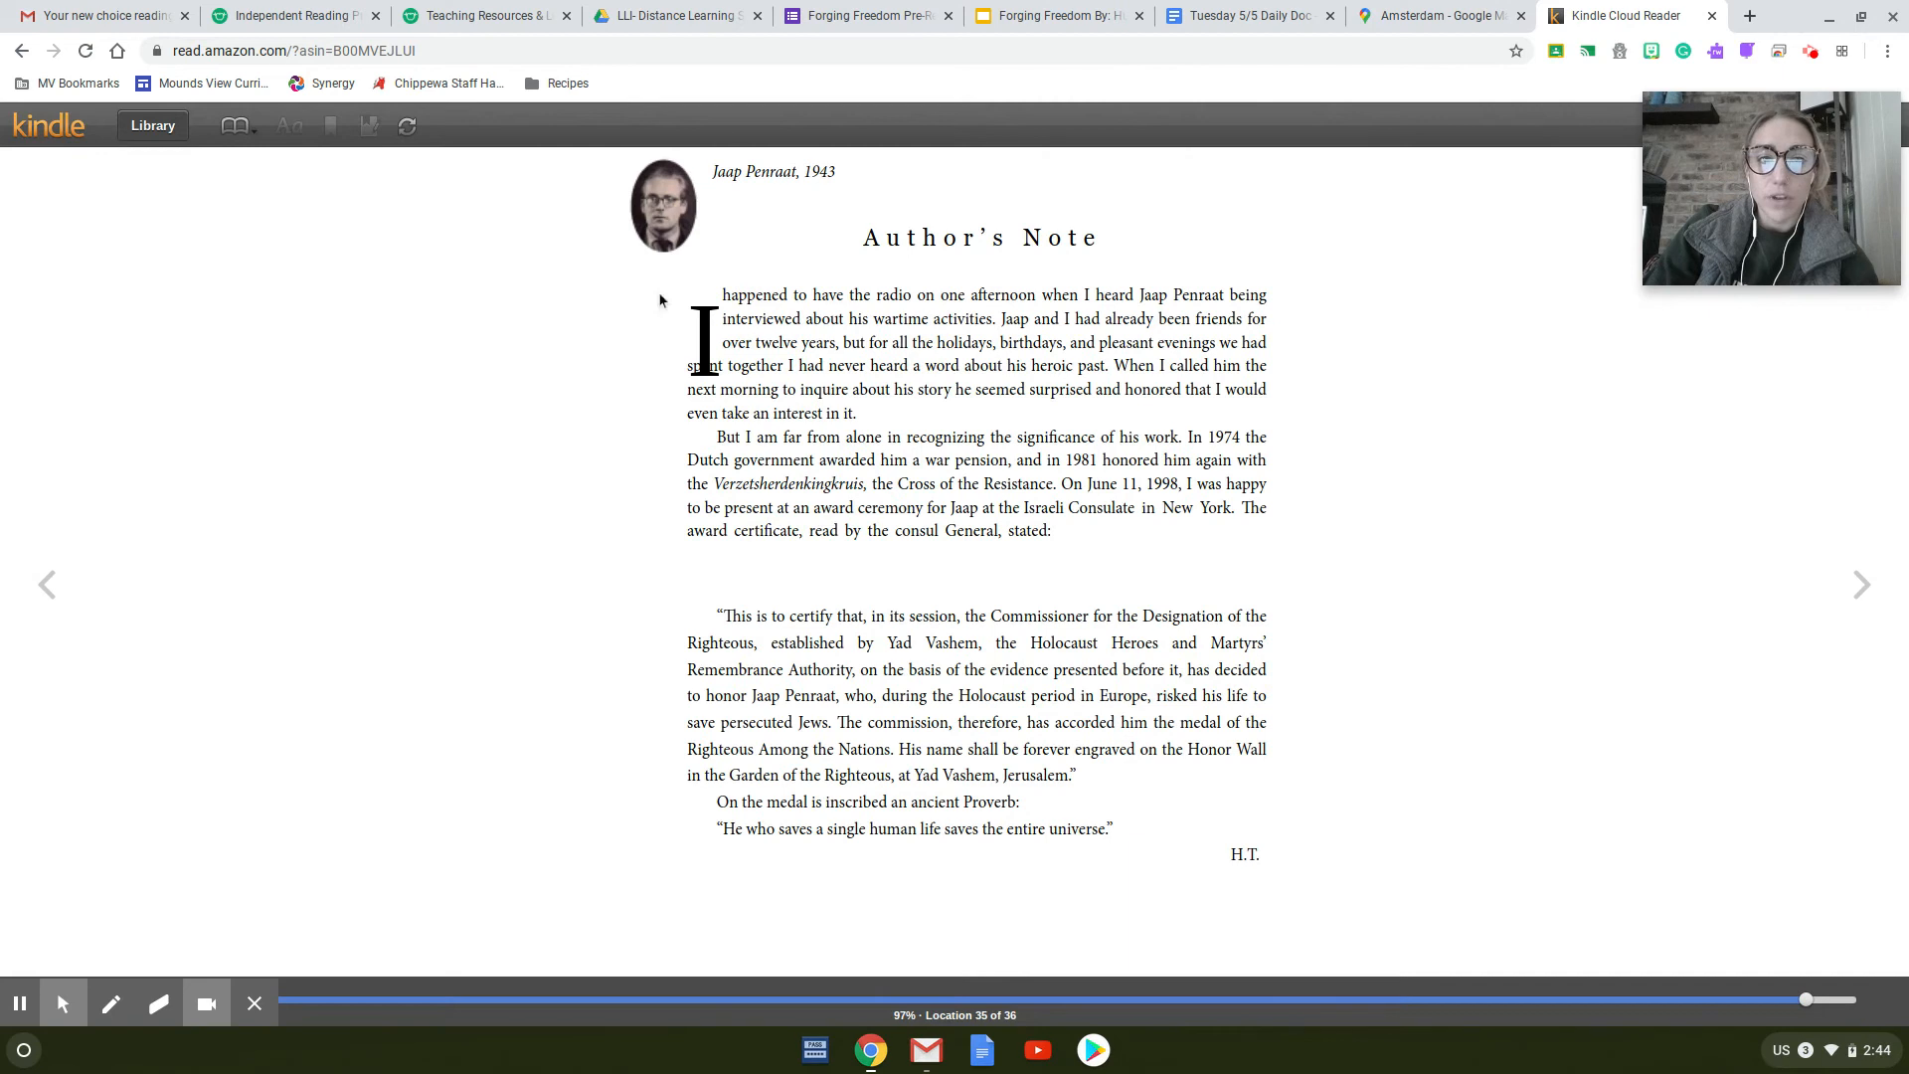
mouse_move(633, 278)
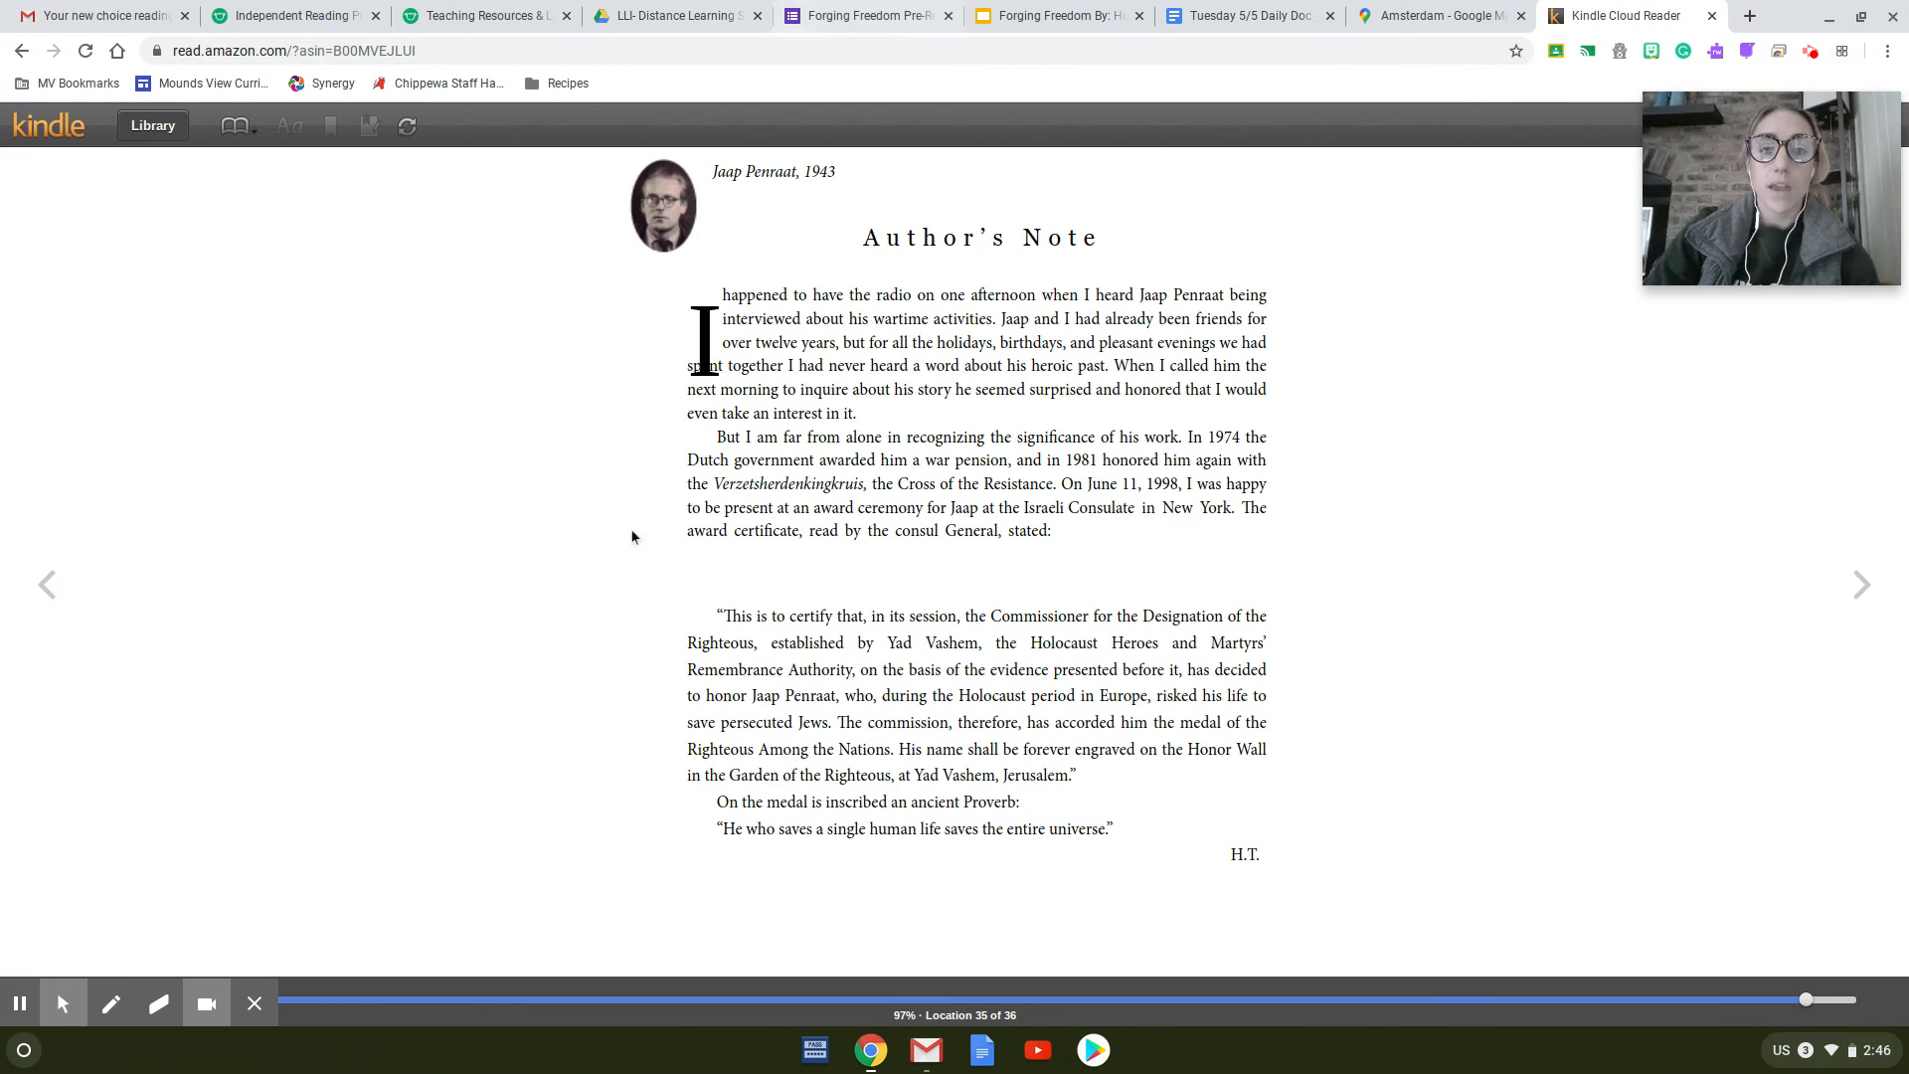
mouse_move(943, 280)
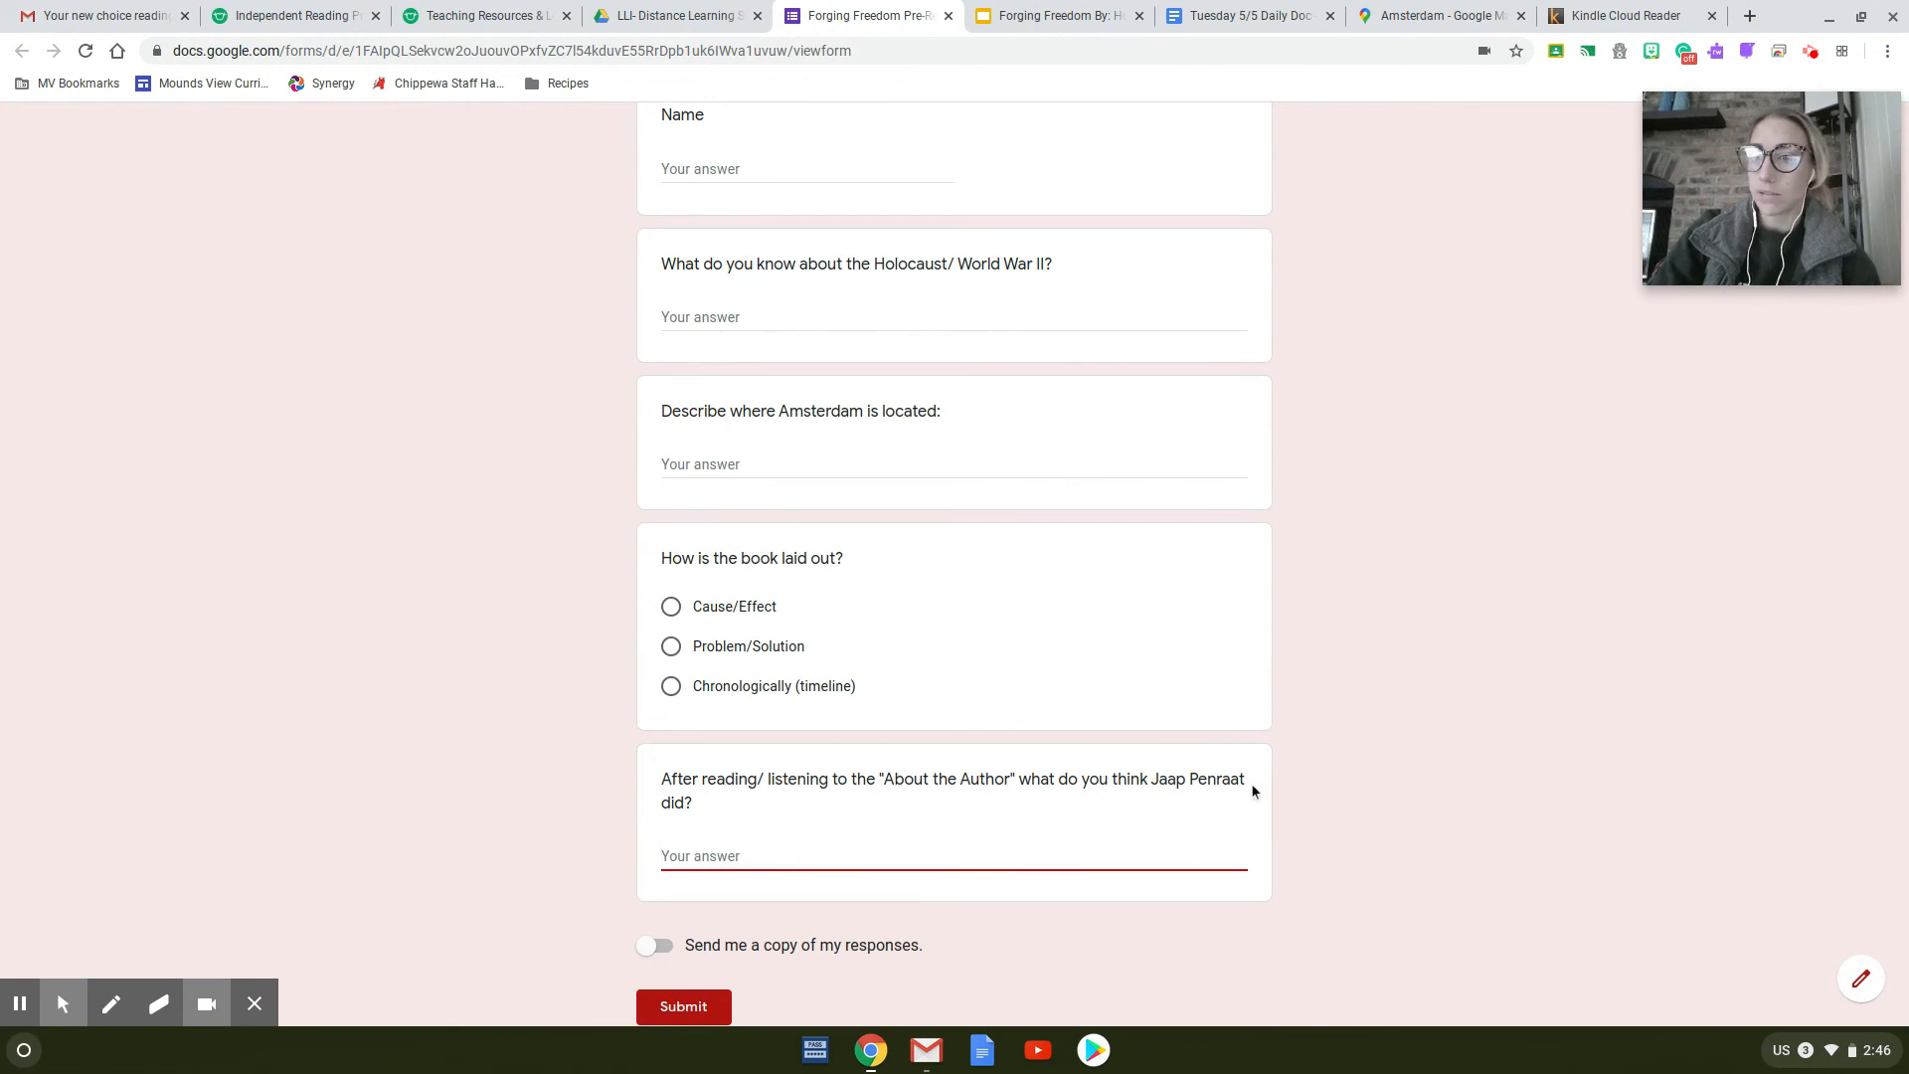
Scroll the Author's Note up and down, then switch to the Tuesday 5/5 Daily Doc.
scroll(up, 3)
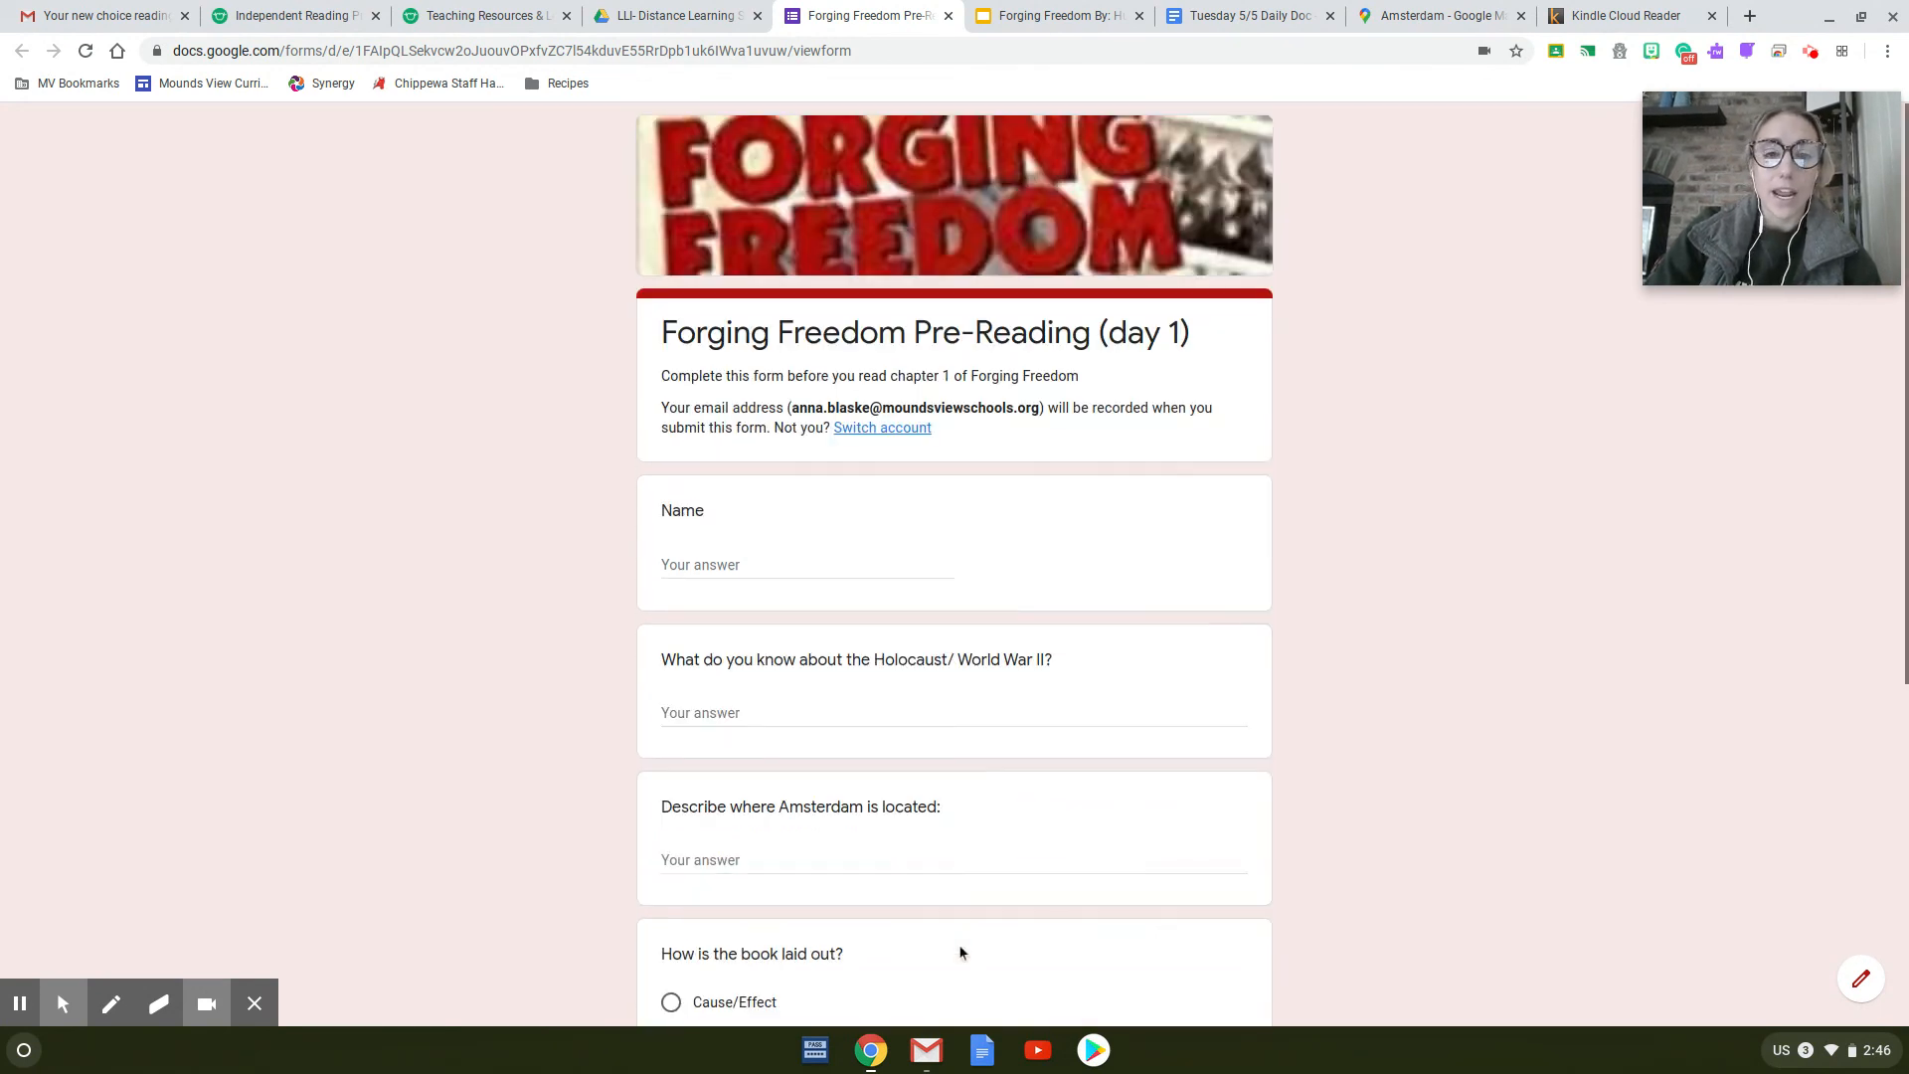
scroll(down, 3)
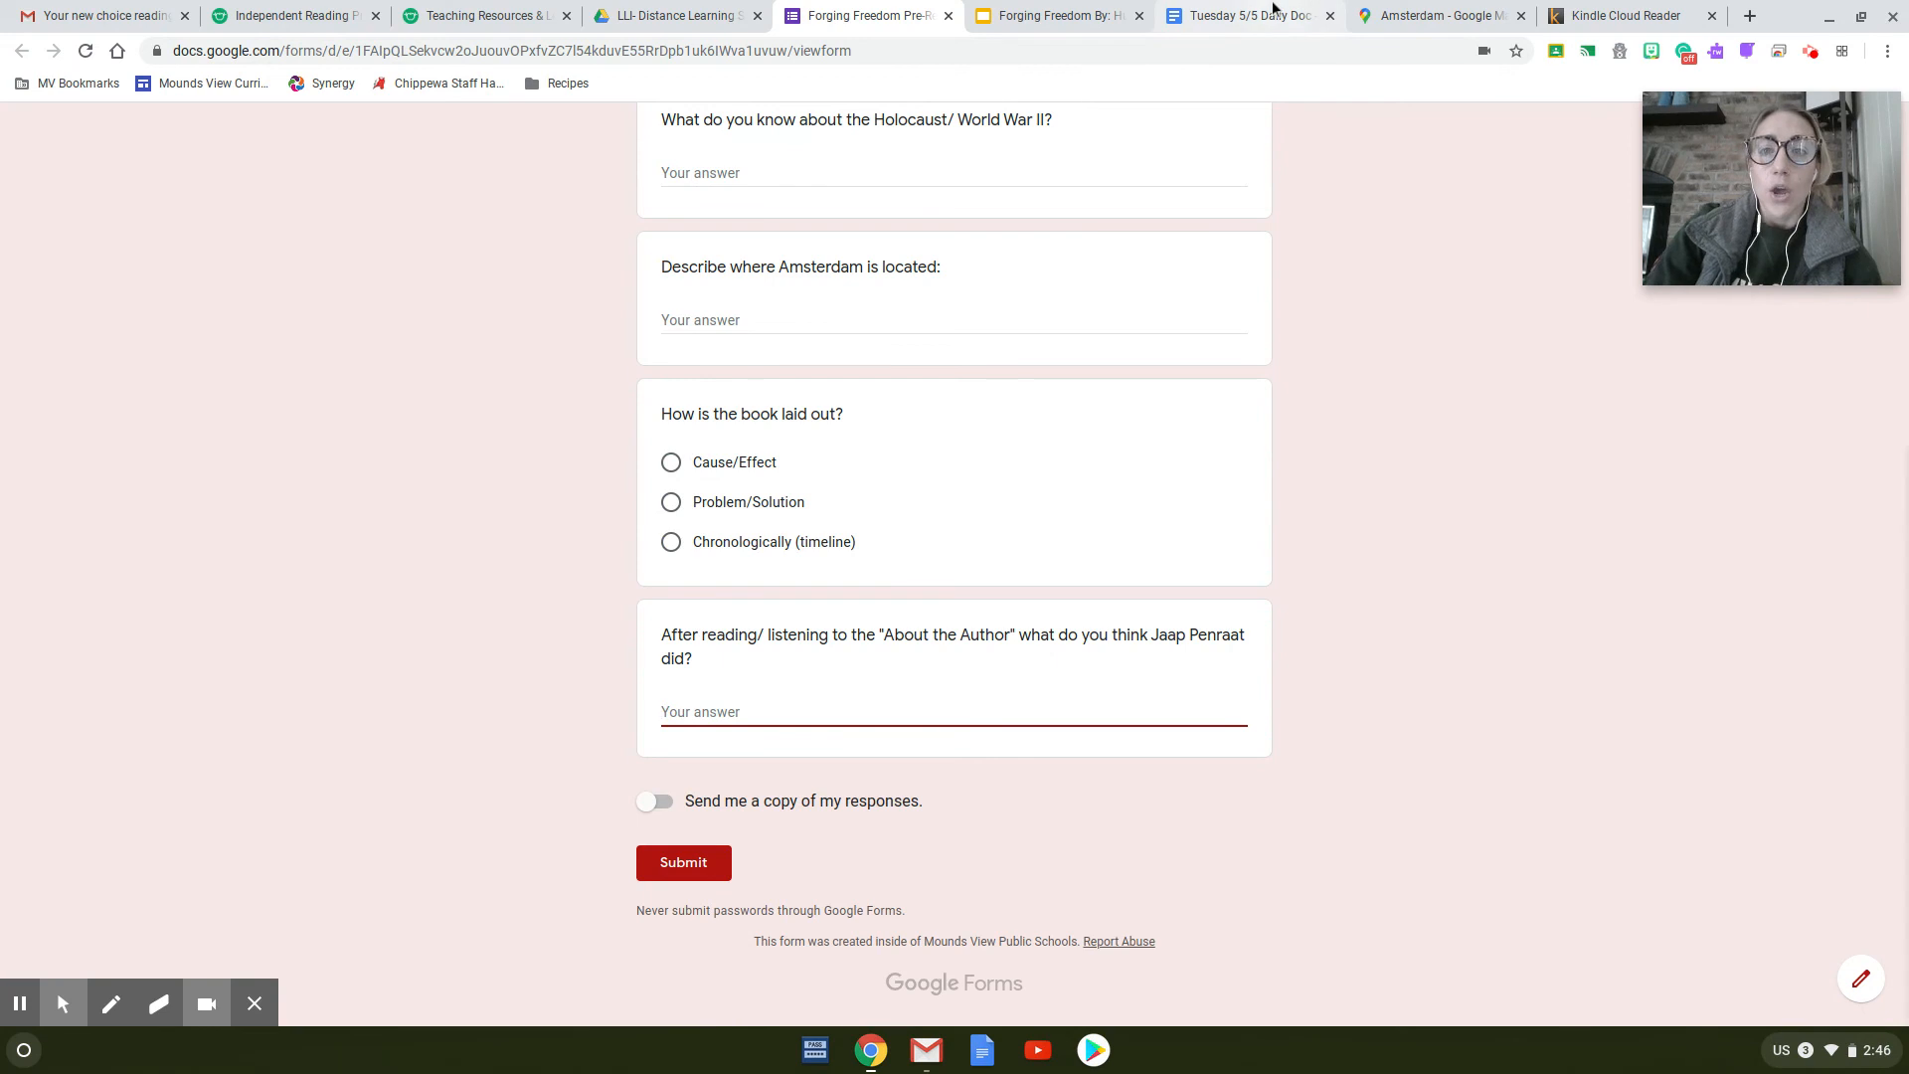
click(1242, 15)
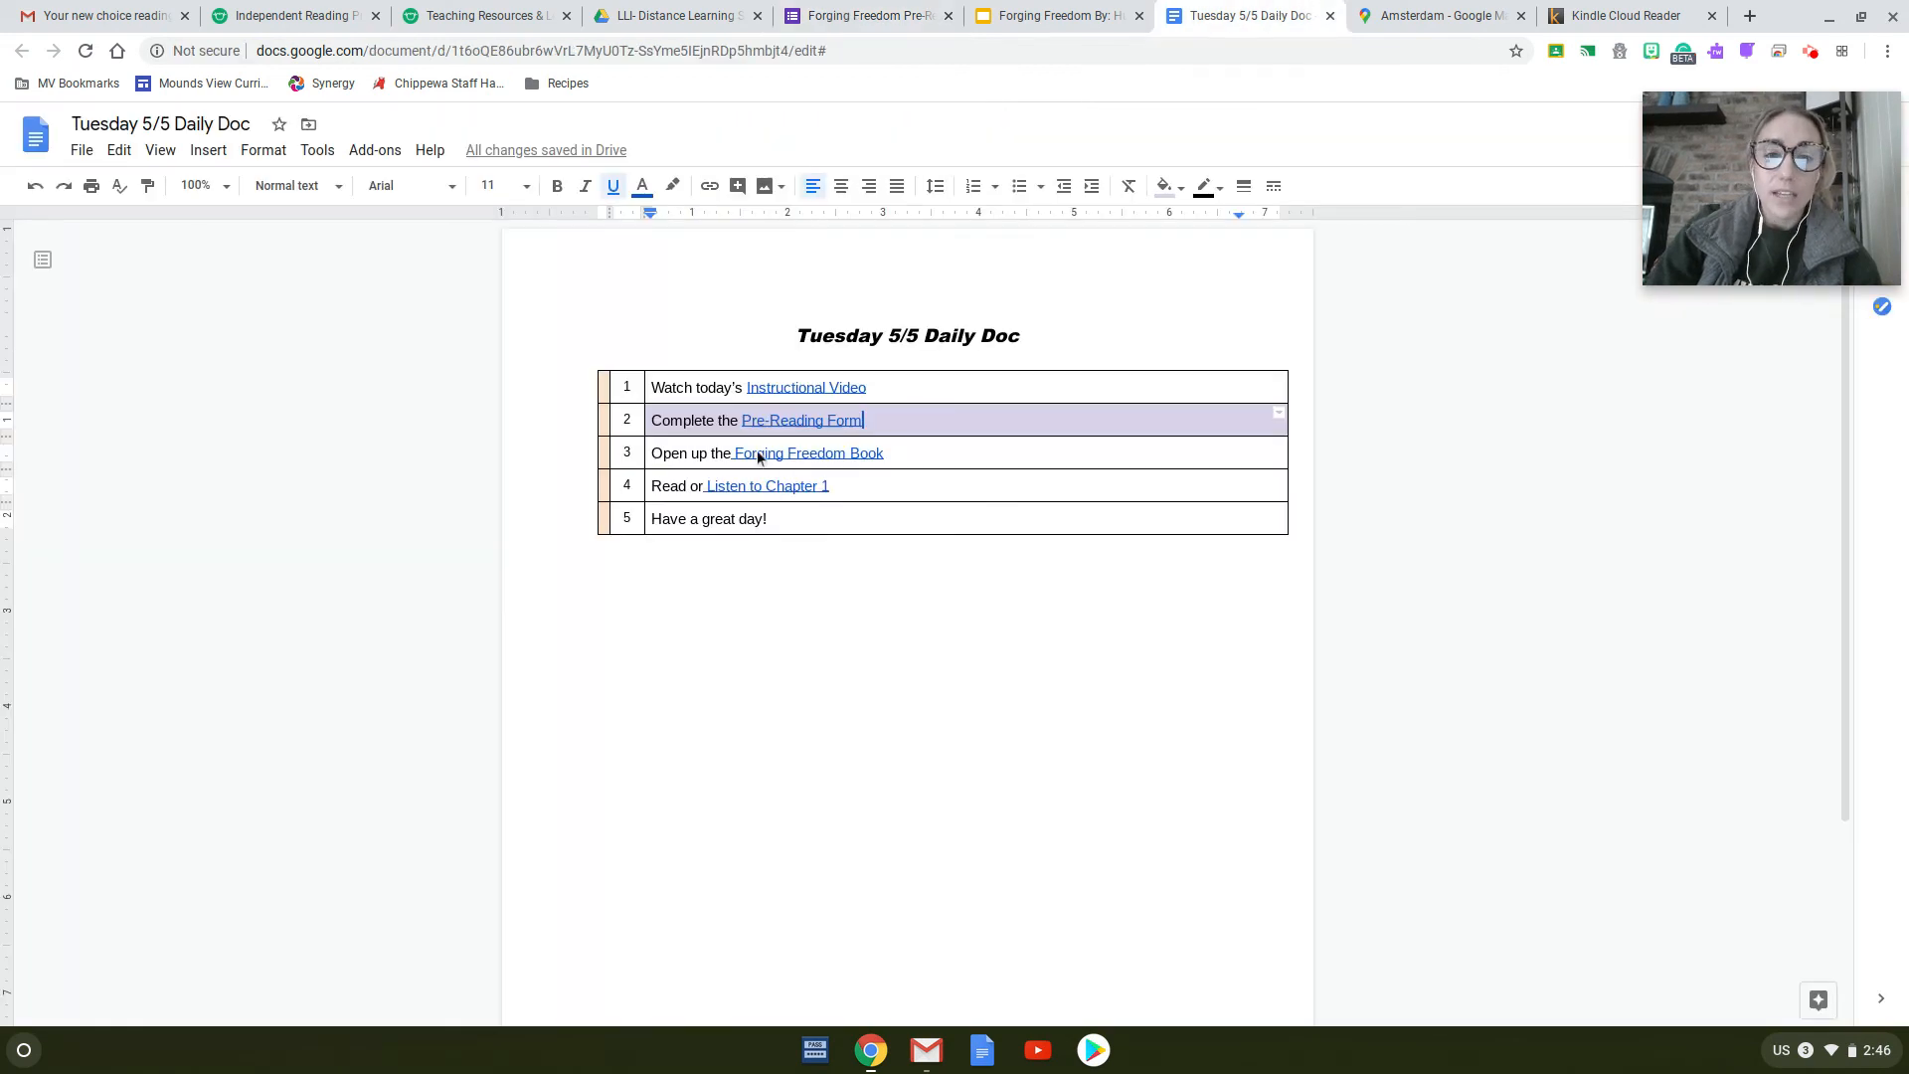
Show slide 6, the Firestorm chapter, in the book slides, then return to the Daily Doc.
click(1057, 15)
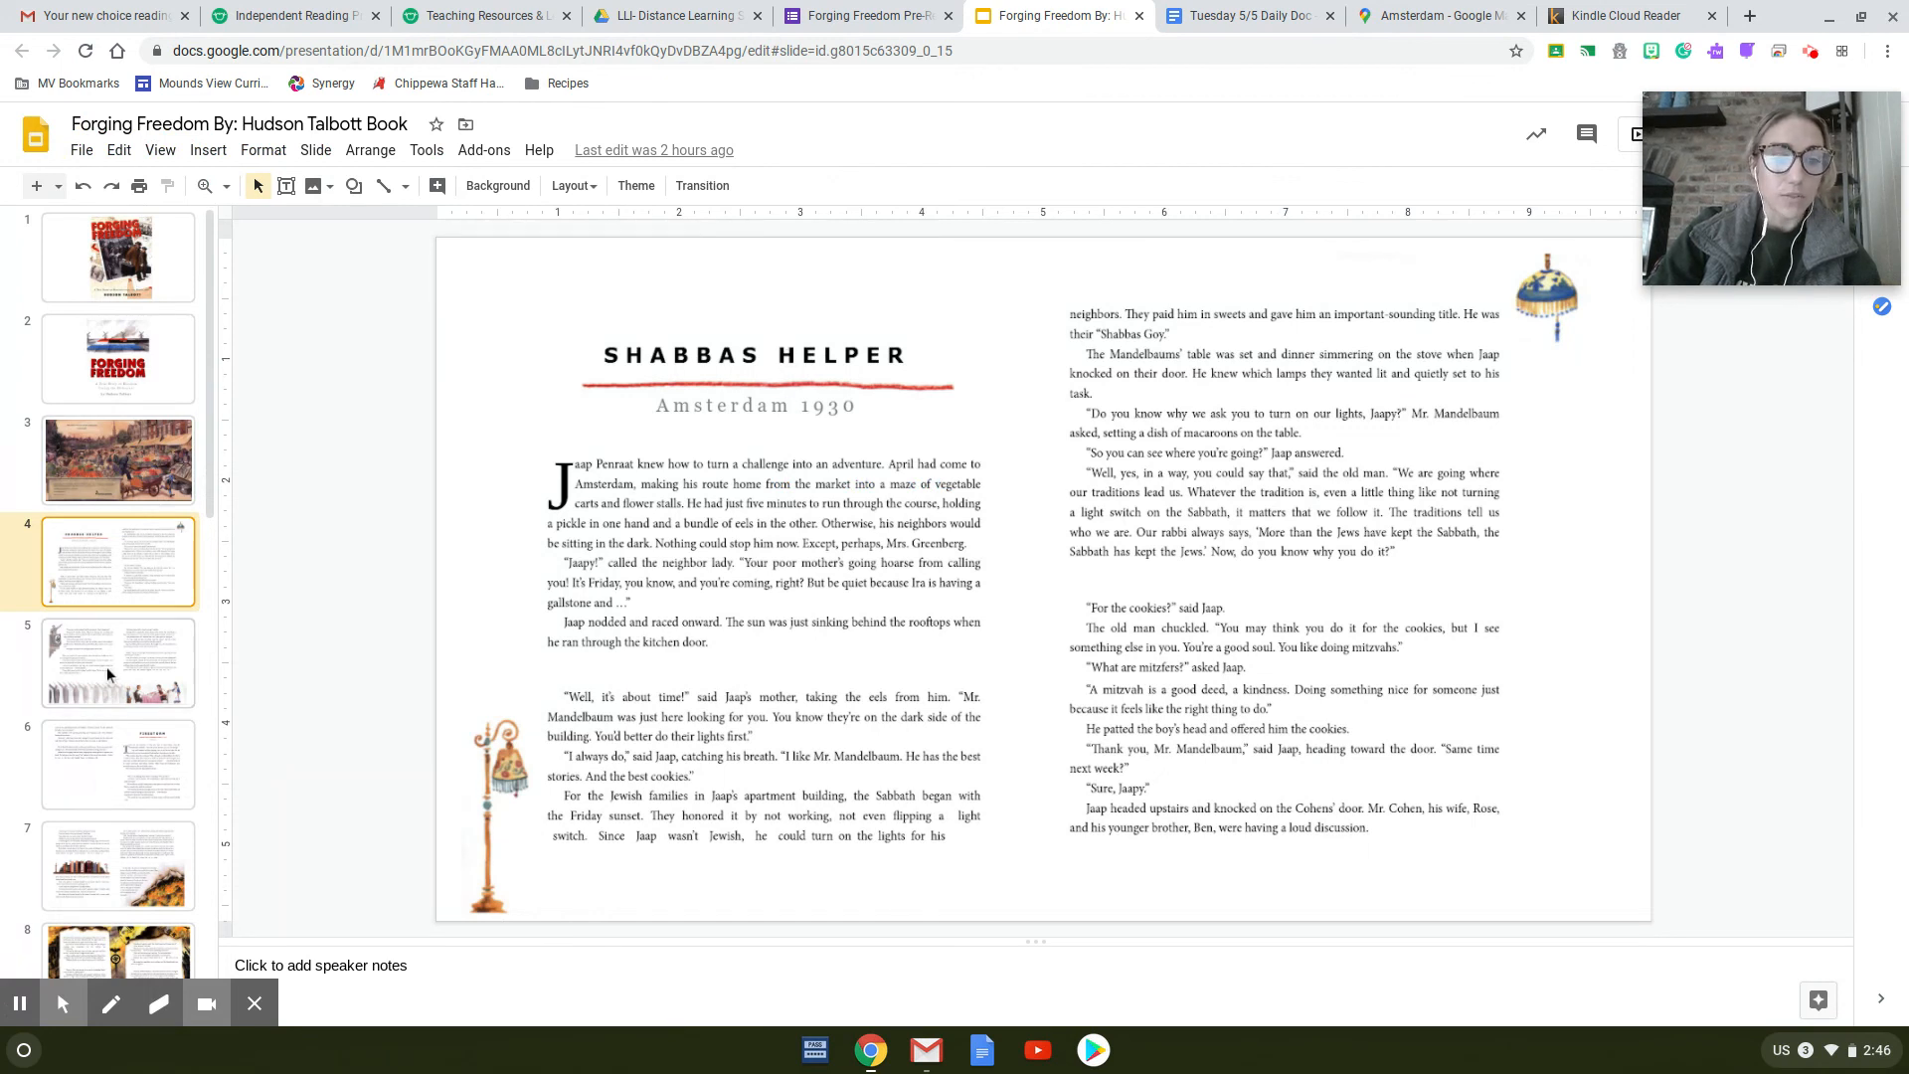
click(118, 764)
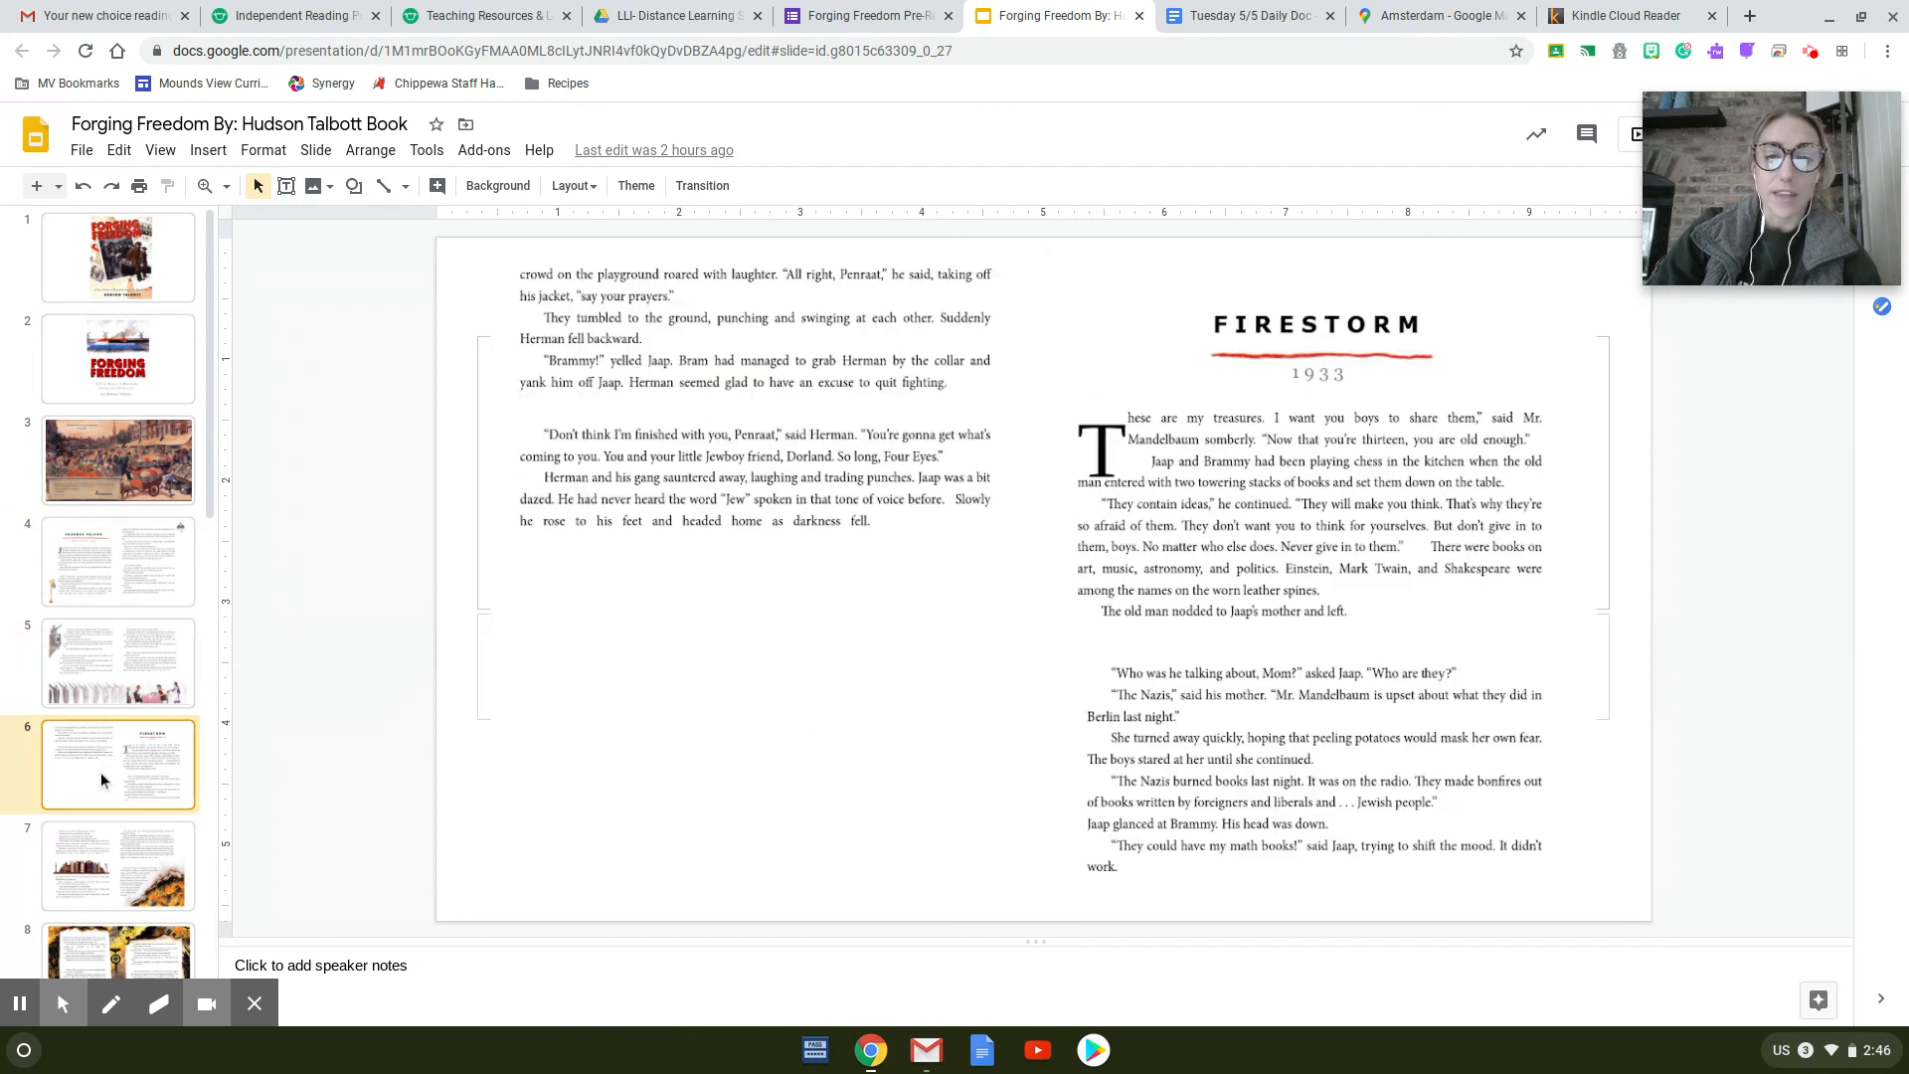
click(1241, 15)
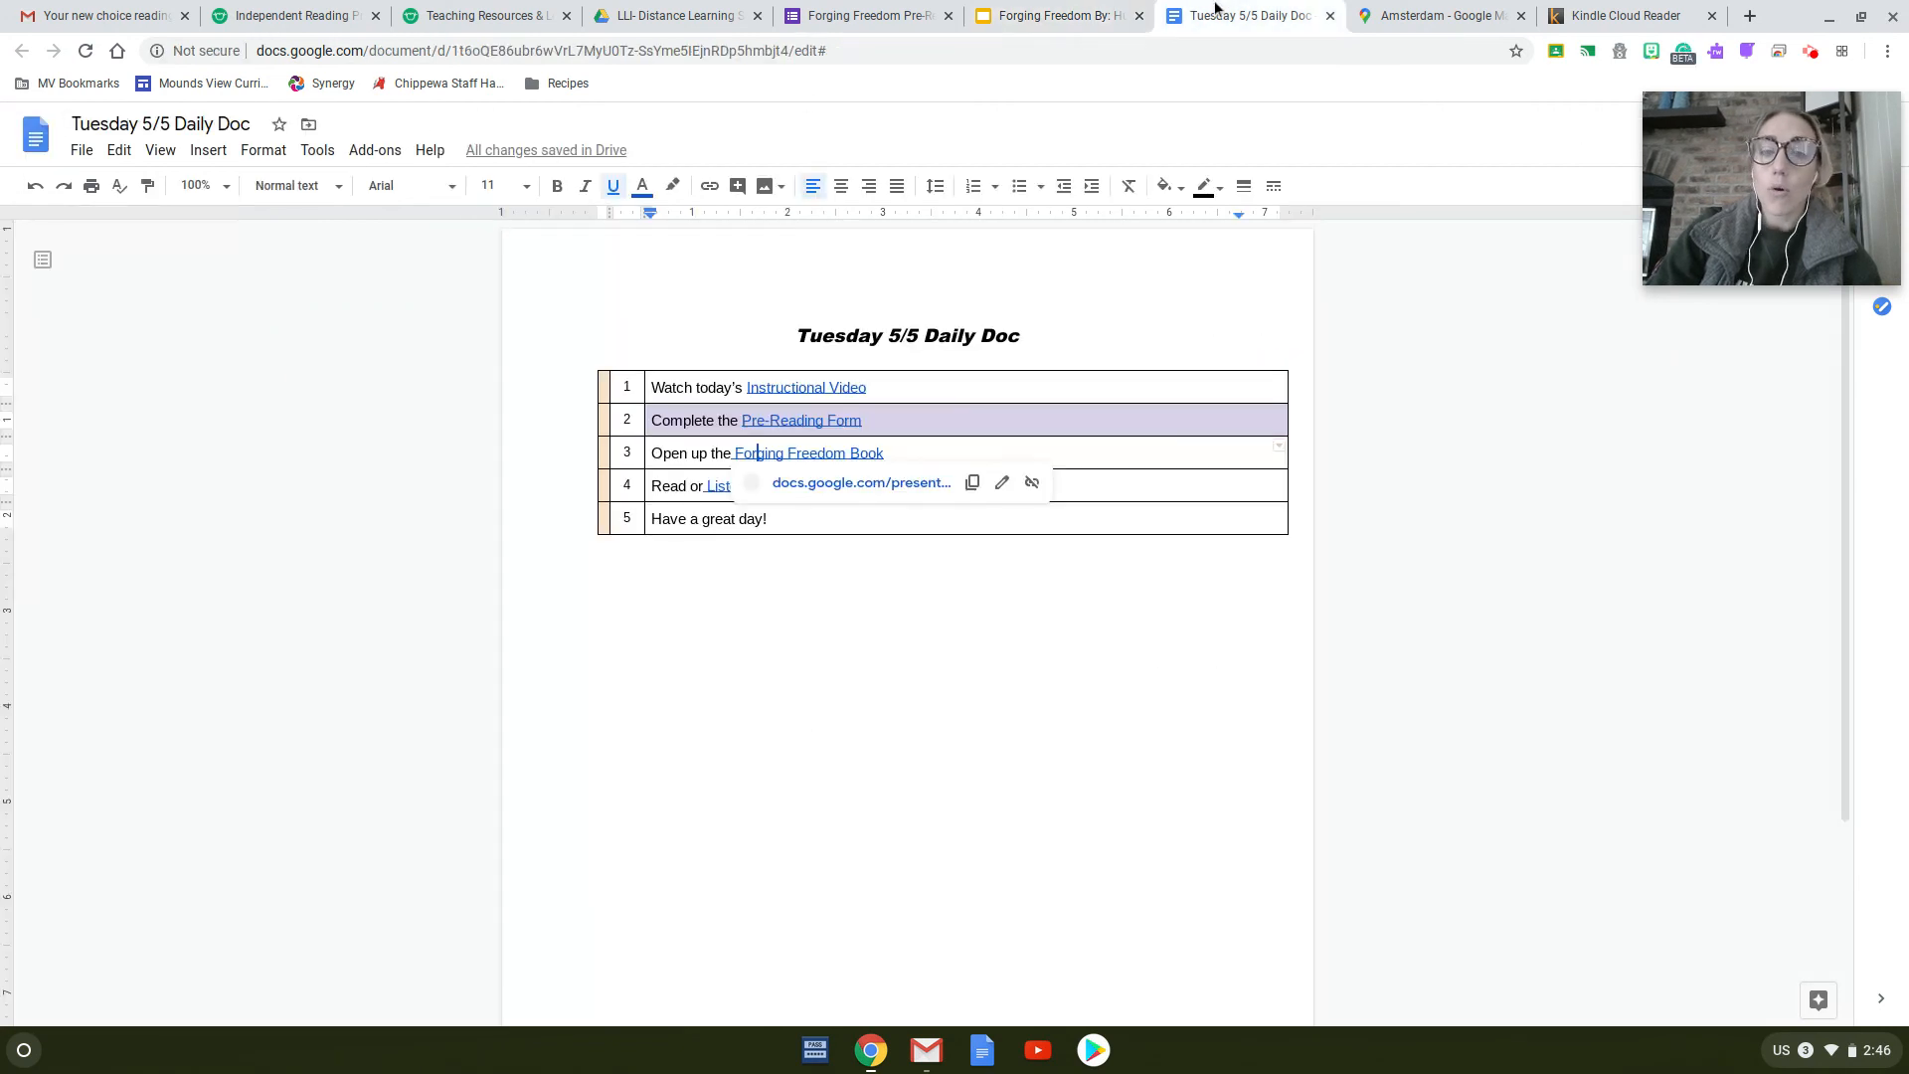